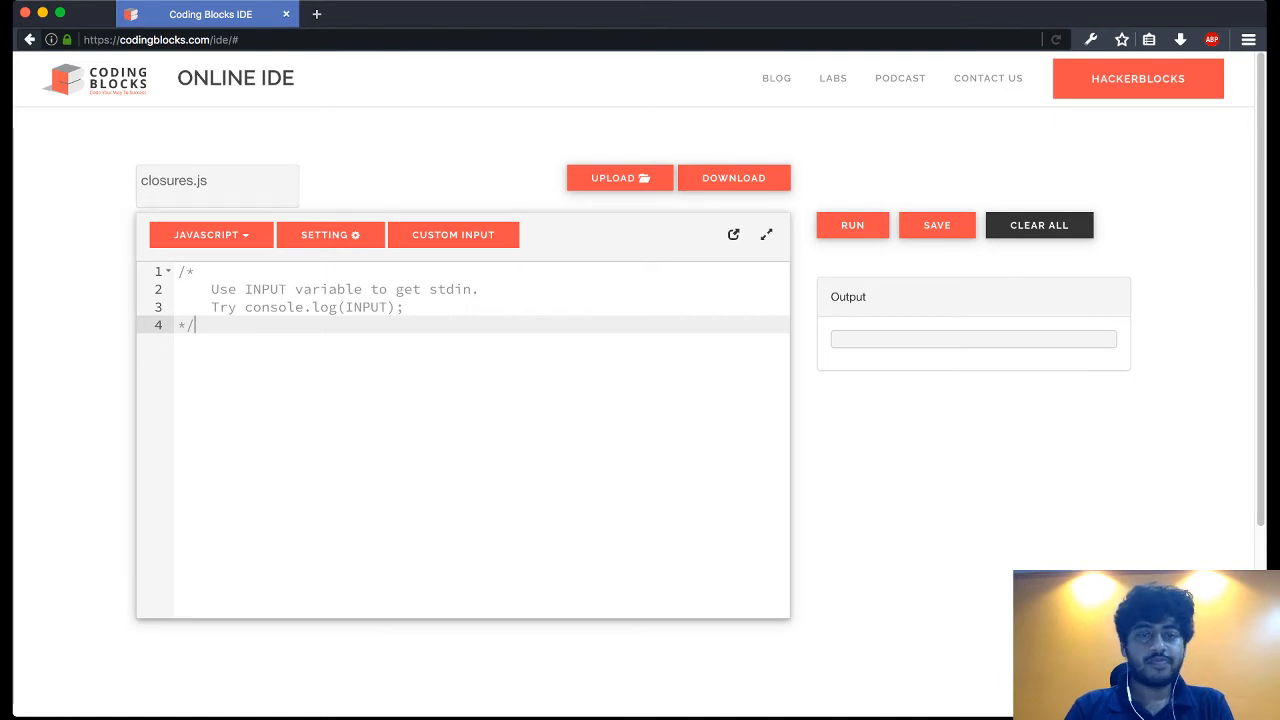
Step: Declare var a = 10; on a new line below the starter comment
key("Enter")
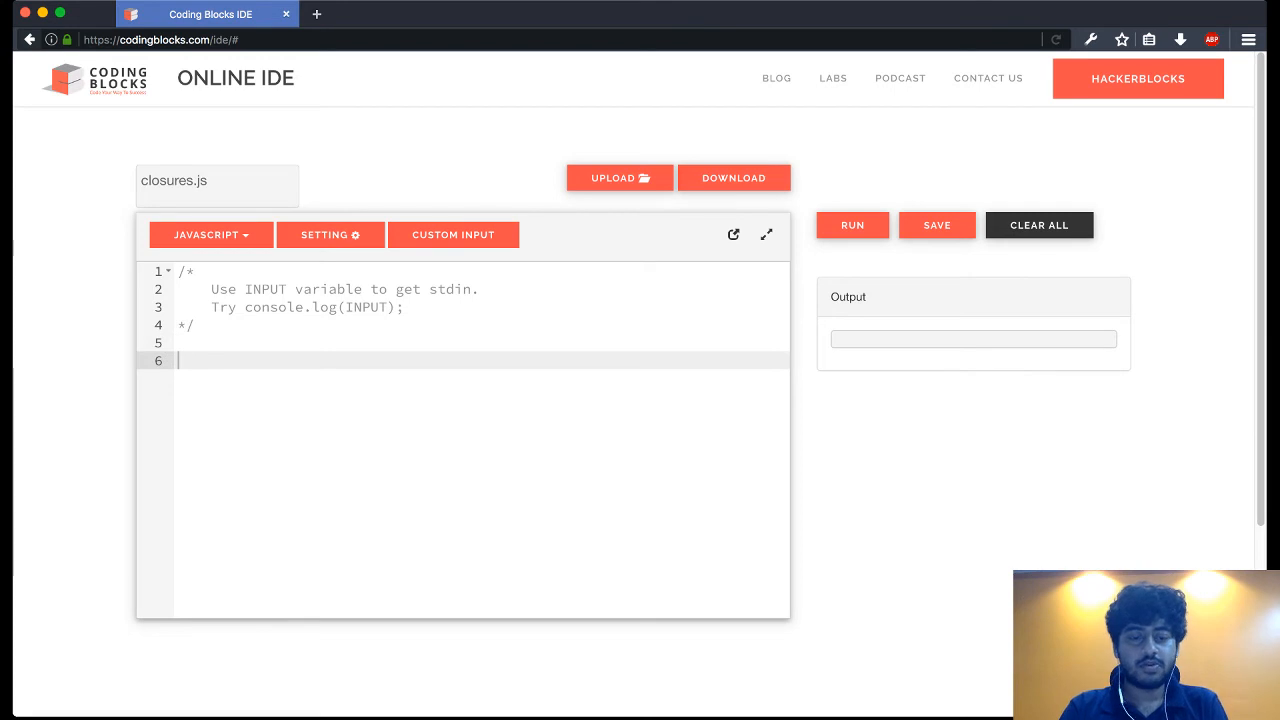
type("var")
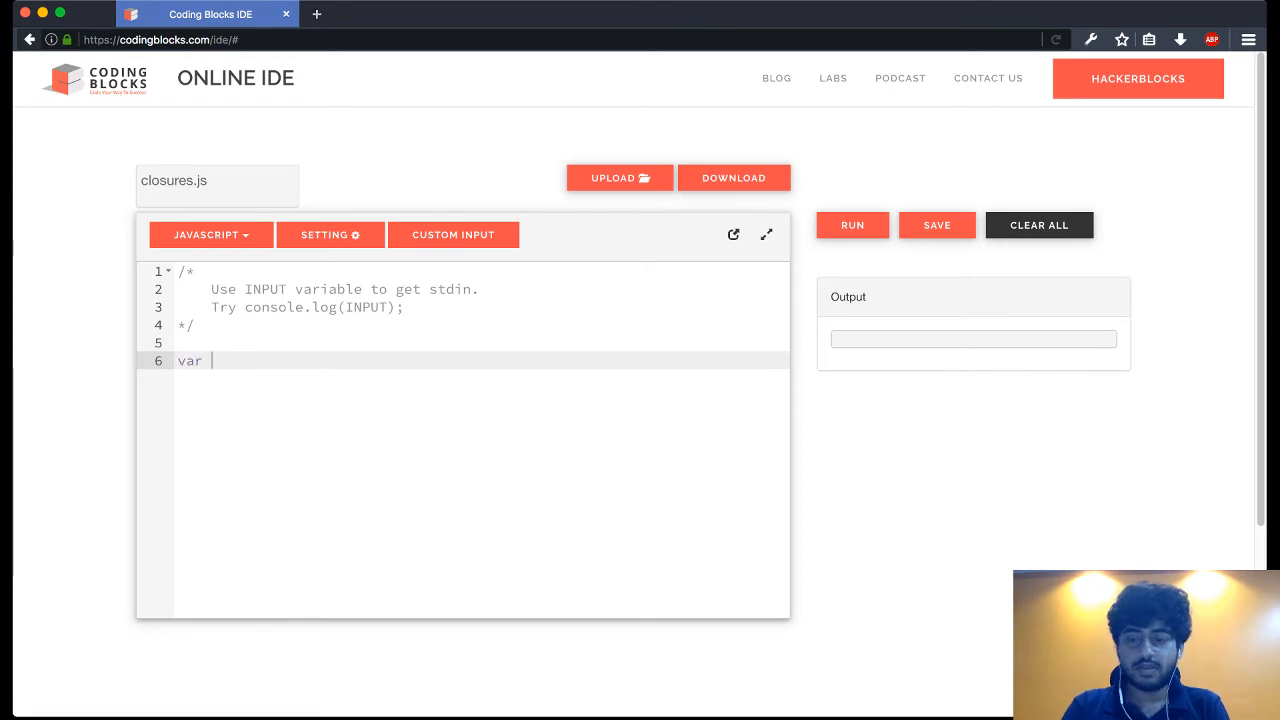
type("a = 10")
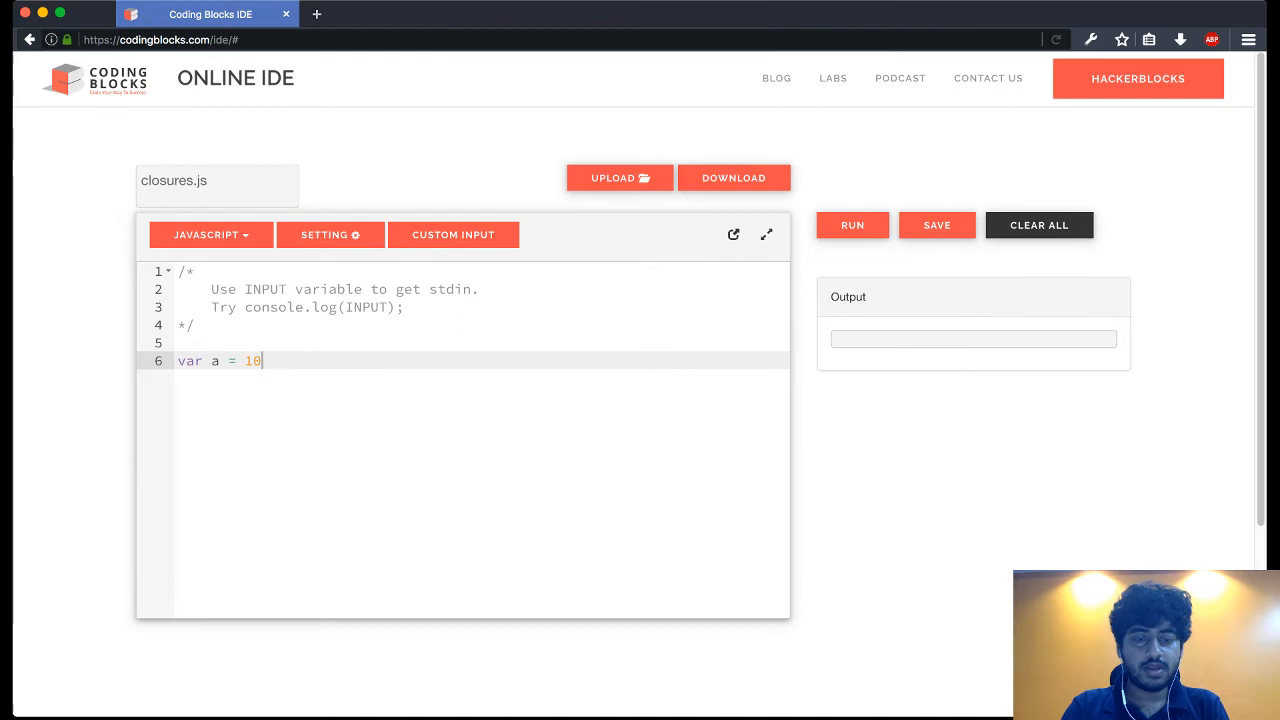
type(";")
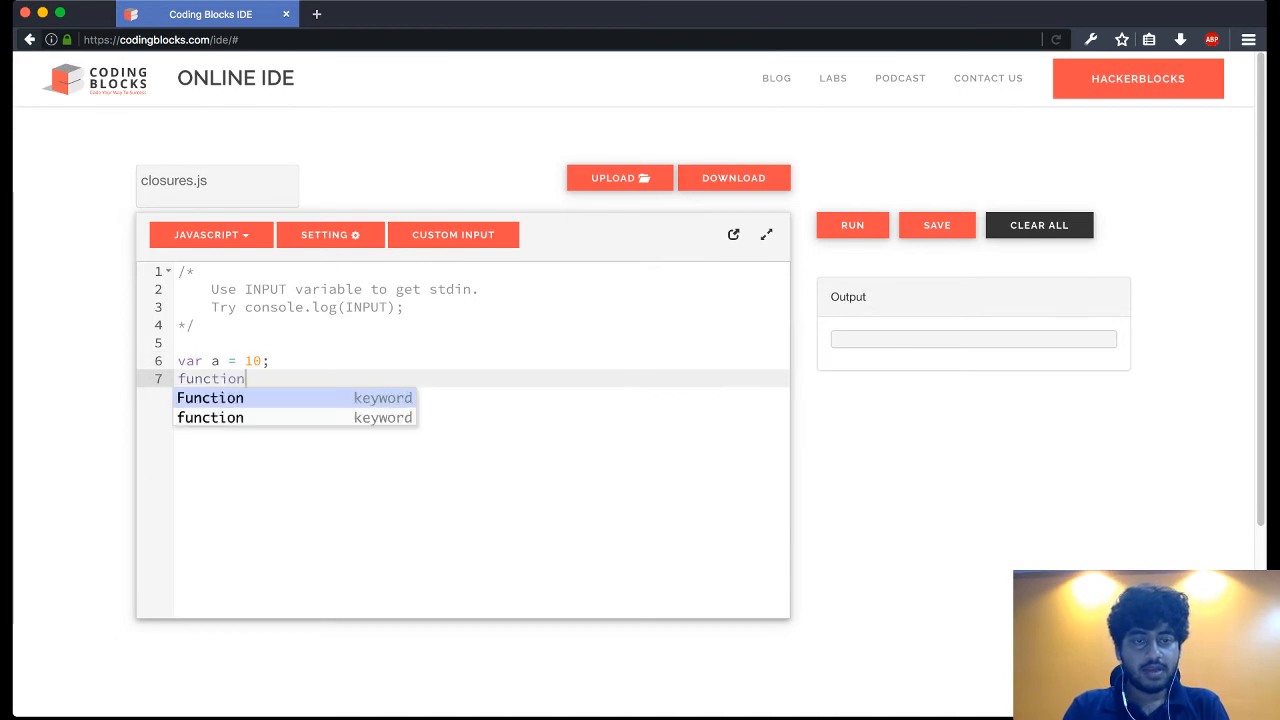
Step: Write a print() function that logs a, followed by a print(); call
type("print")
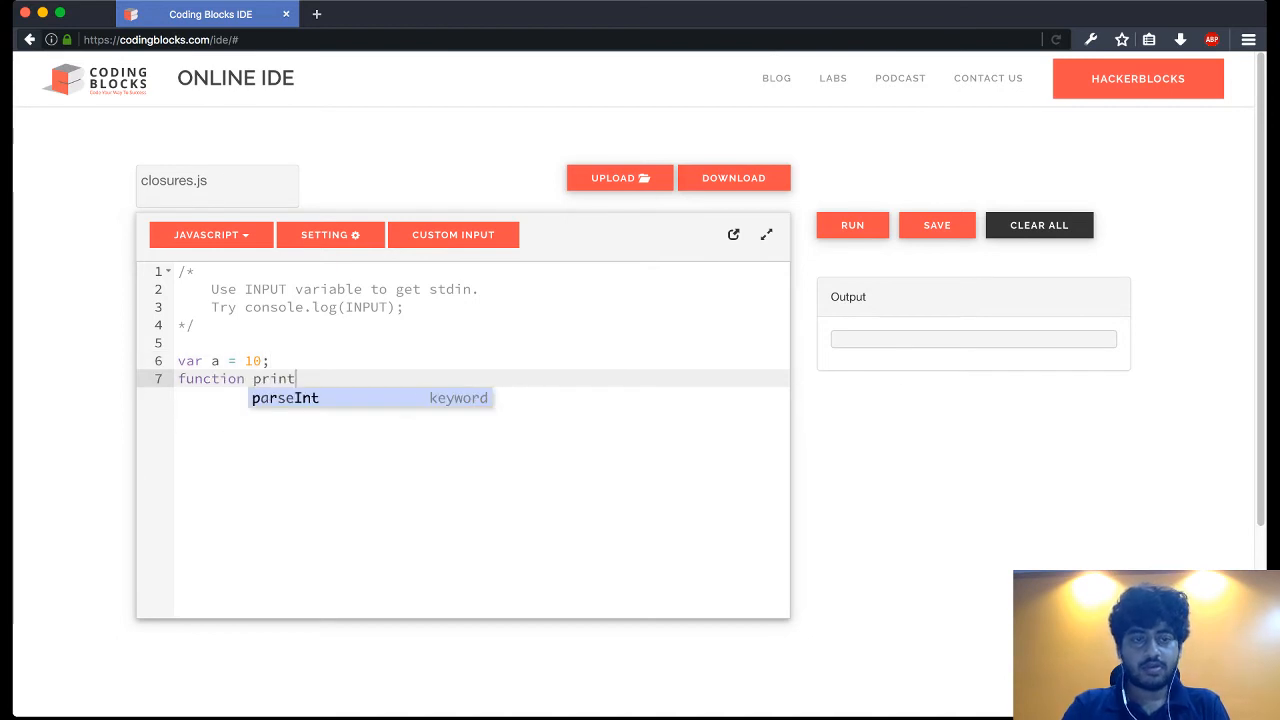
type("()")
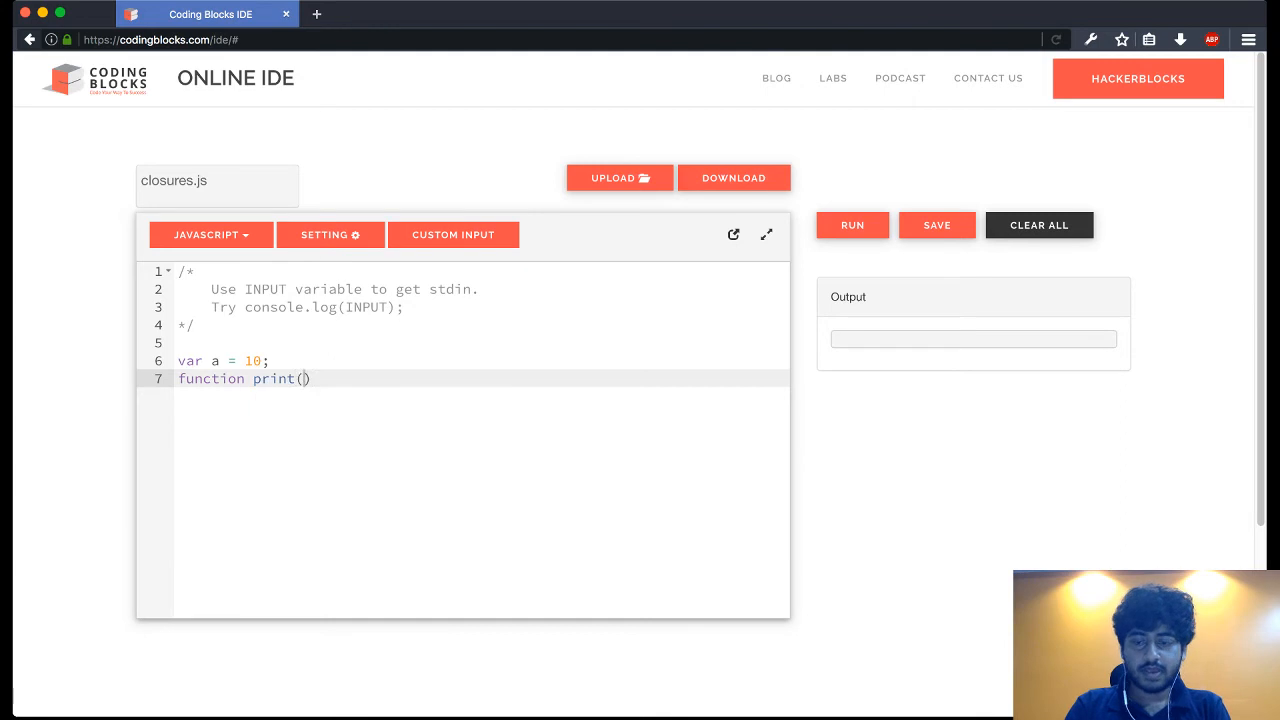
type("{")
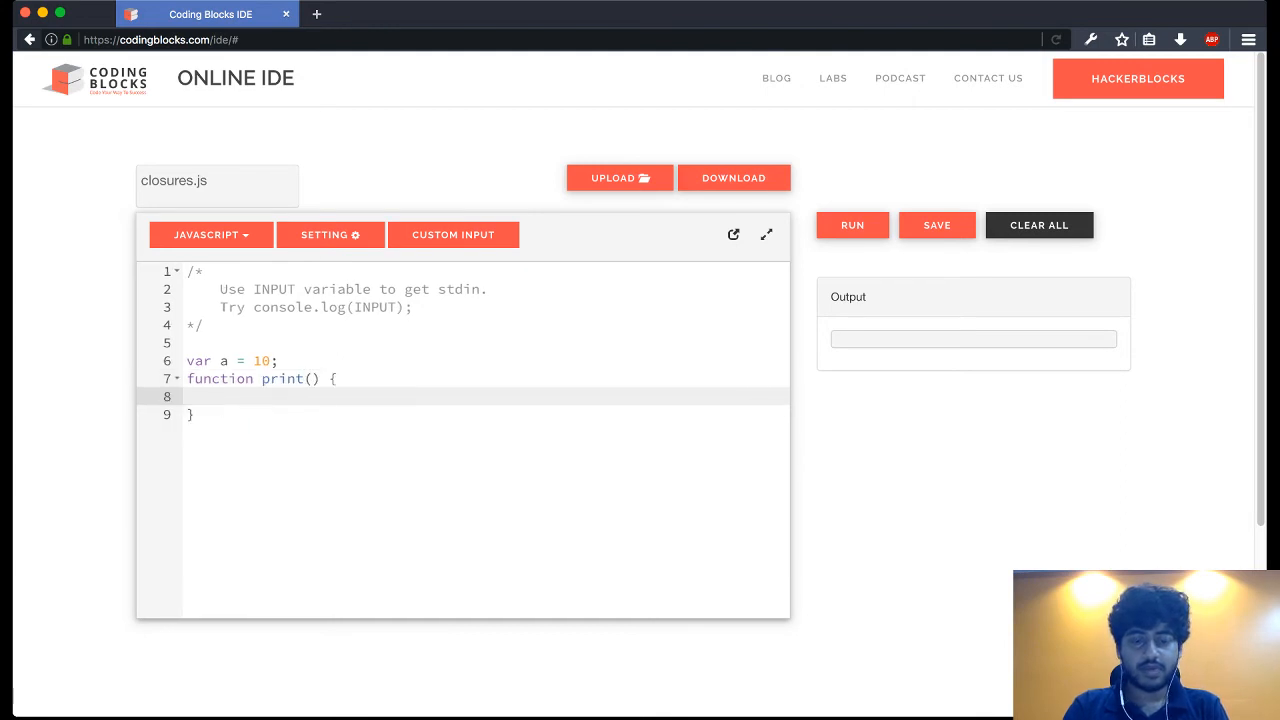
type("console.")
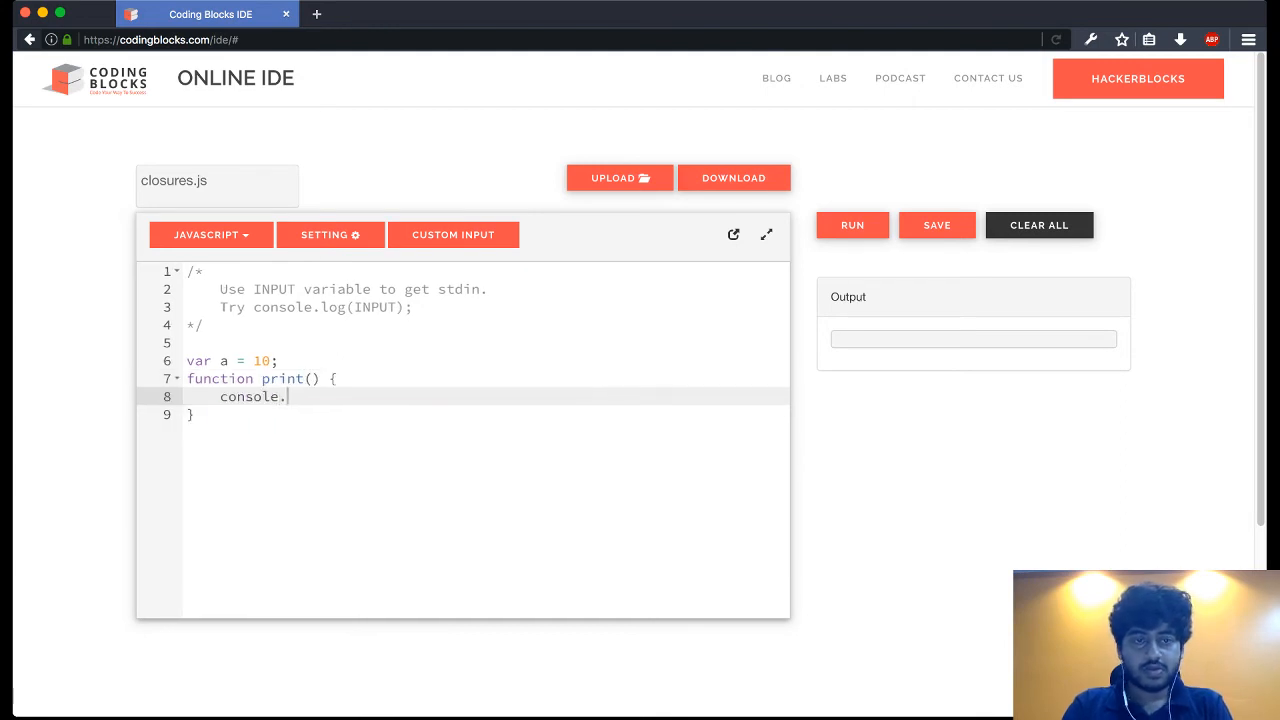
type("log(a);")
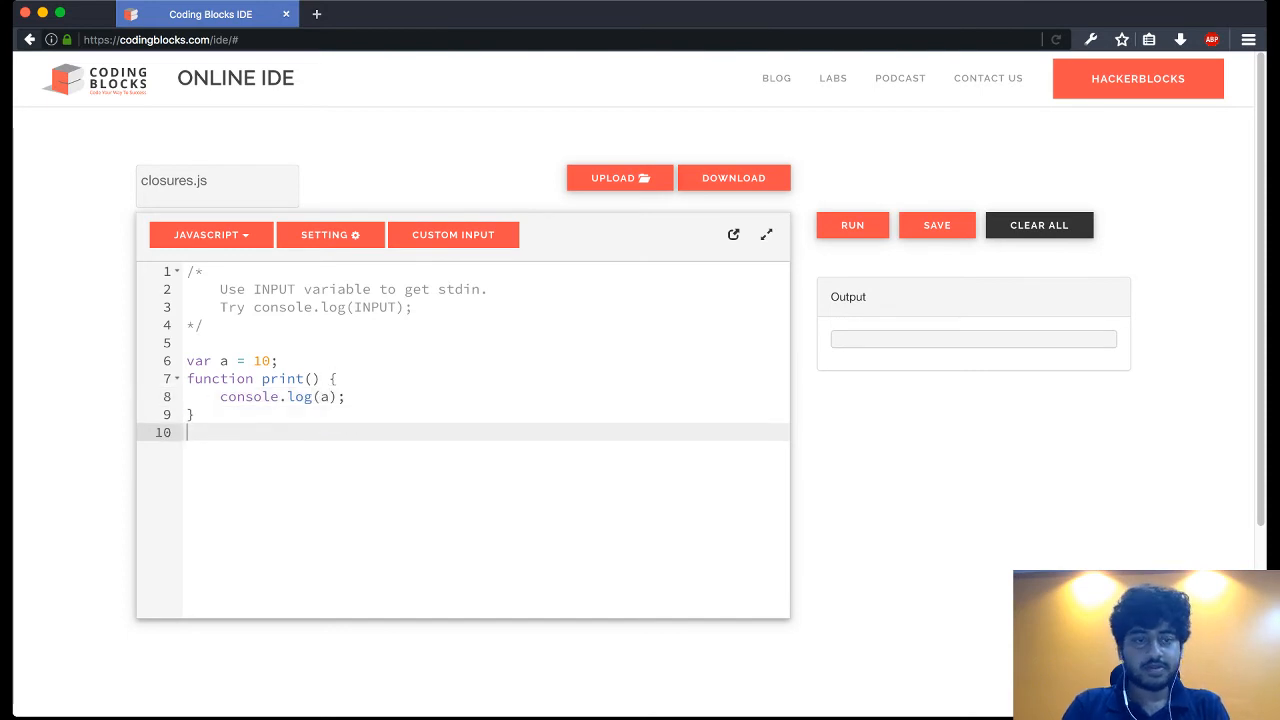
type("print()")
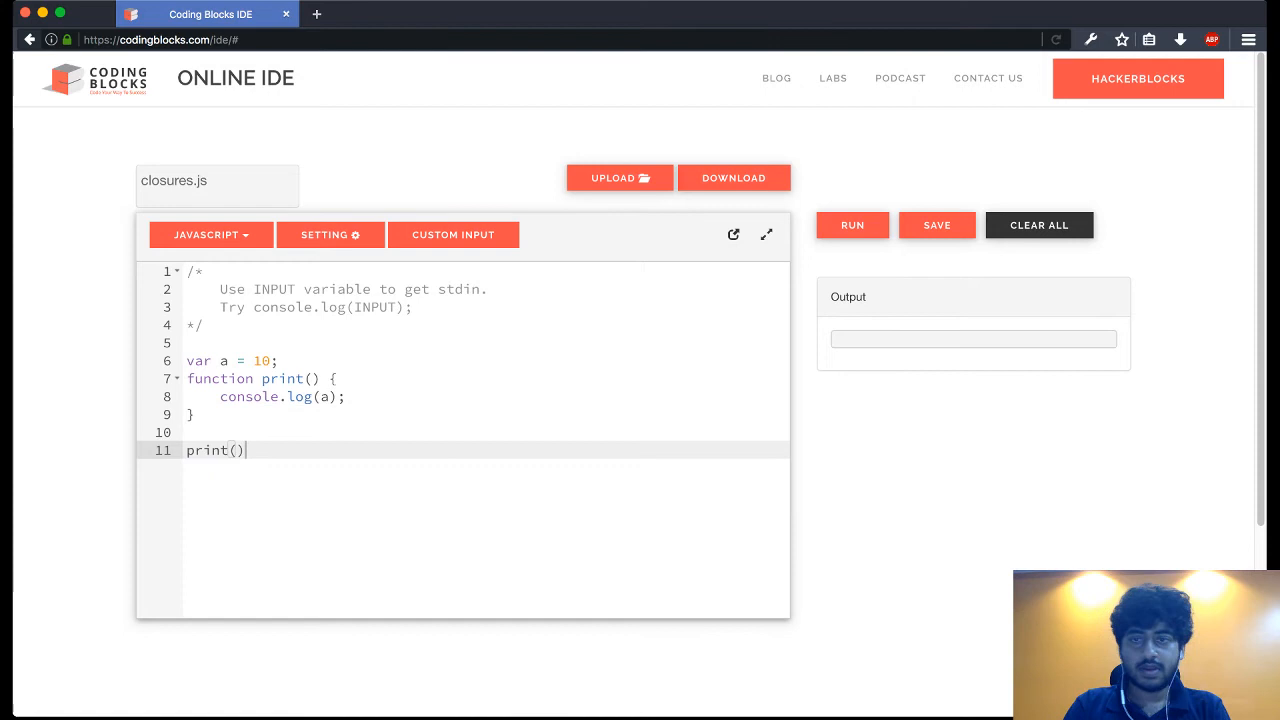
type(";")
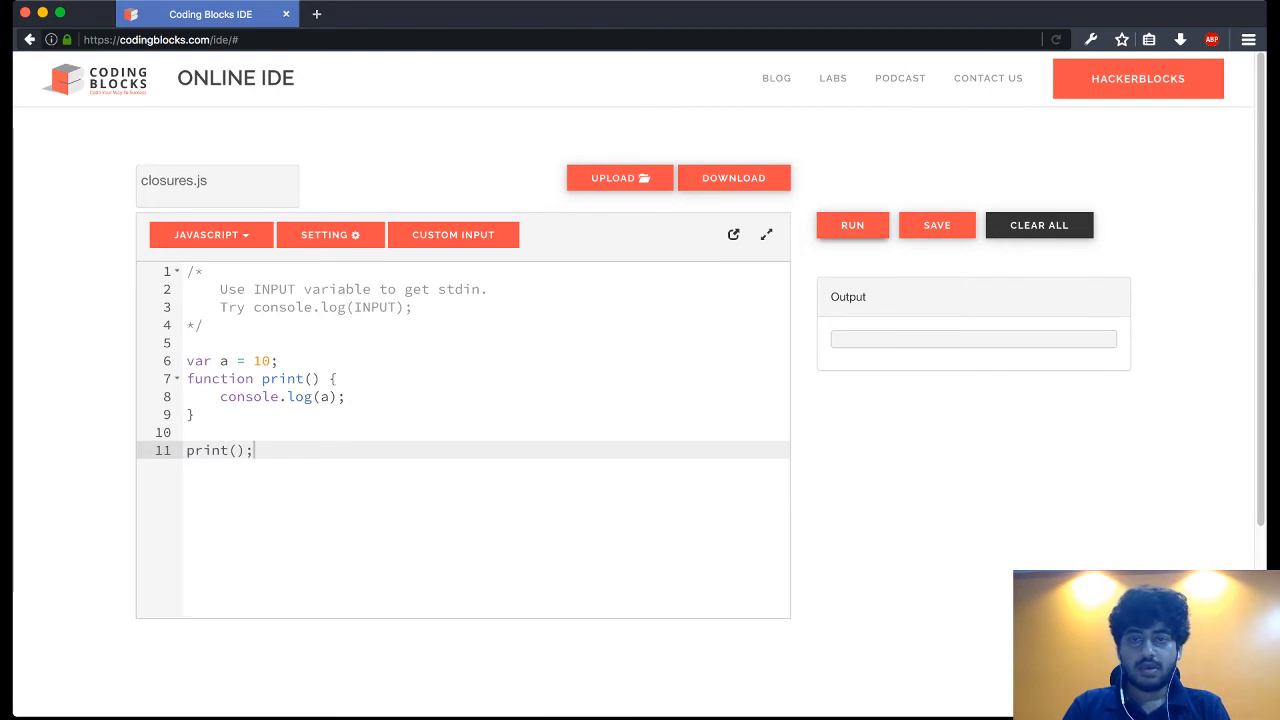
Step: Run the script to confirm it prints 10, then remove the global var a = 10 line
left_click(852, 224)
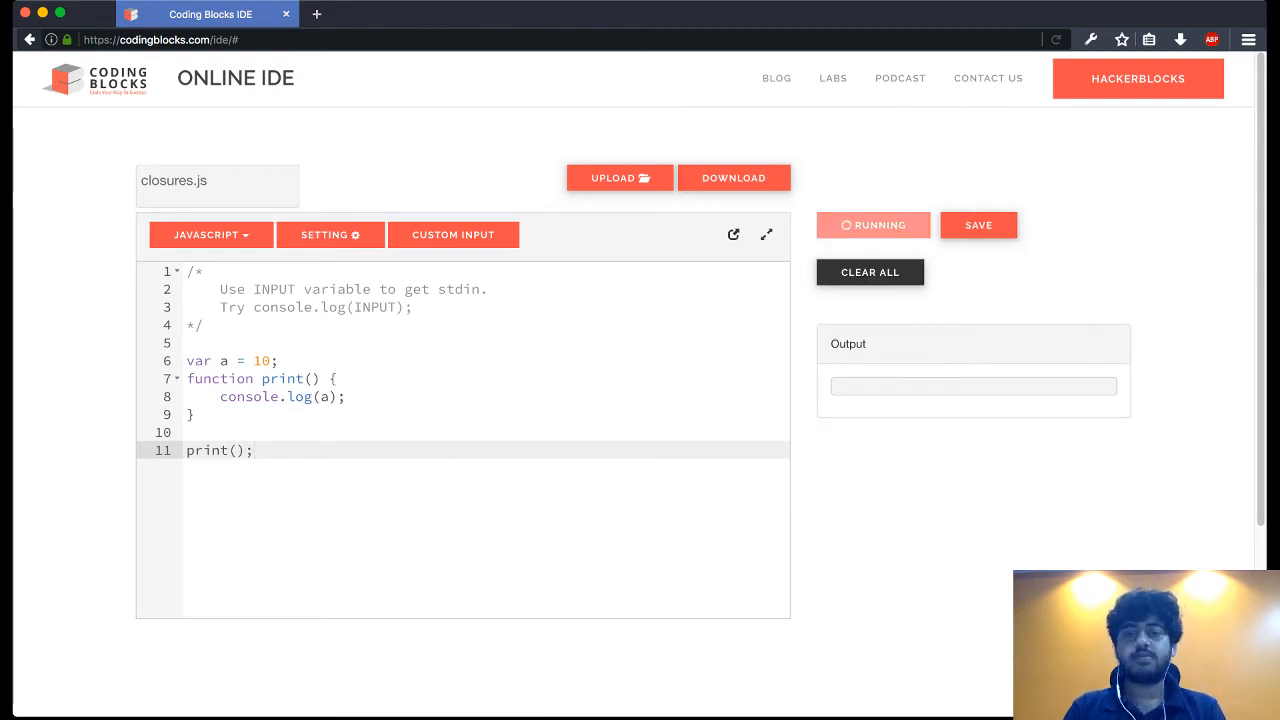
left_click(852, 225)
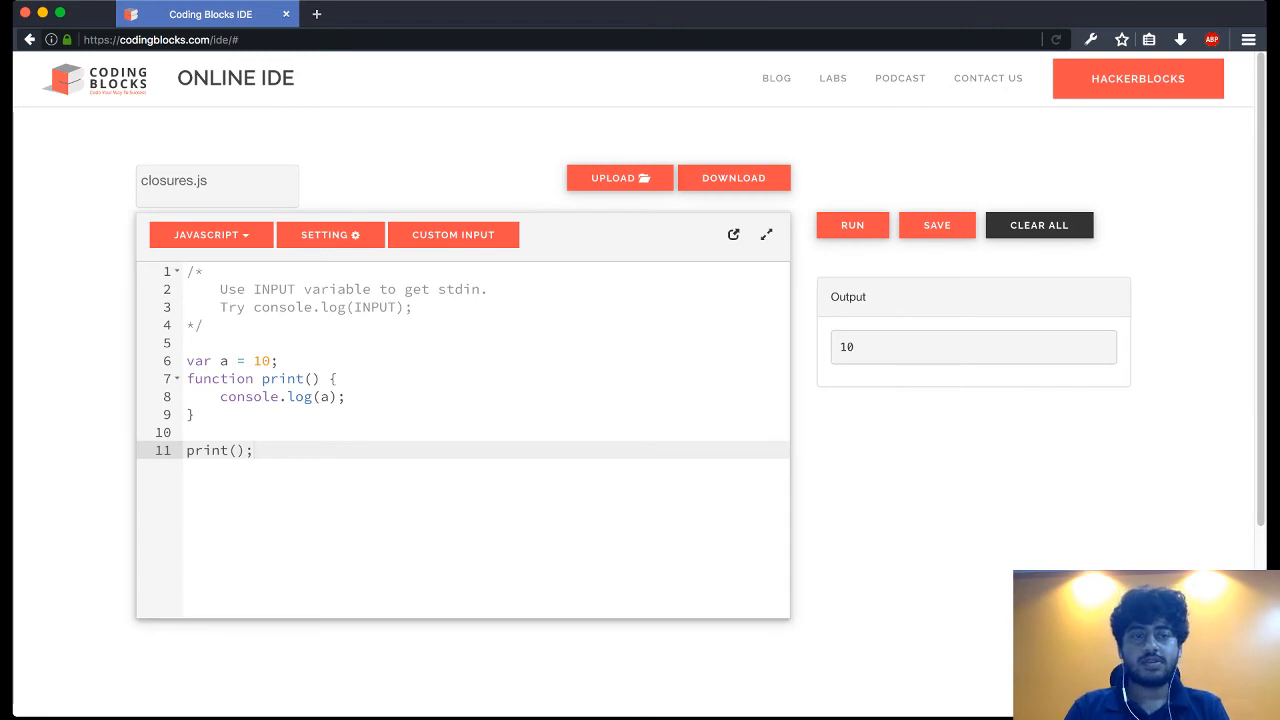
left_click(232, 360)
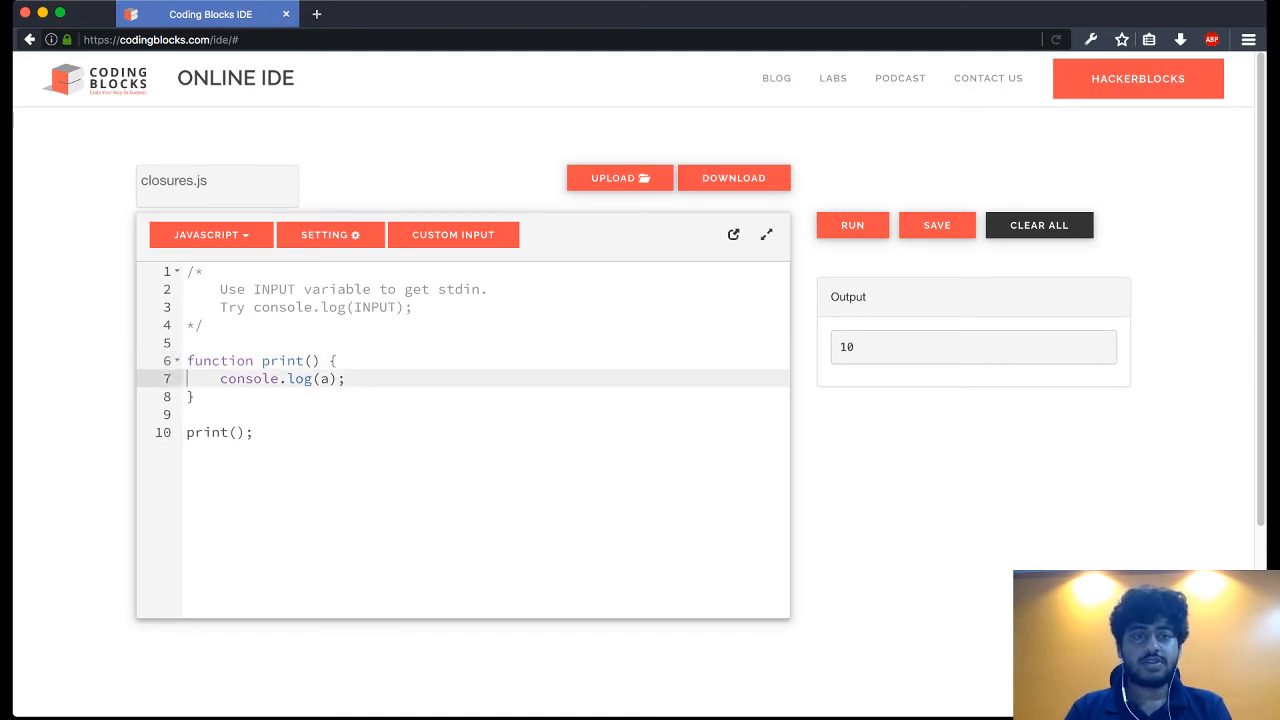
Step: Move var a = 10 inside print(), log a outside it, and run to get a ReferenceError
type("var a = 10;")
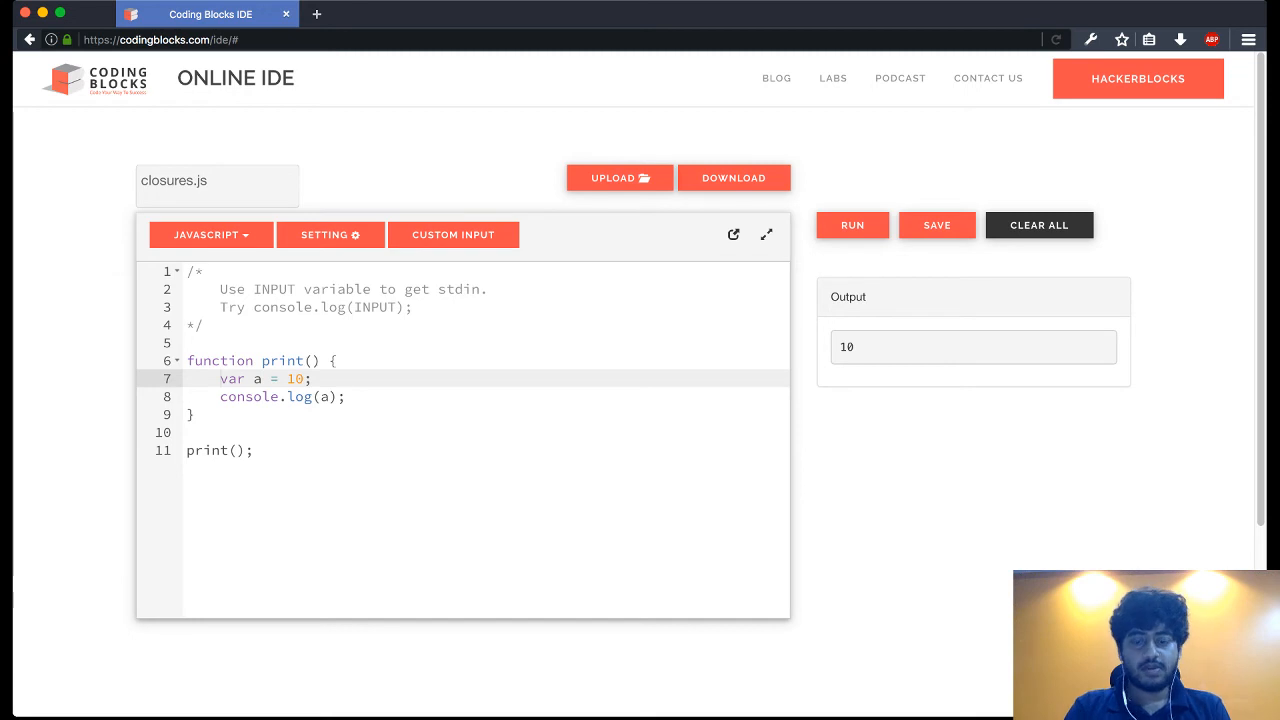
type("console.log(a);")
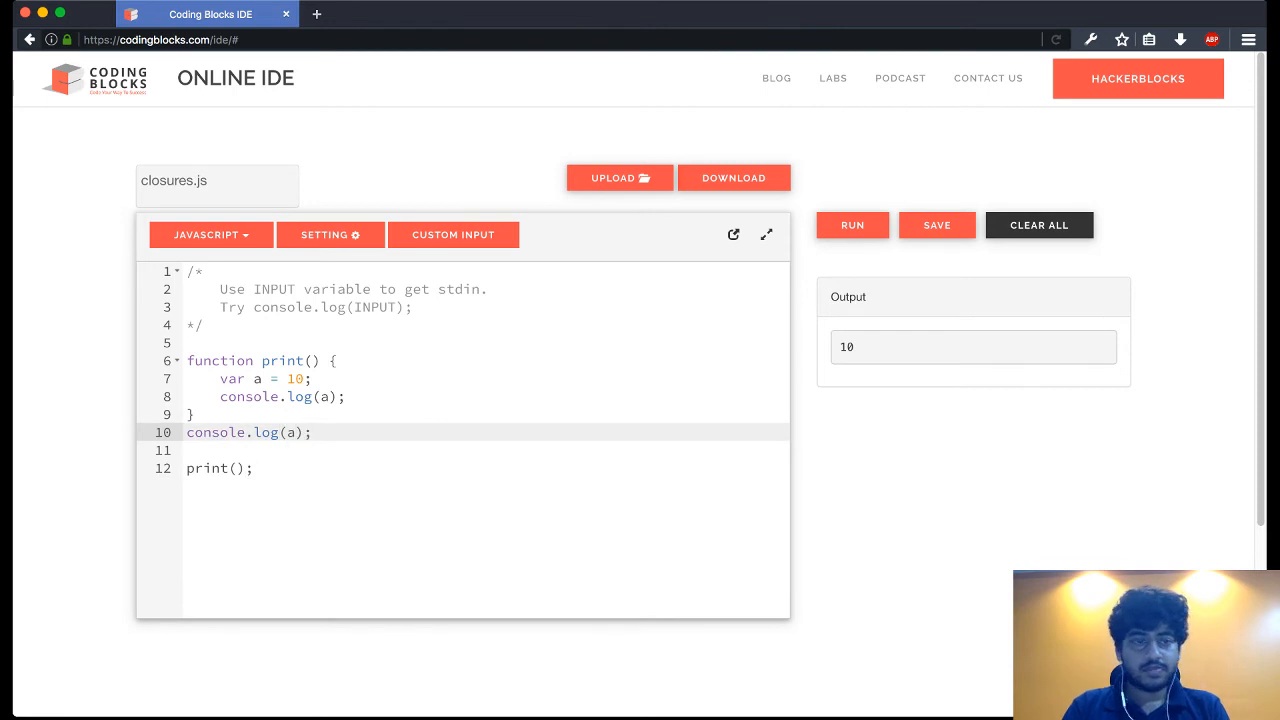
left_click(238, 468)
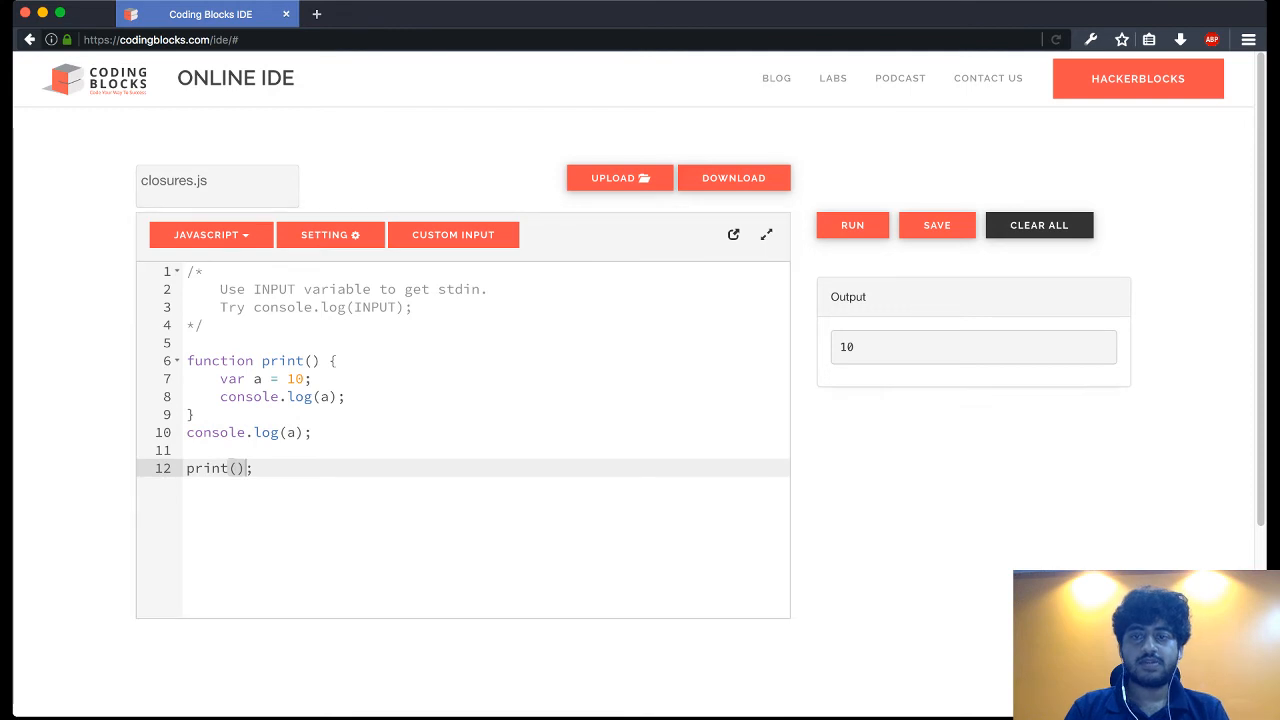
left_click(851, 224)
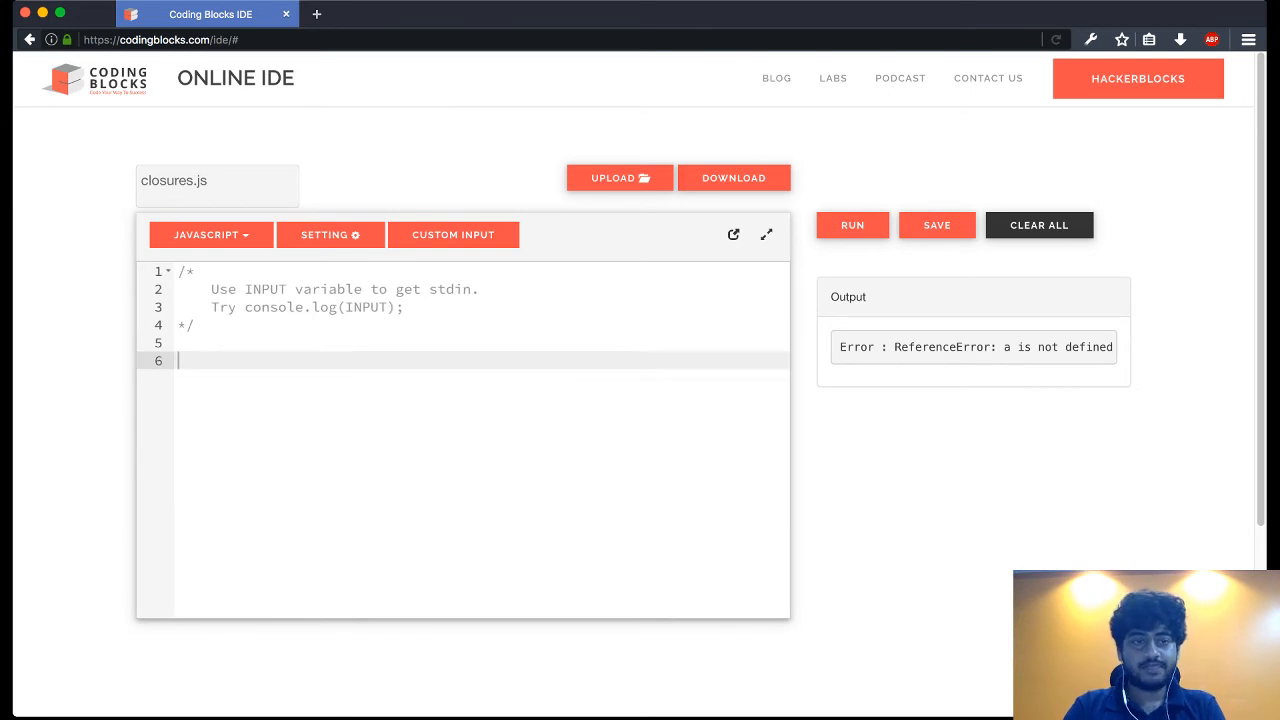
Step: Start a count() function that declares var initial
type("function")
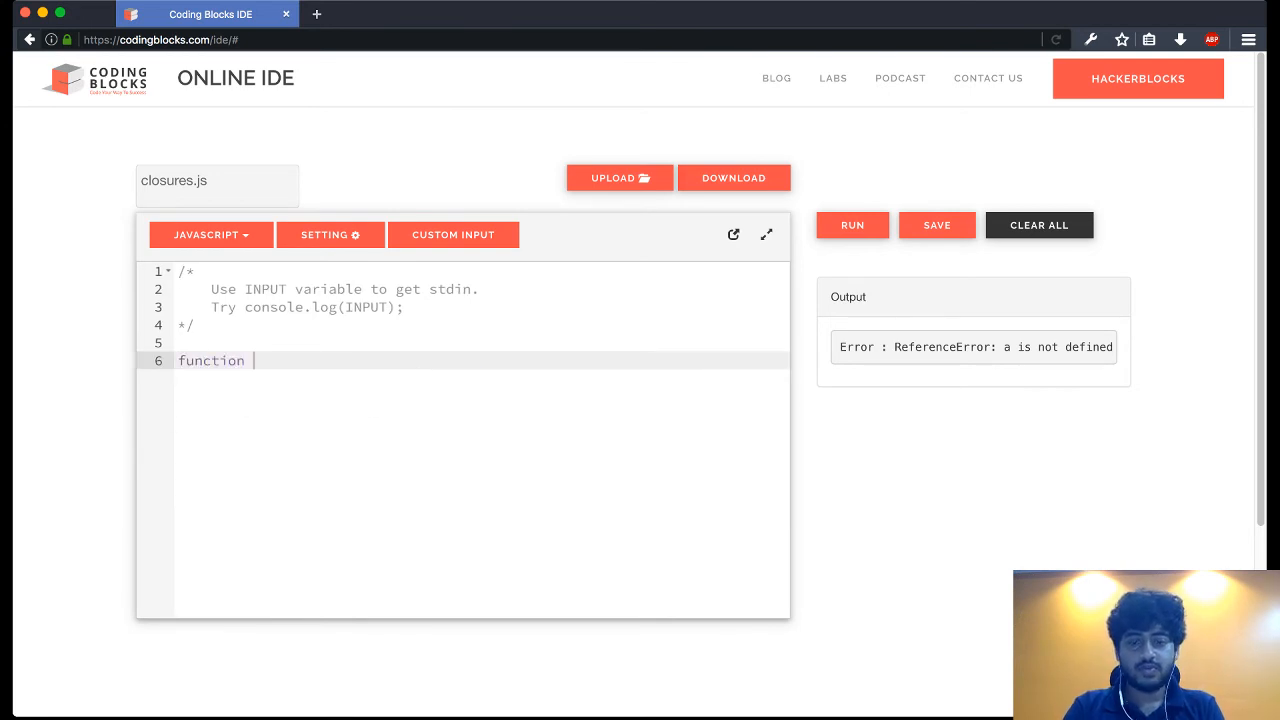
type("count ()")
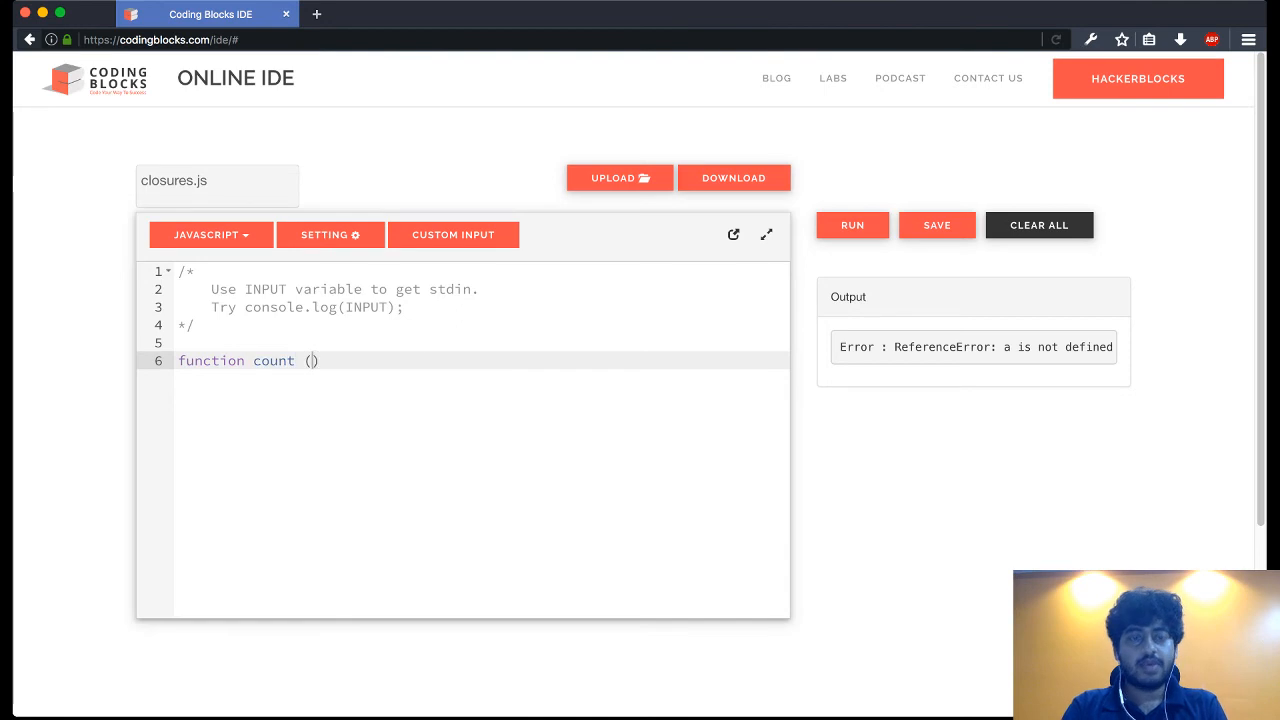
key("Backspace")
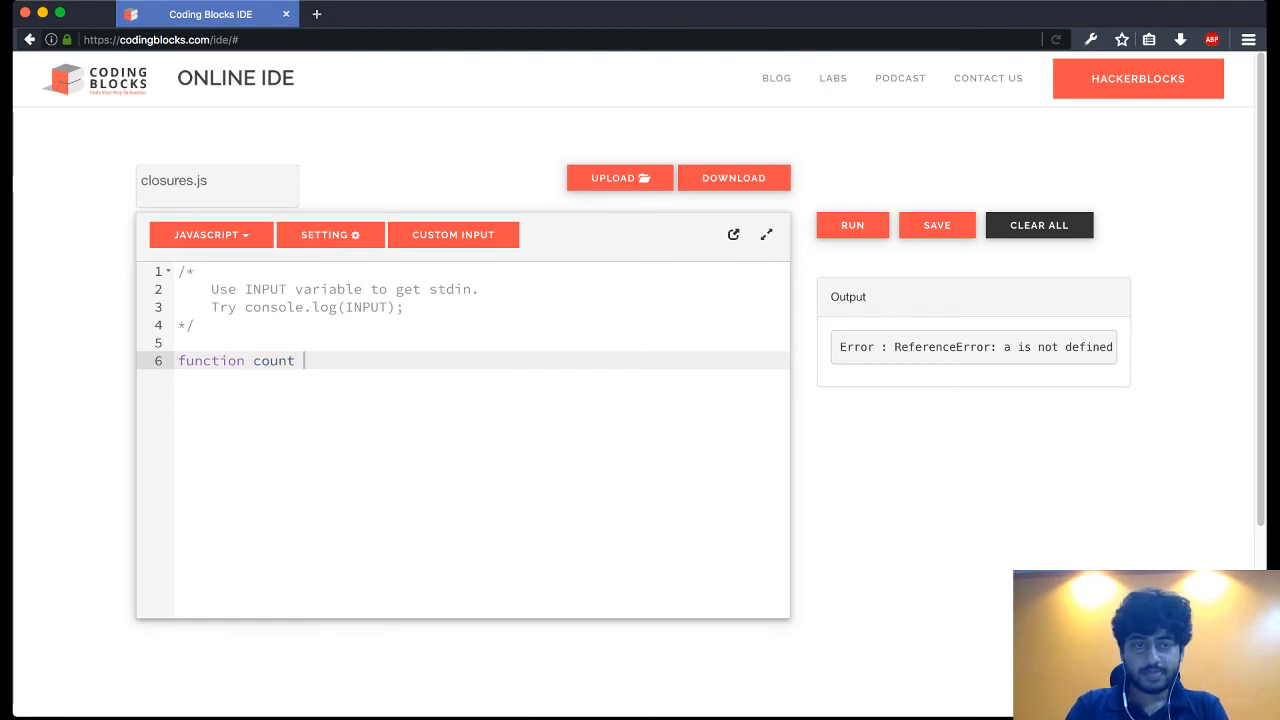
type("() {")
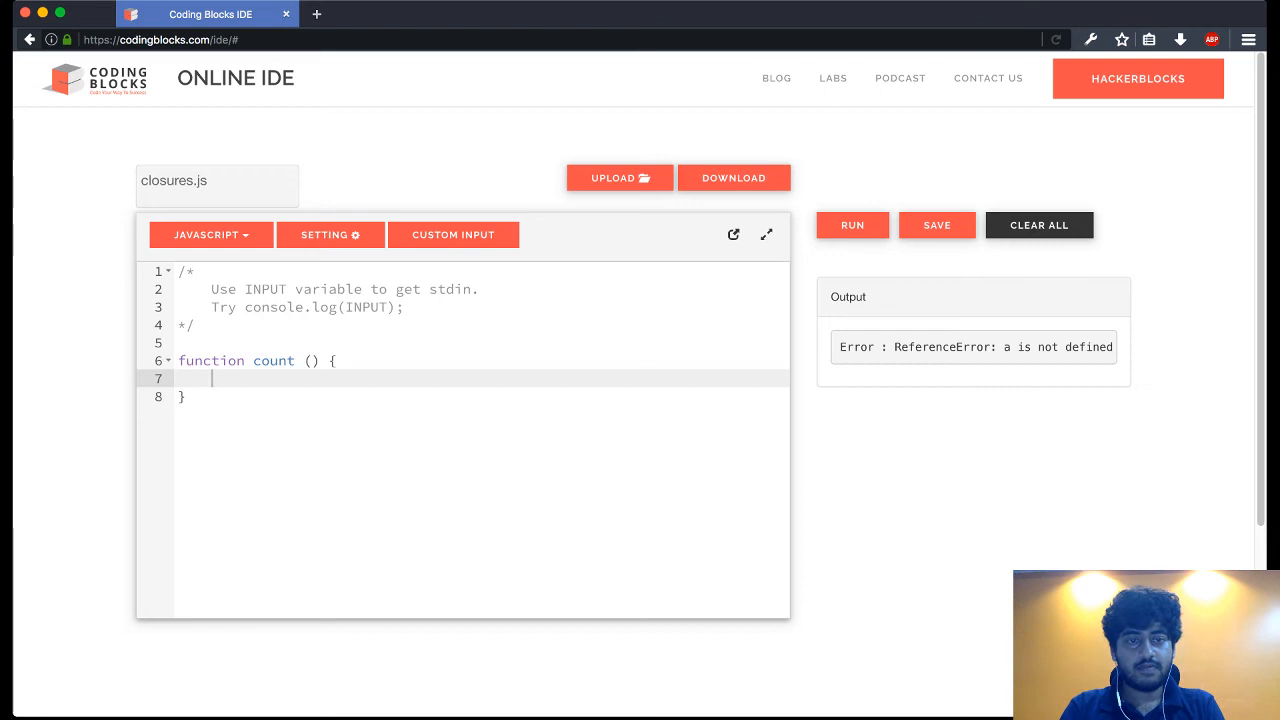
type("var")
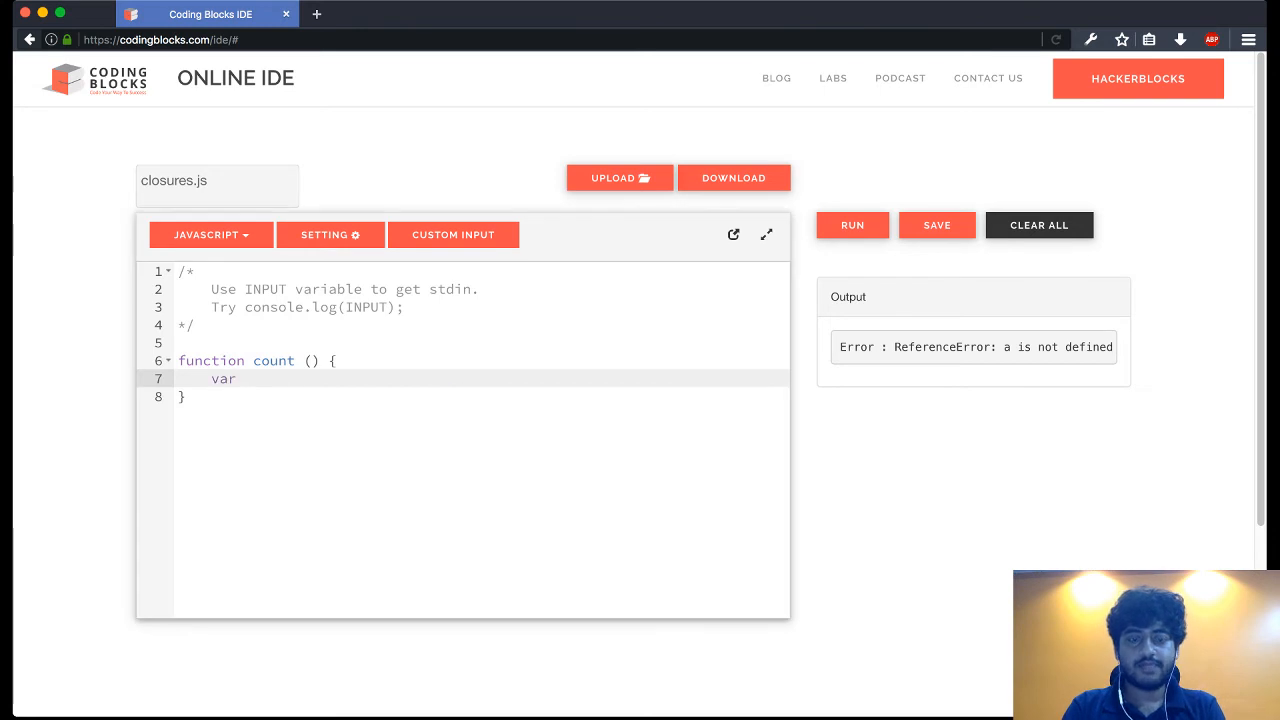
type("initial = 1;")
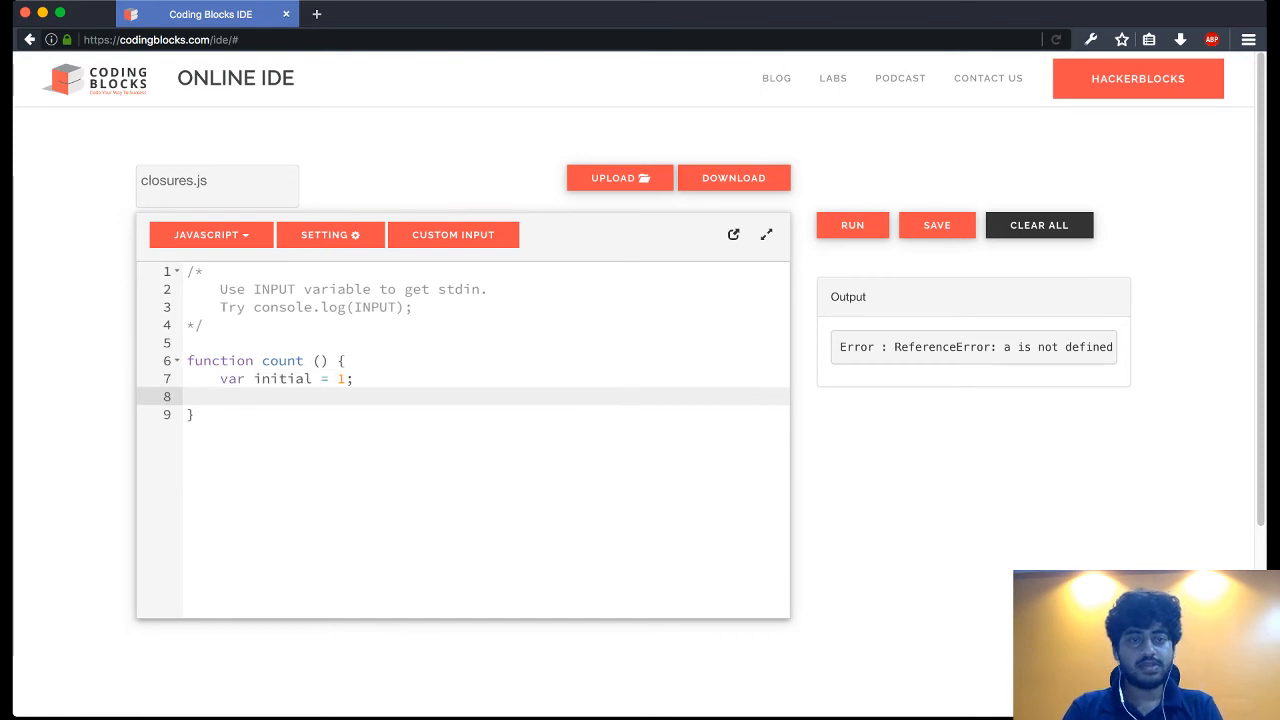
Step: Have count return a function logging ++initial, and add a count() call below
left_click(220, 396)
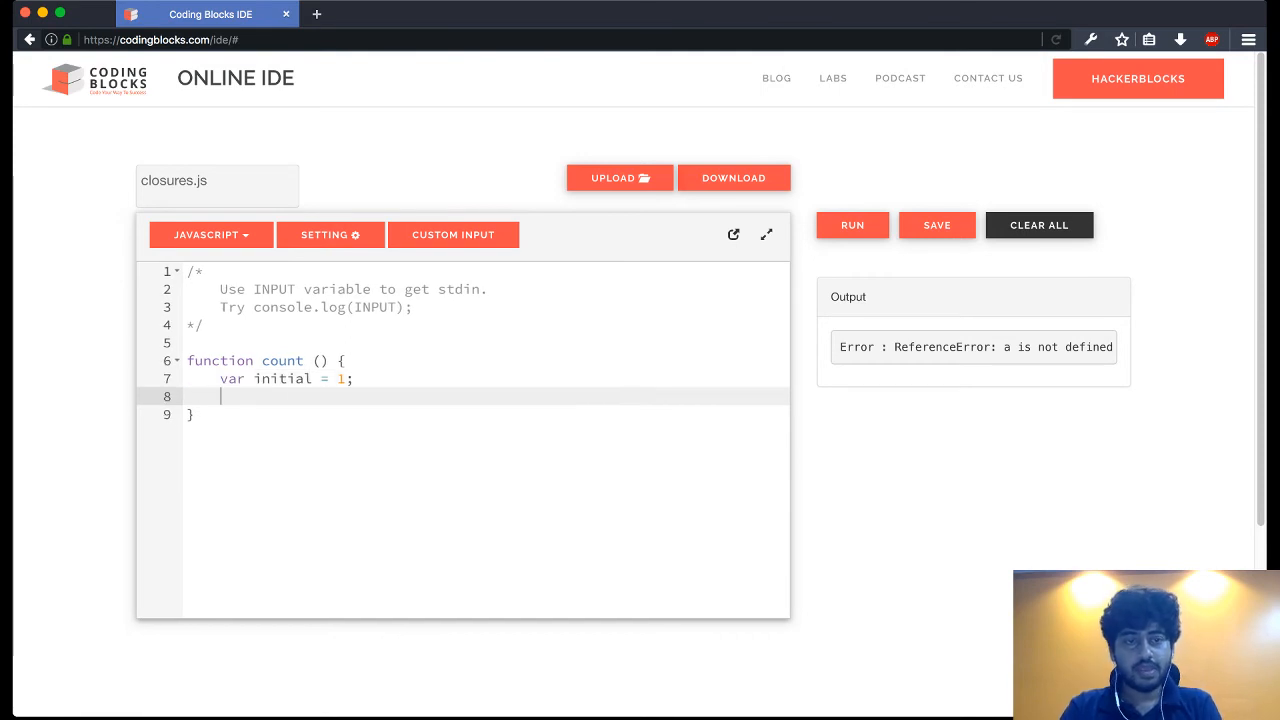
type("return function")
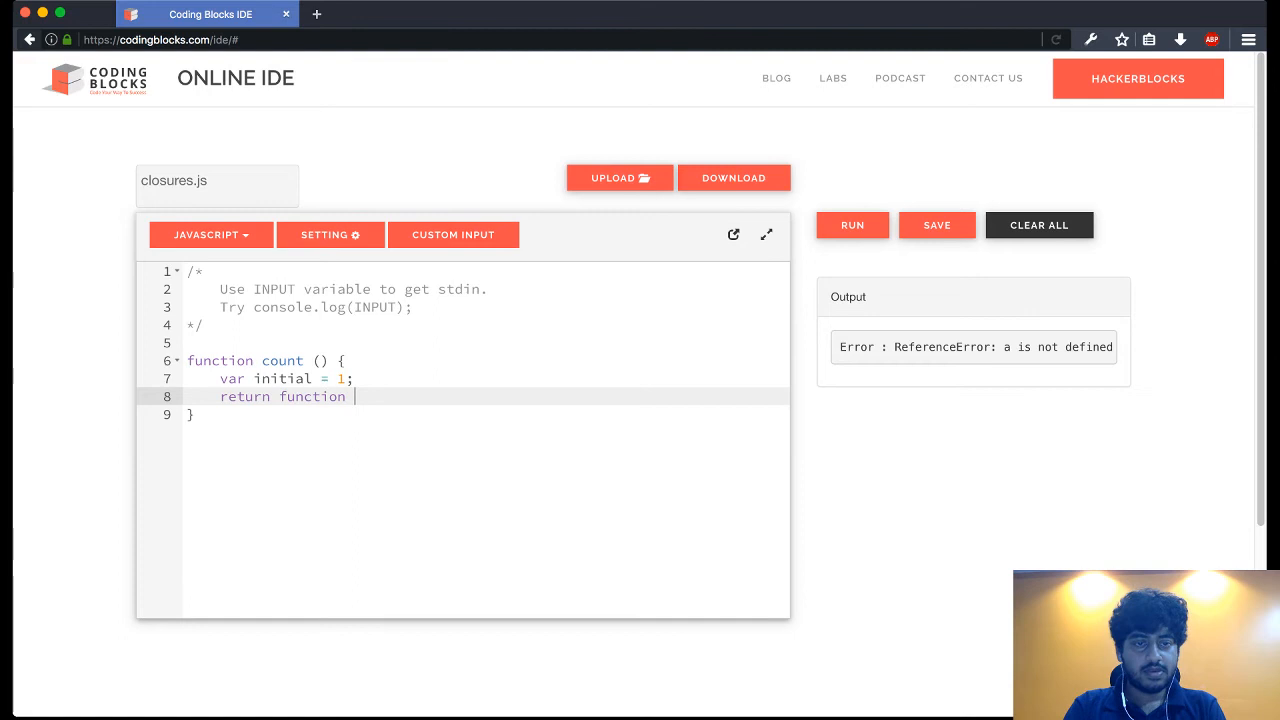
type("() {")
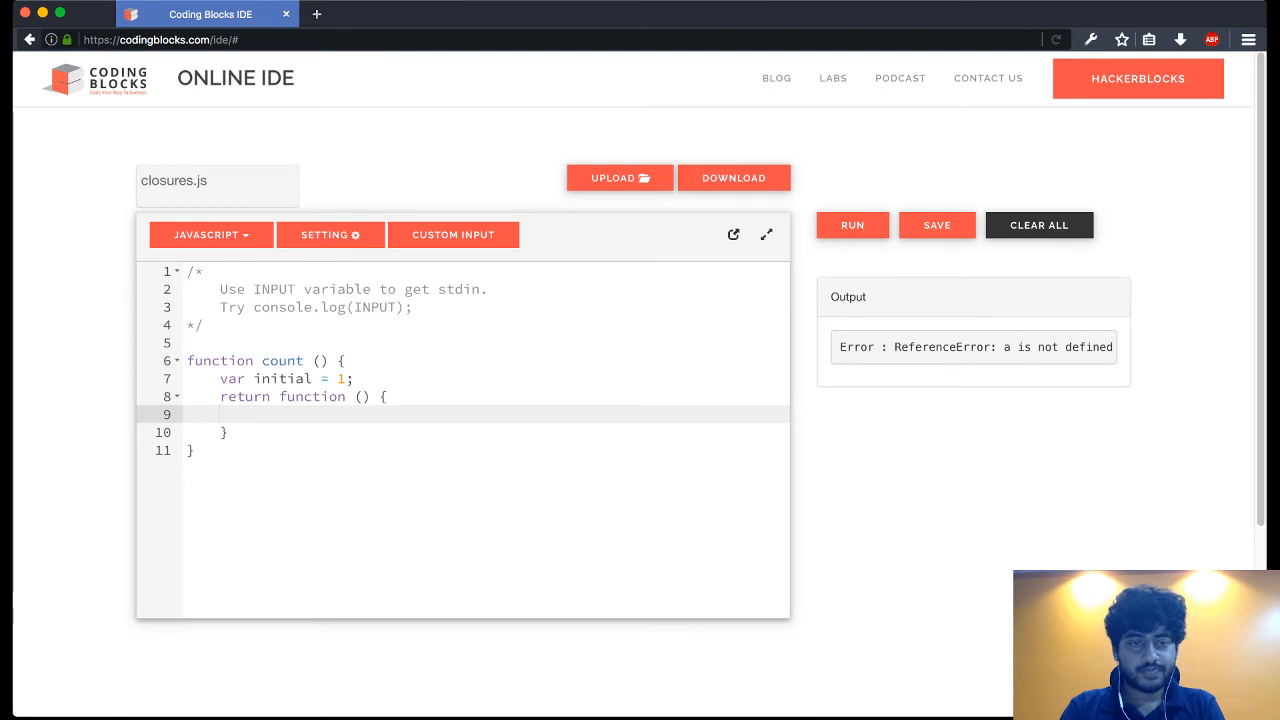
type("console.log(")
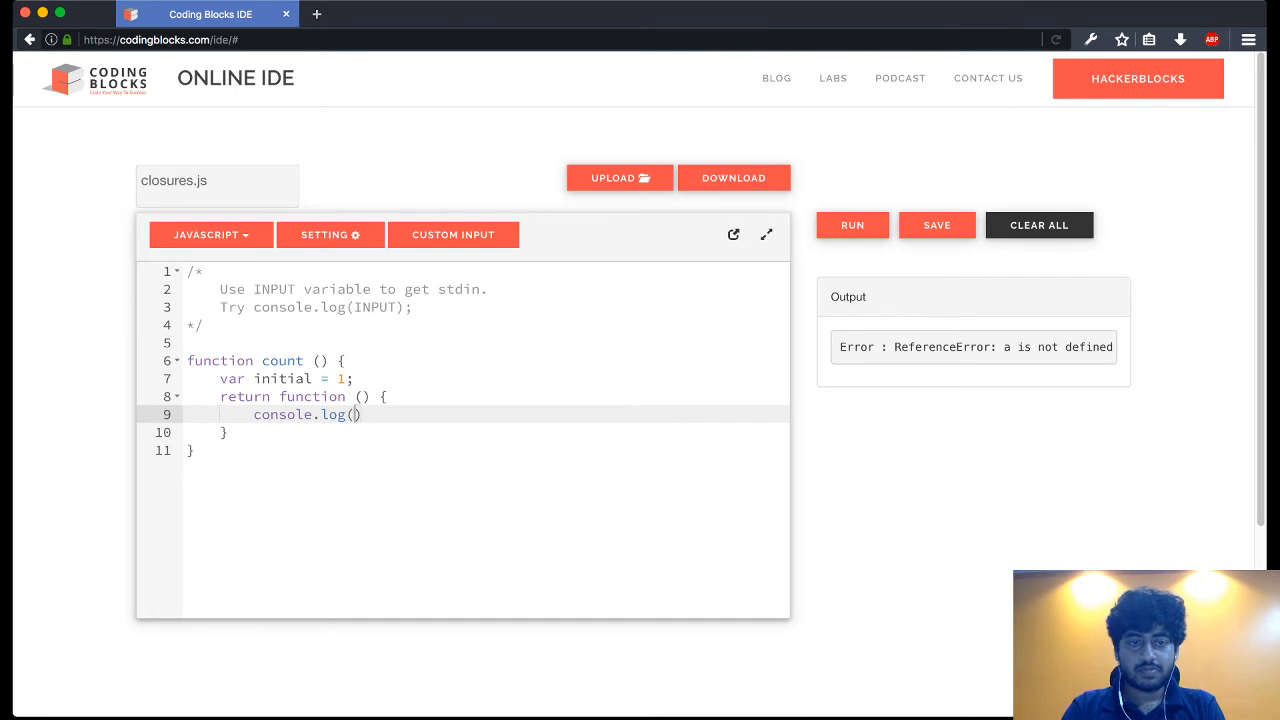
type("++initial")
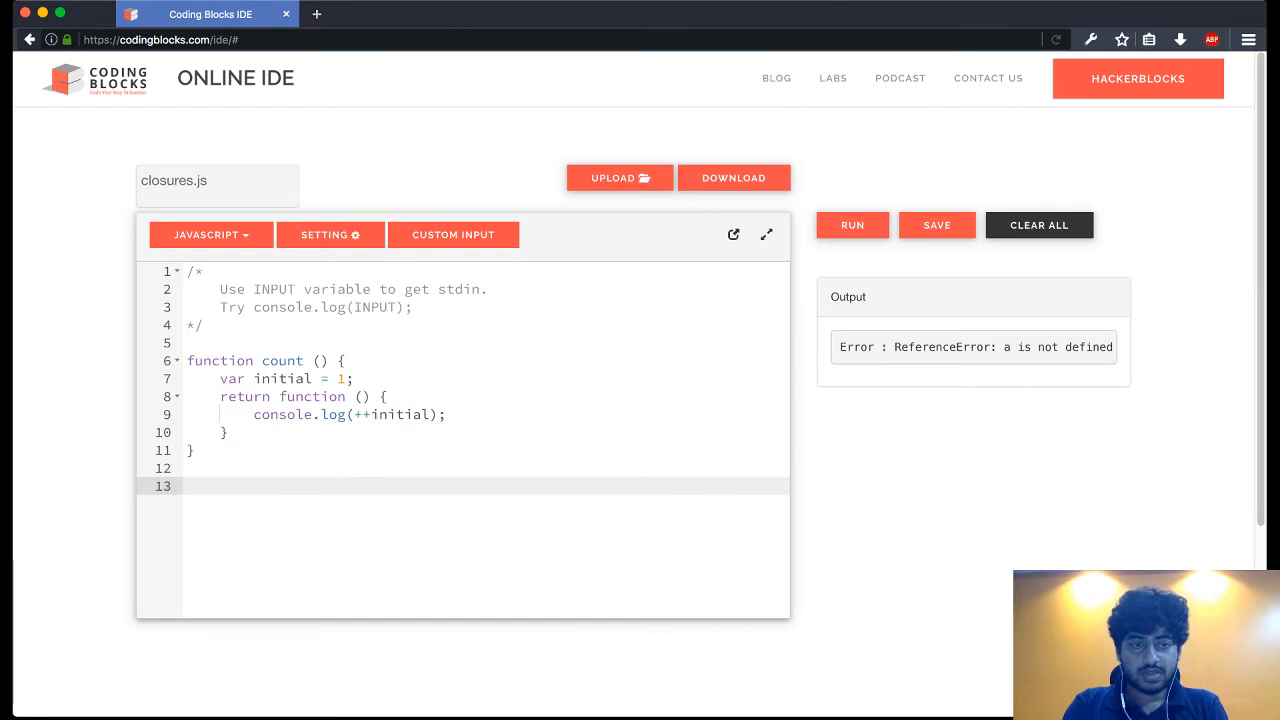
type("count()")
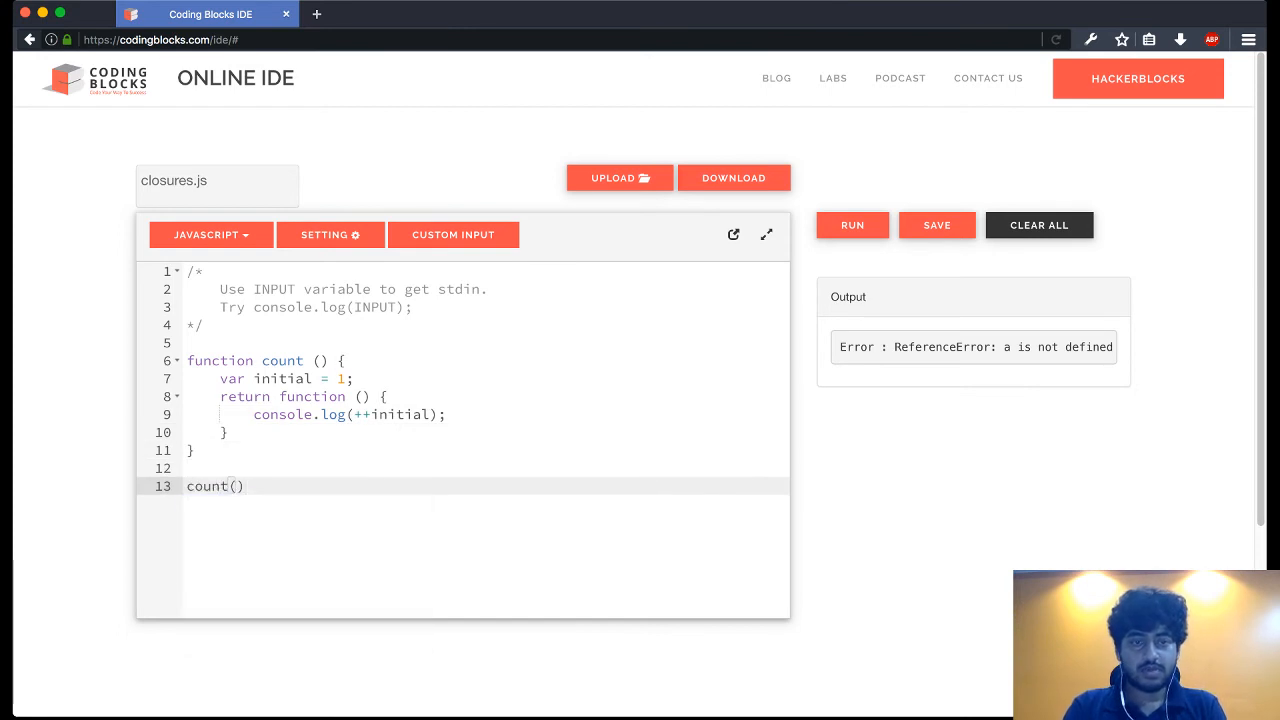
Step: Name the inner function plus, call plus(); inside count, and run to print 2
type(";")
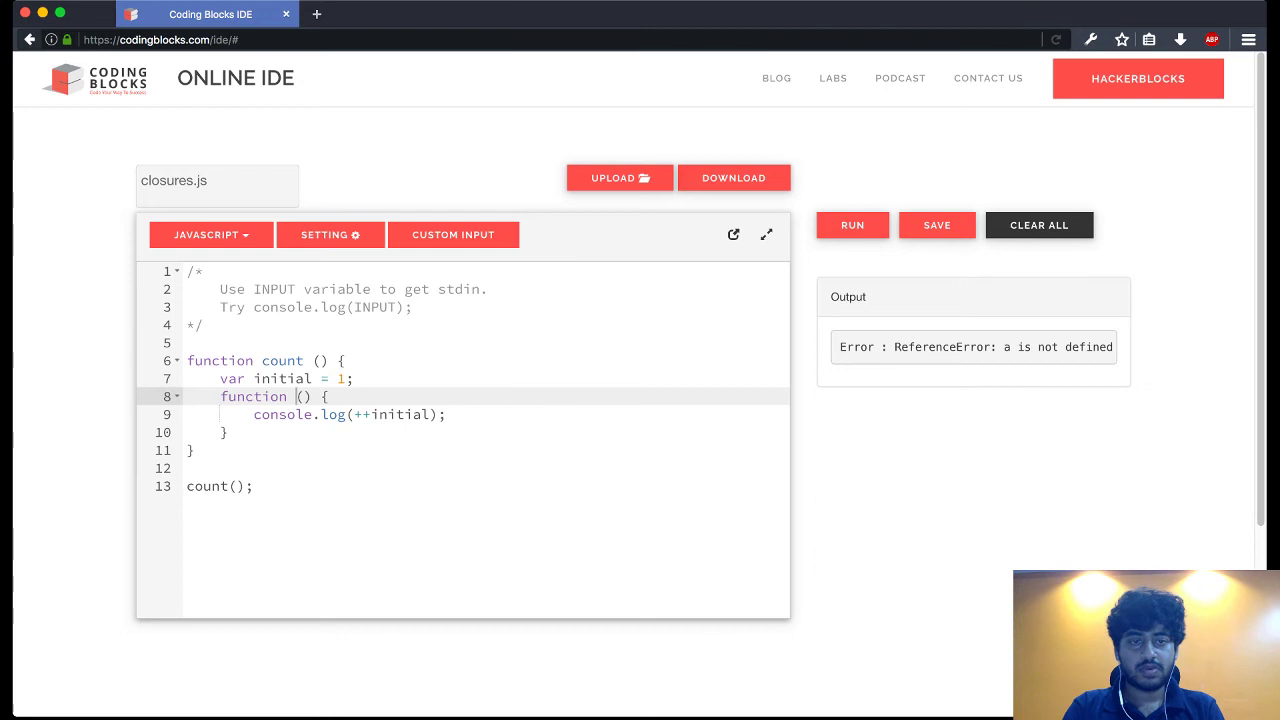
type("plus")
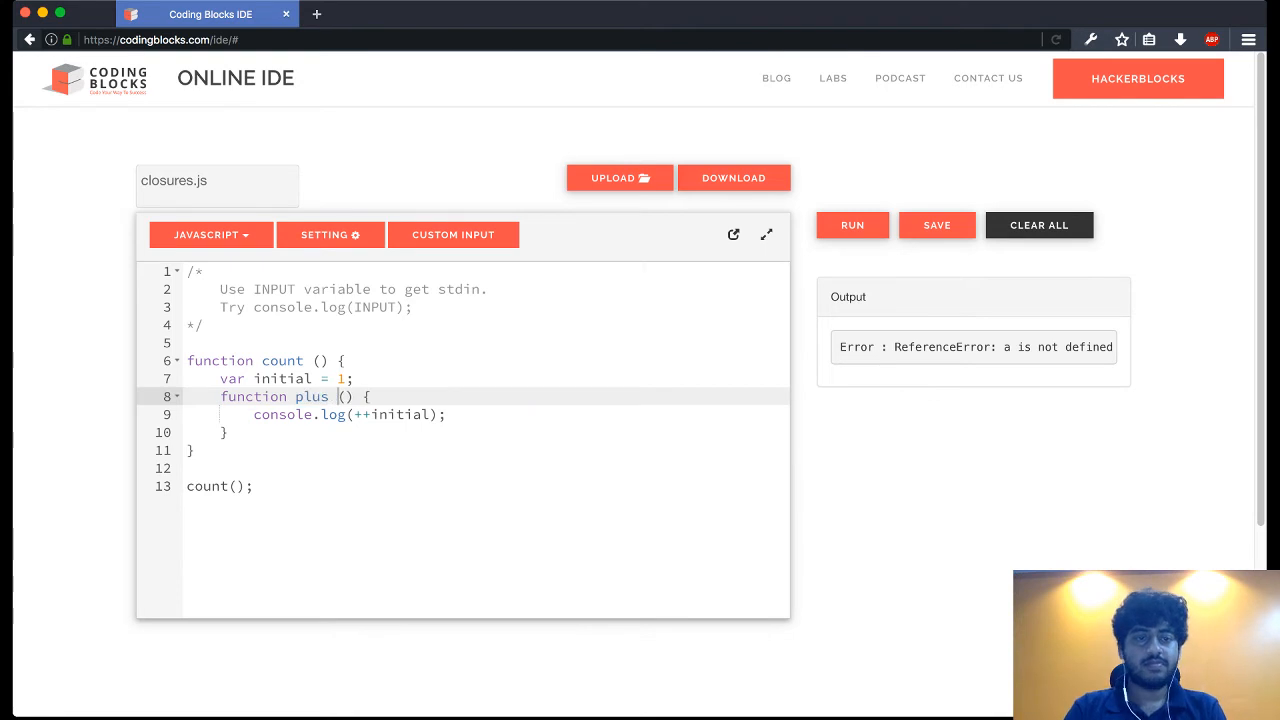
key("enter")
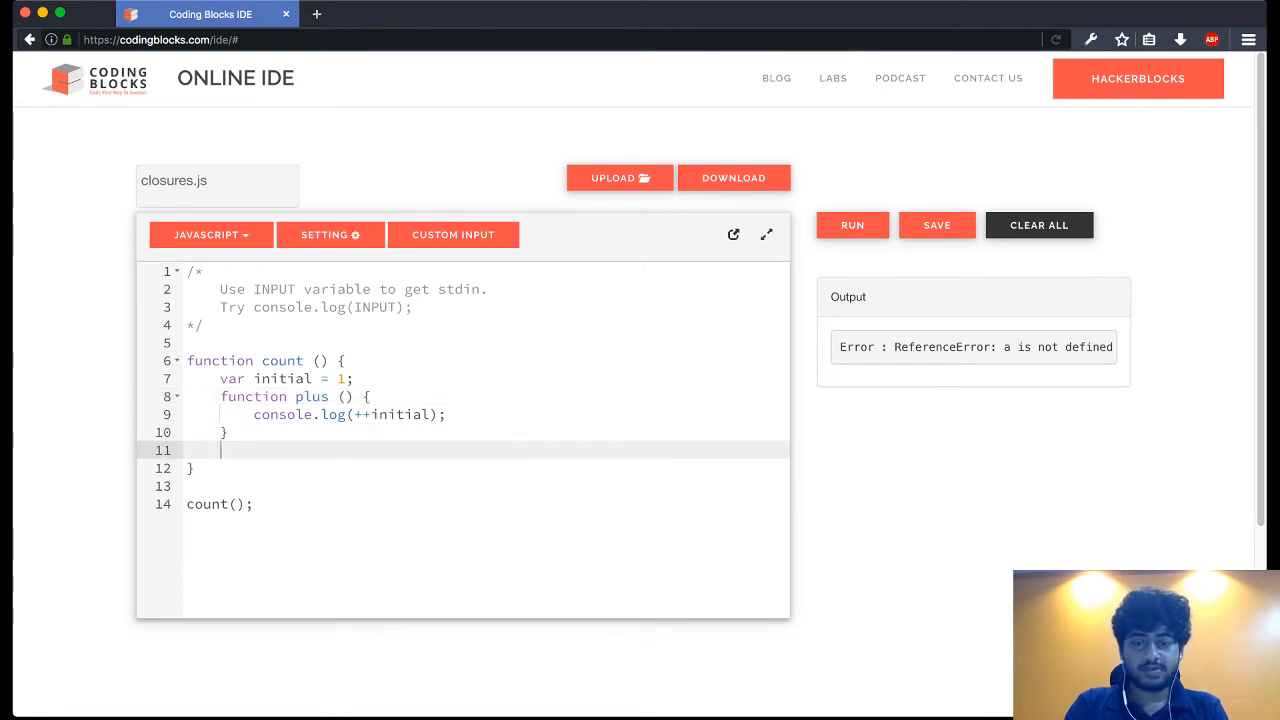
type("plus();")
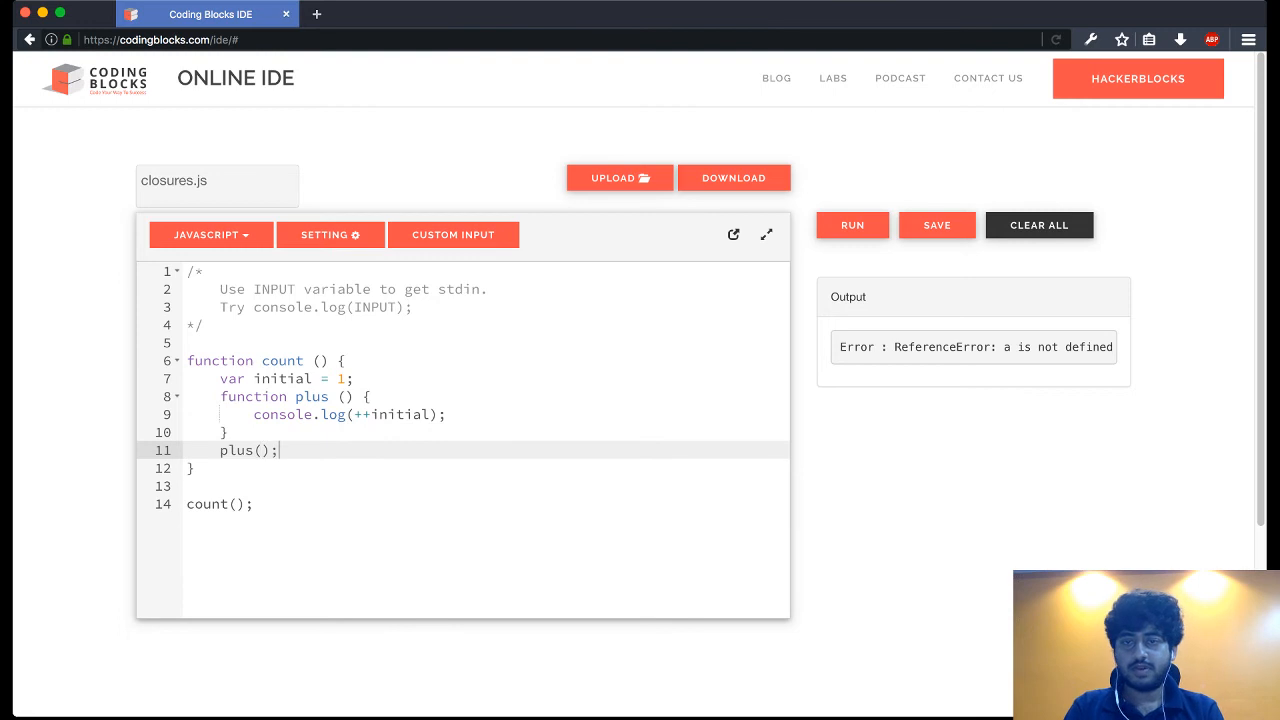
left_click(253, 504)
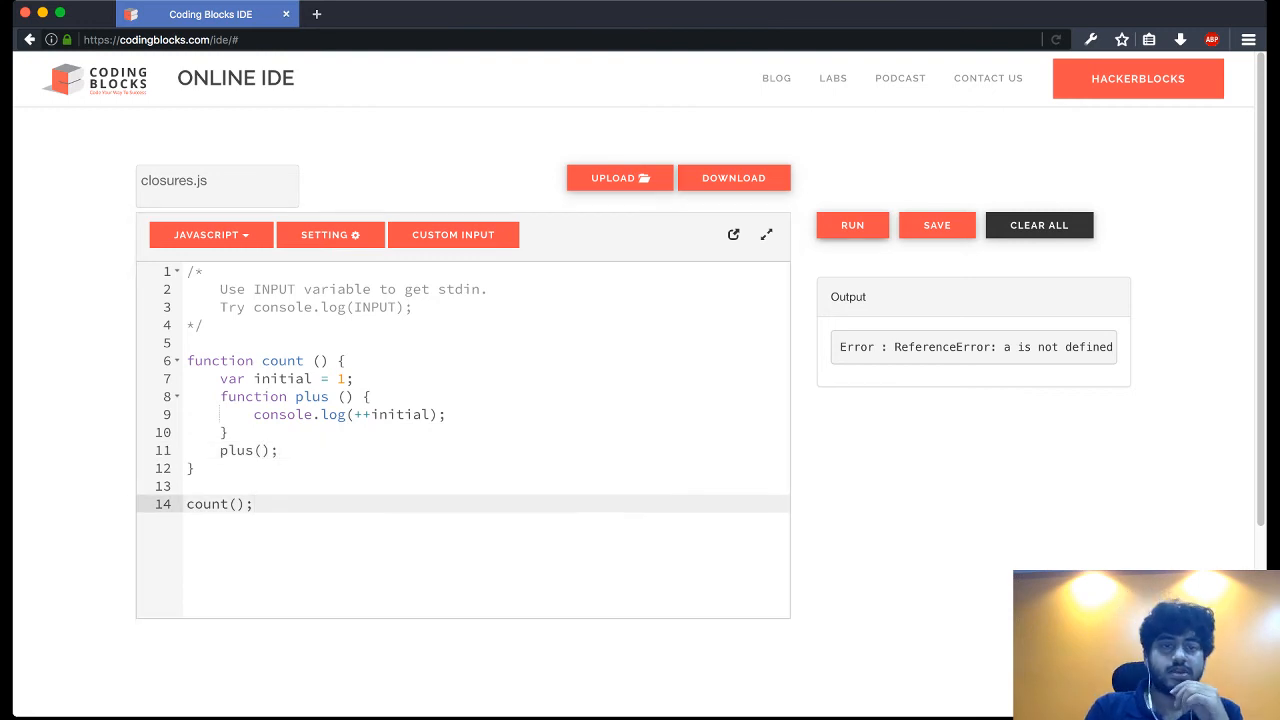
left_click(851, 224)
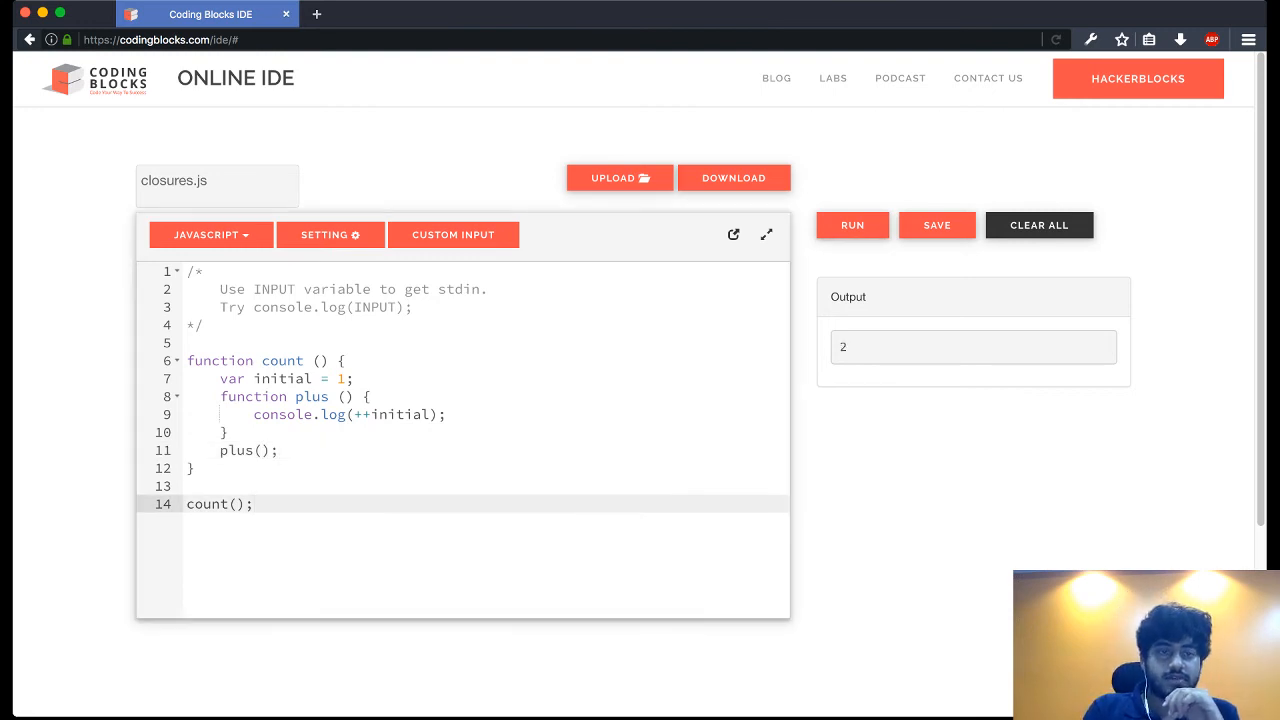
Step: Walk through count, initial and ++initial, then replace the plus() call with return plus;
left_click(290, 360)
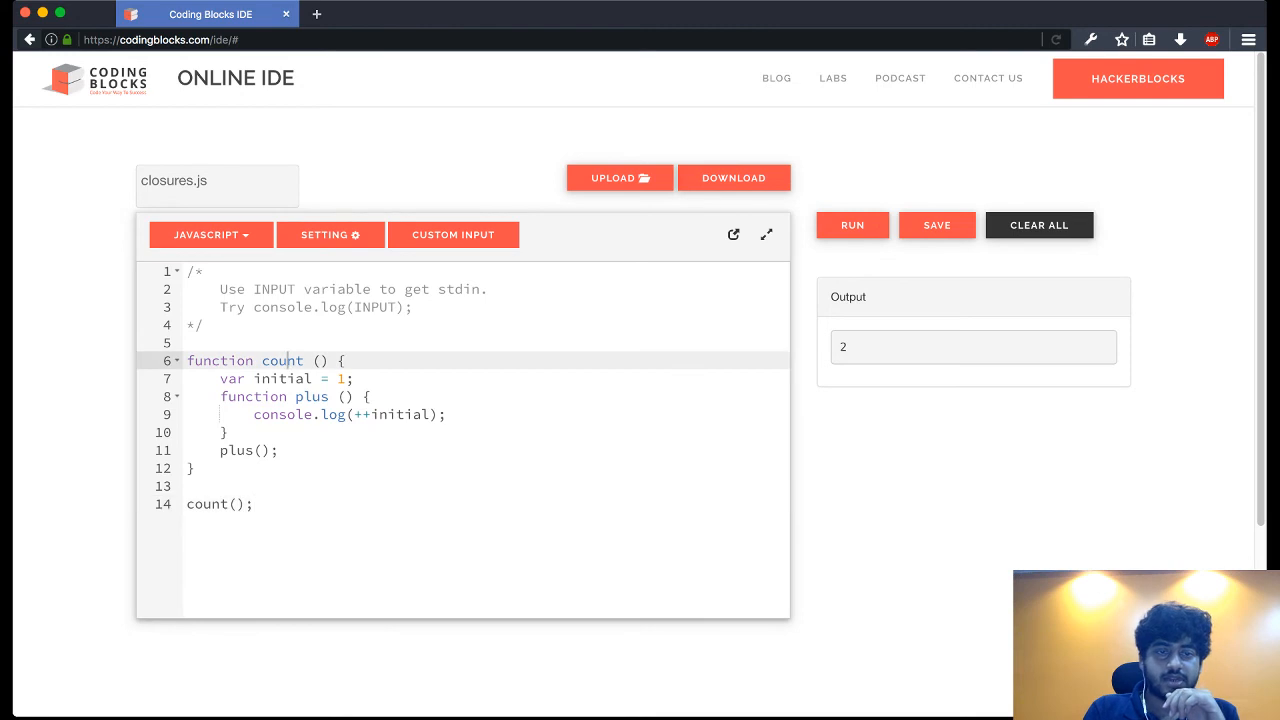
left_click(280, 378)
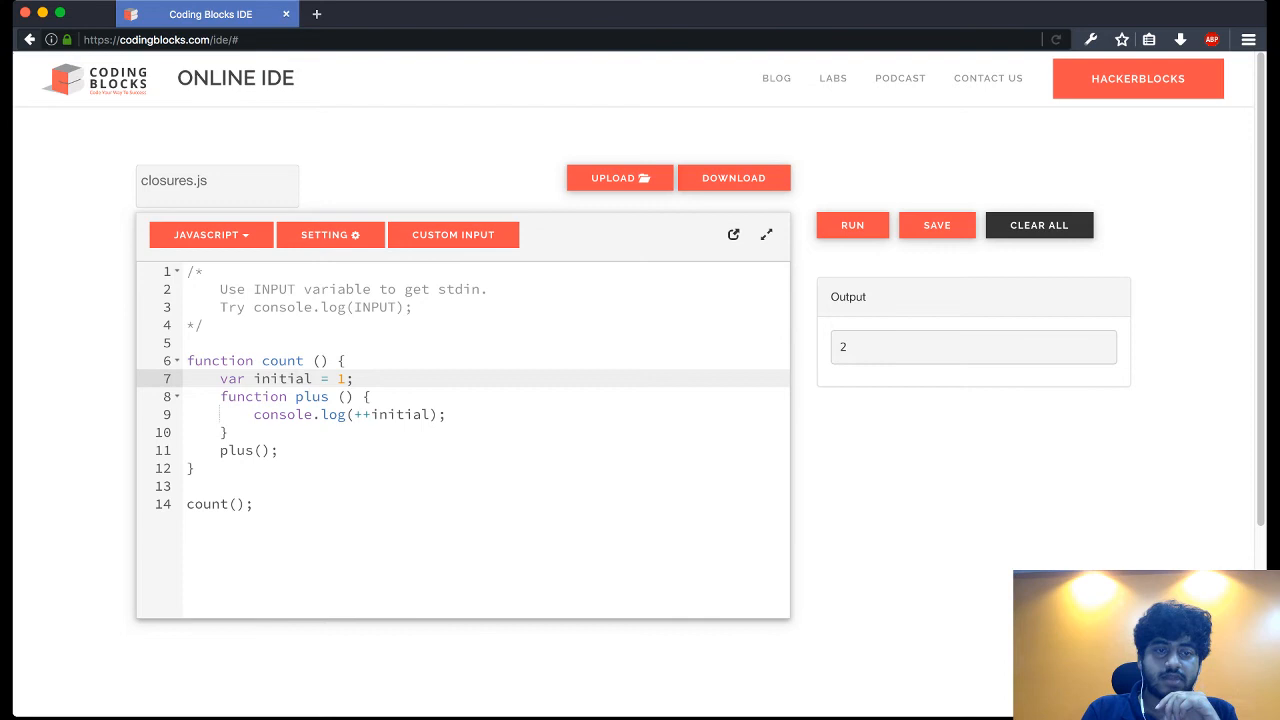
left_click(250, 450)
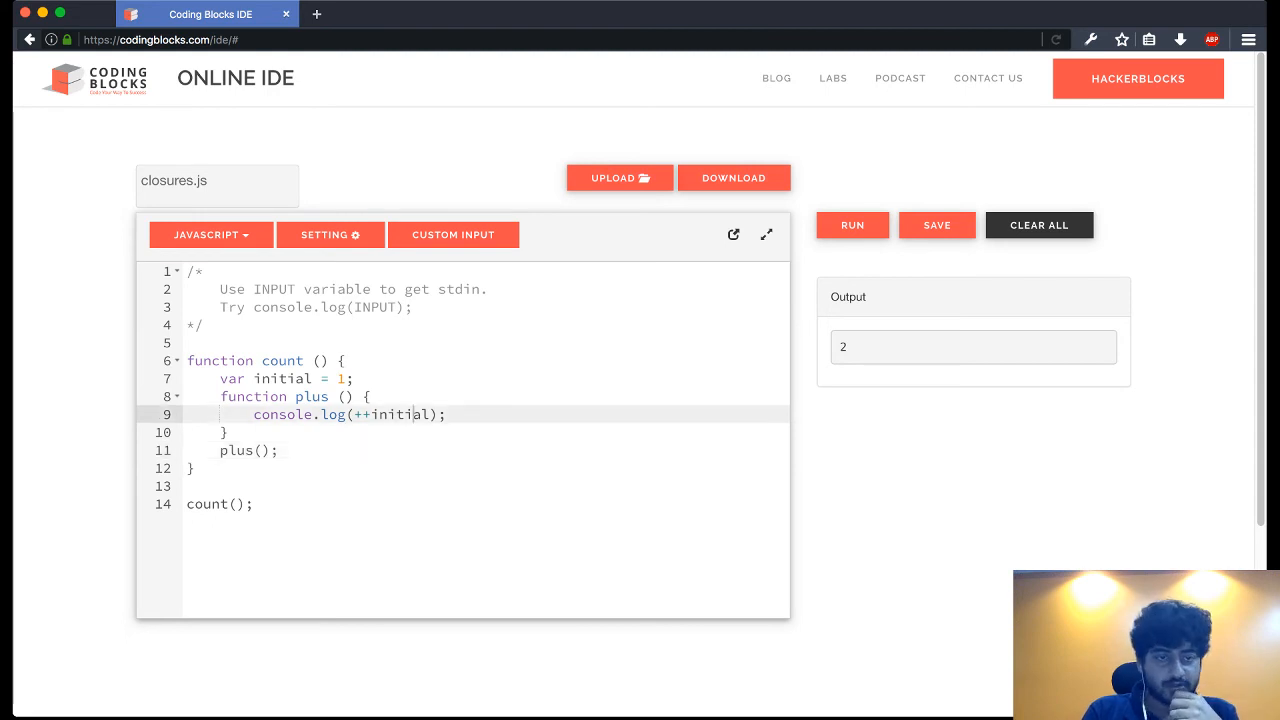
left_click(280, 450)
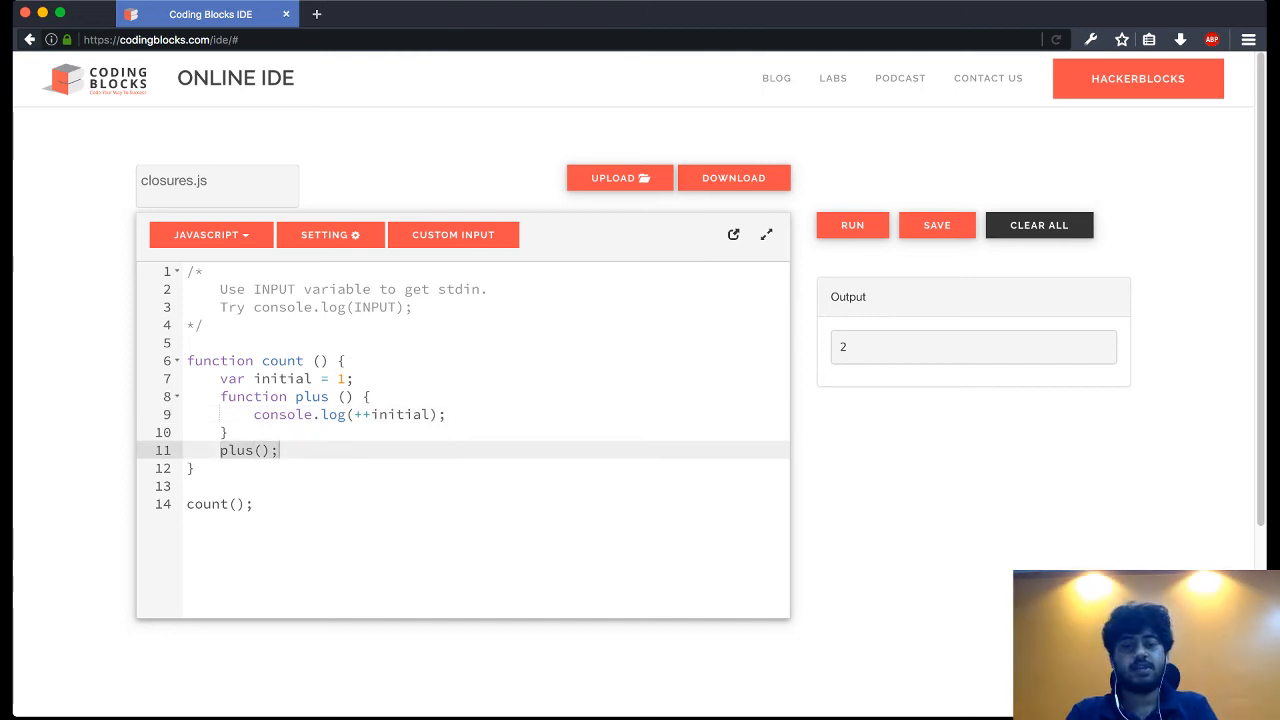
type("return")
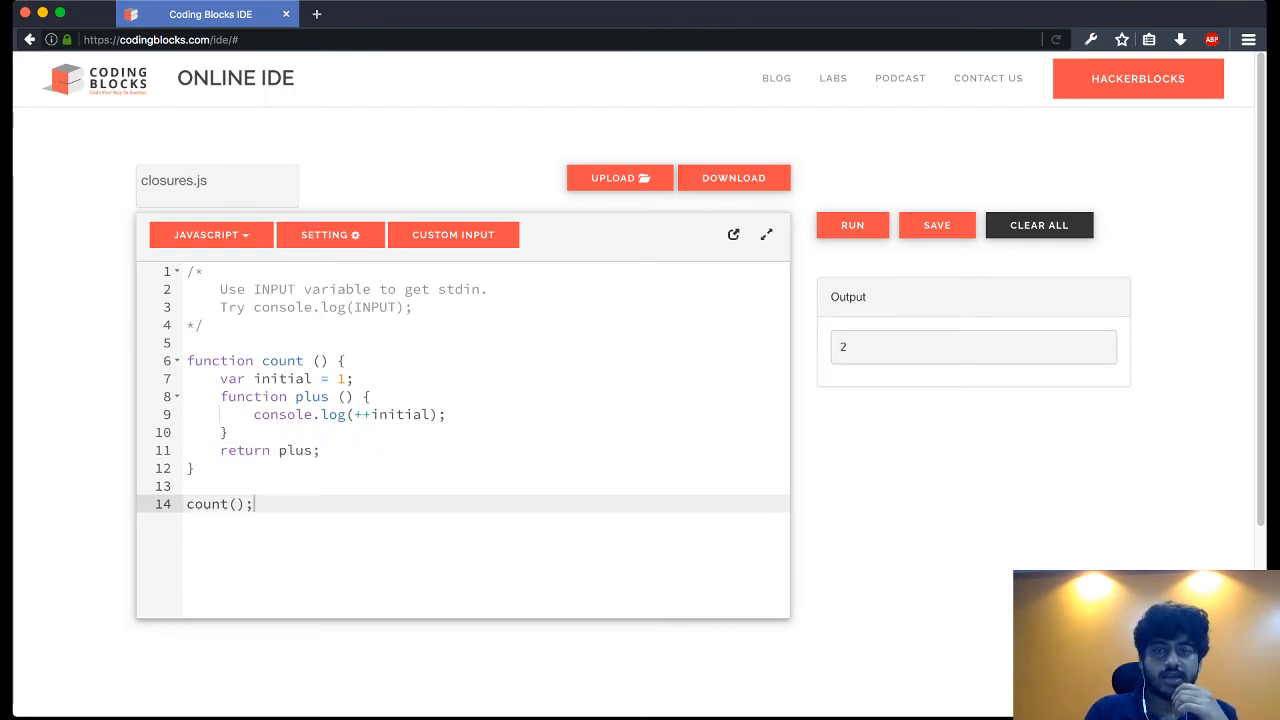
Step: Store count()'s result in var c, call c();, and run to print 2
left_click(1039, 224)
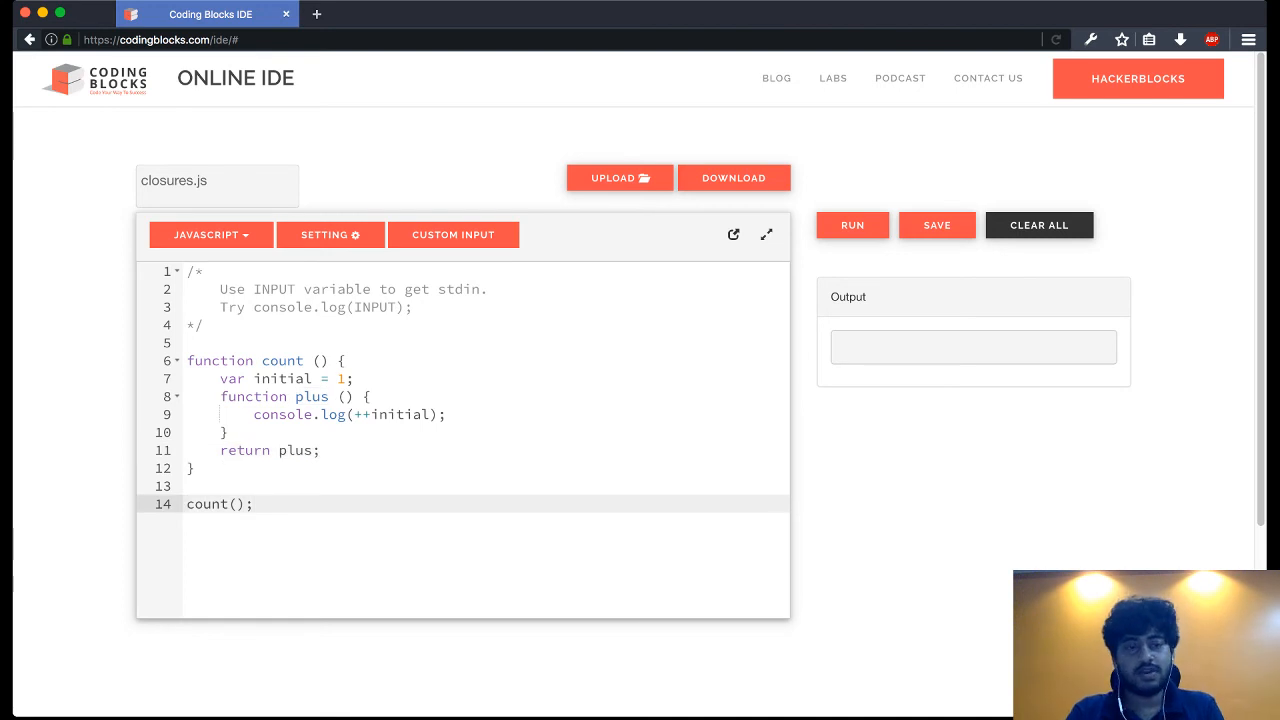
type("var")
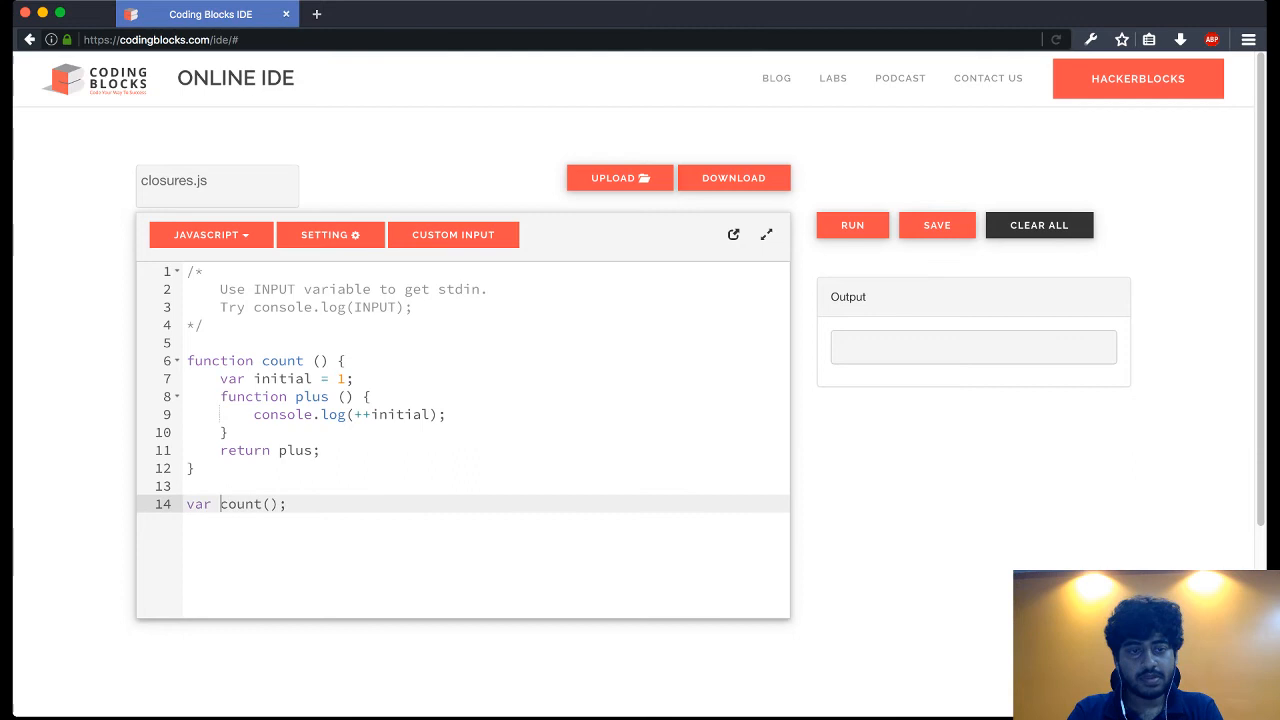
type("c =")
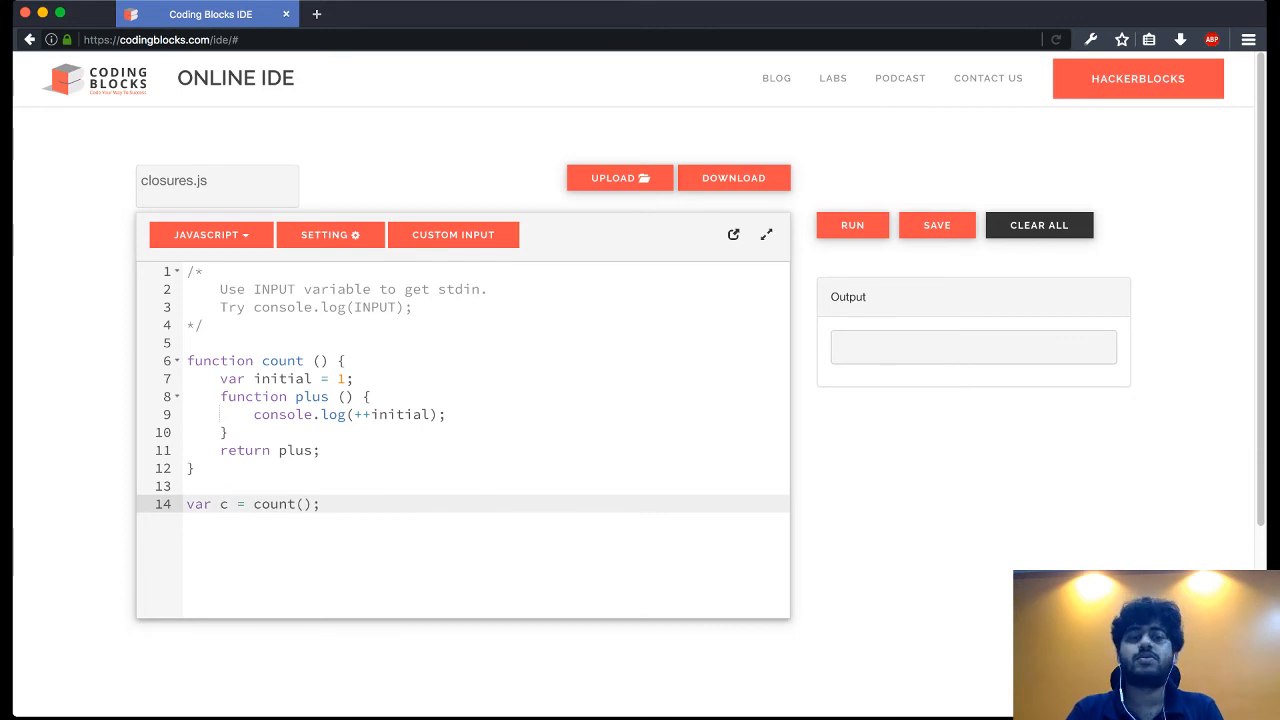
key("Return")
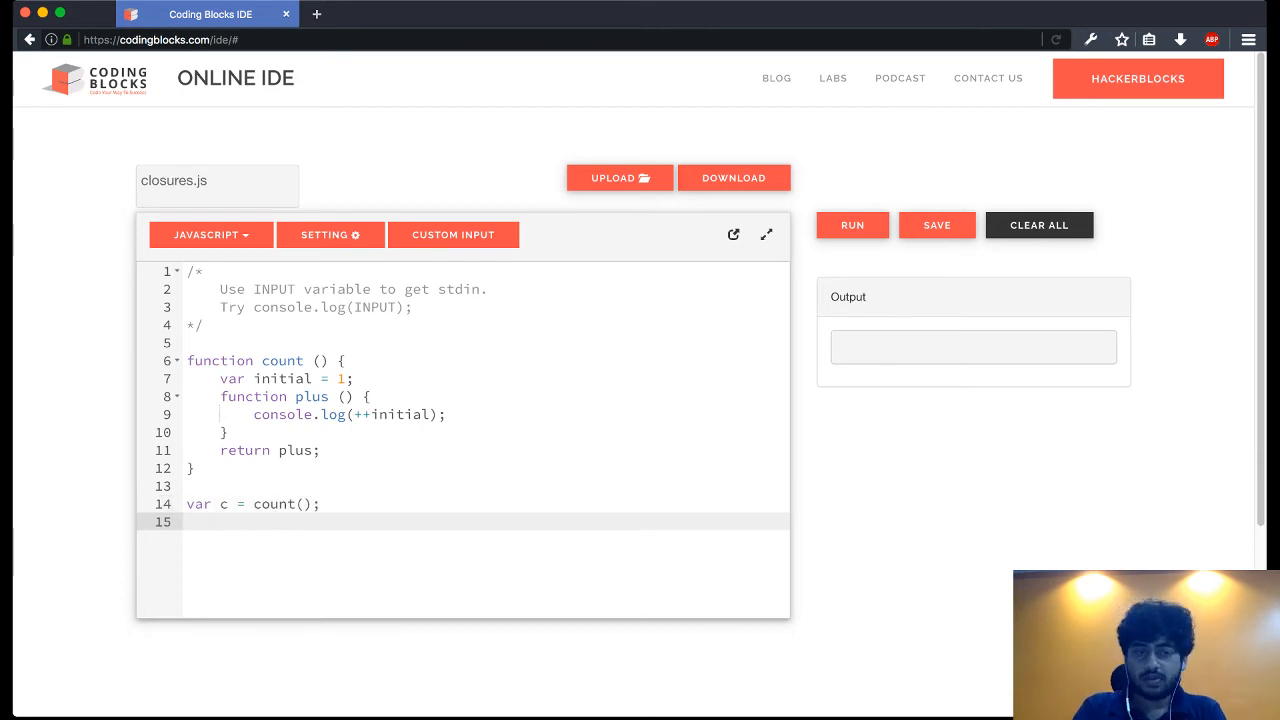
type("c();")
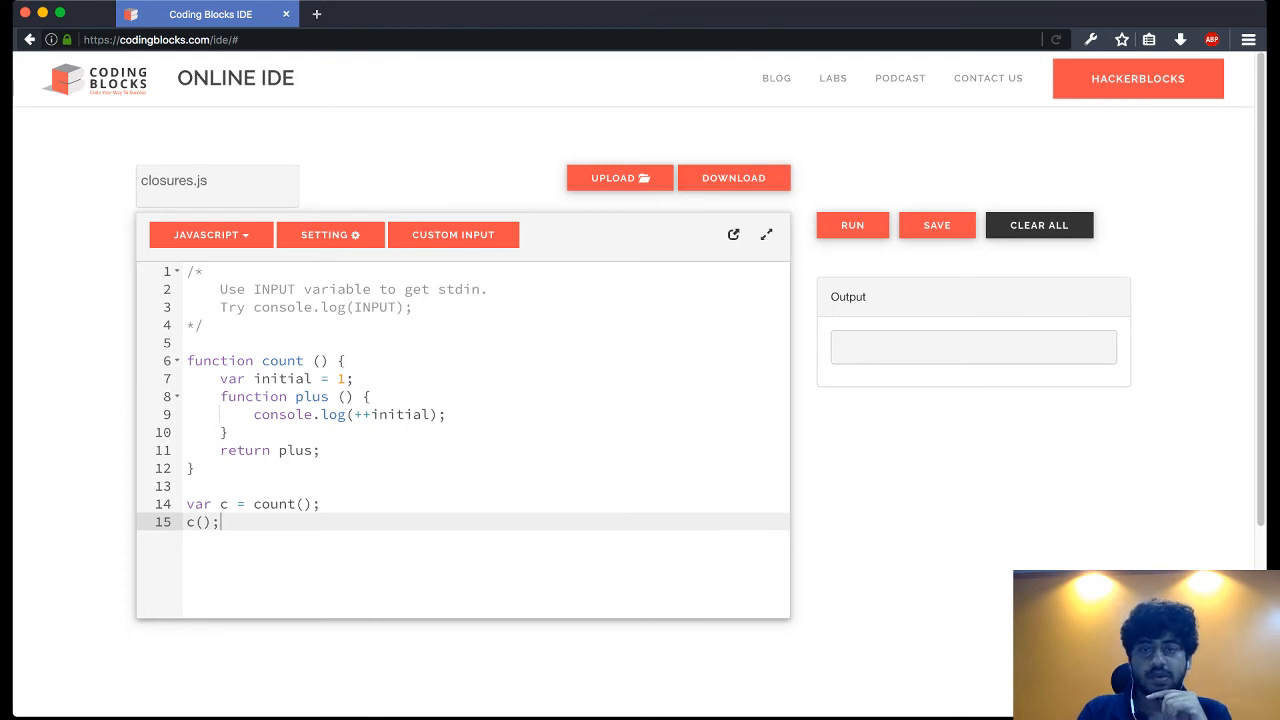
left_click(852, 225)
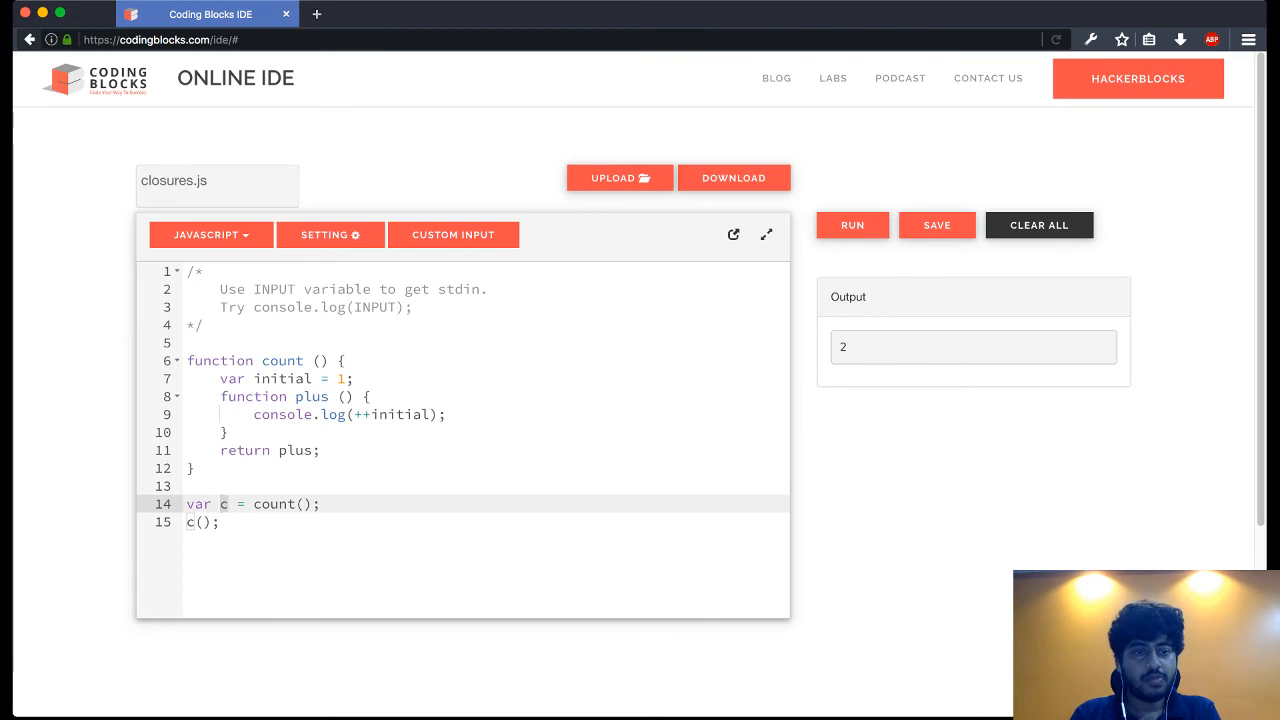
Step: Add a second c(); call on line 16 and run, printing 2 and 3
left_click(210, 521)
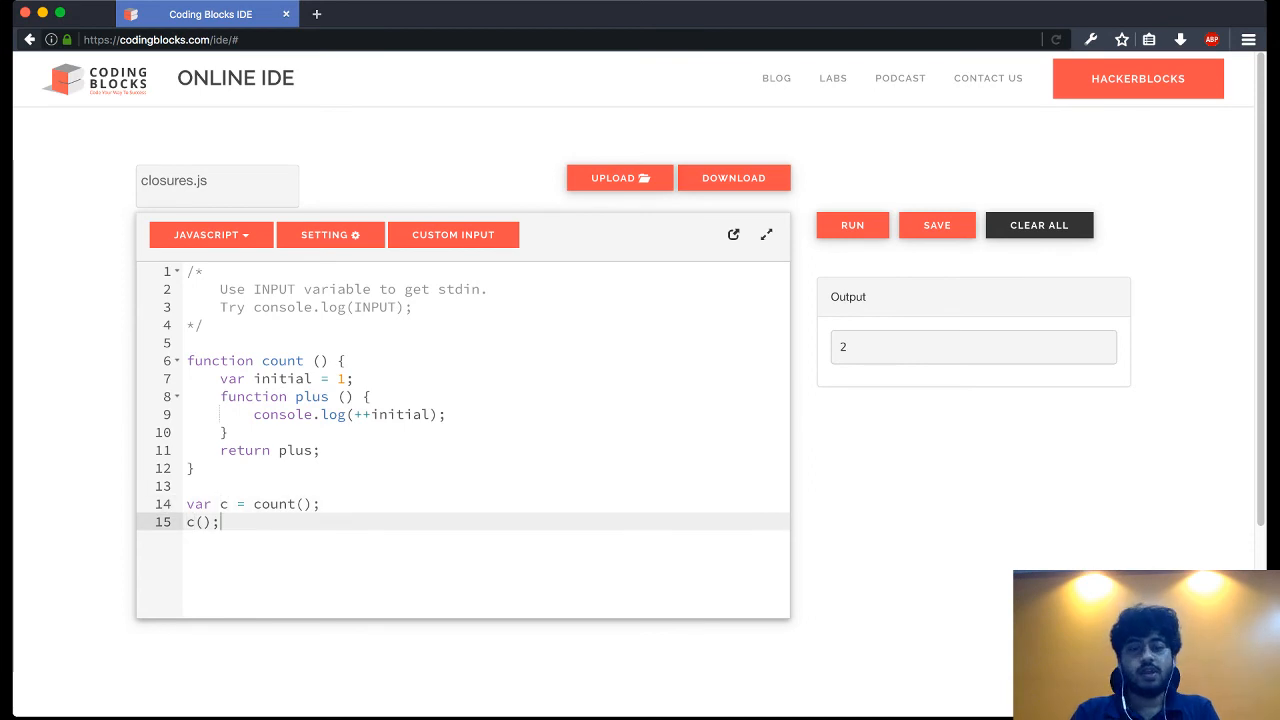
type("c()")
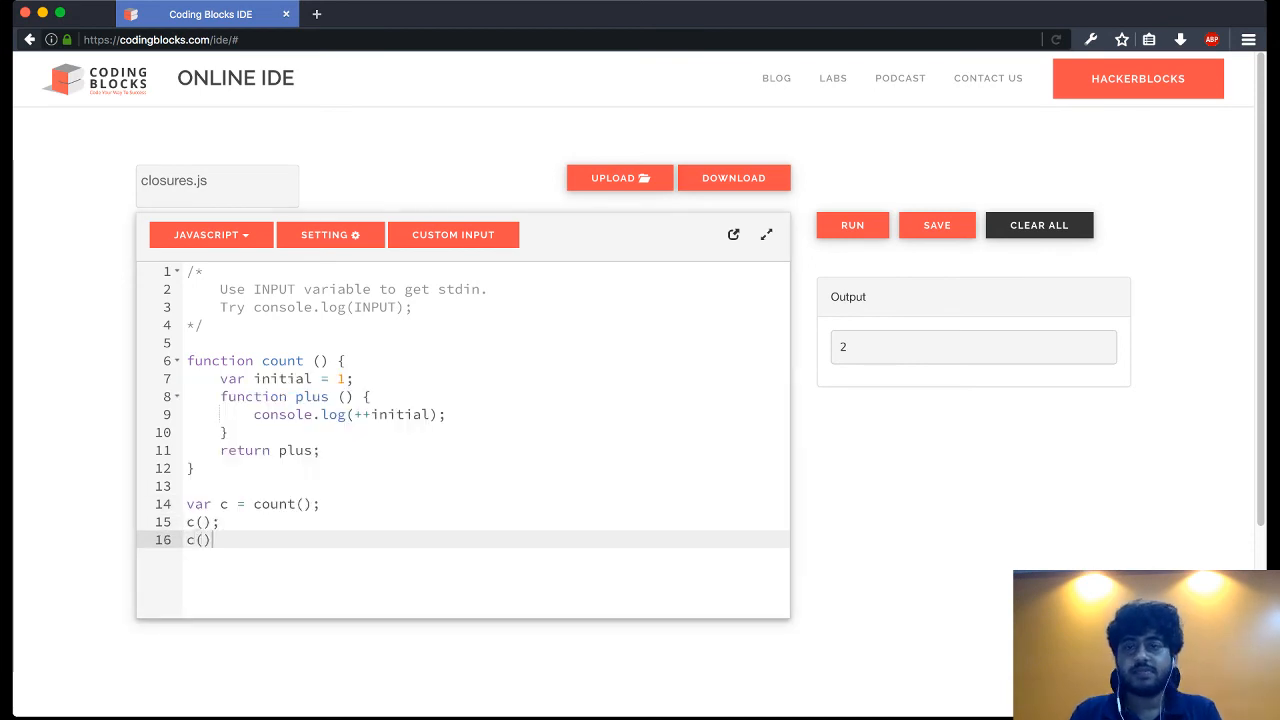
type(";")
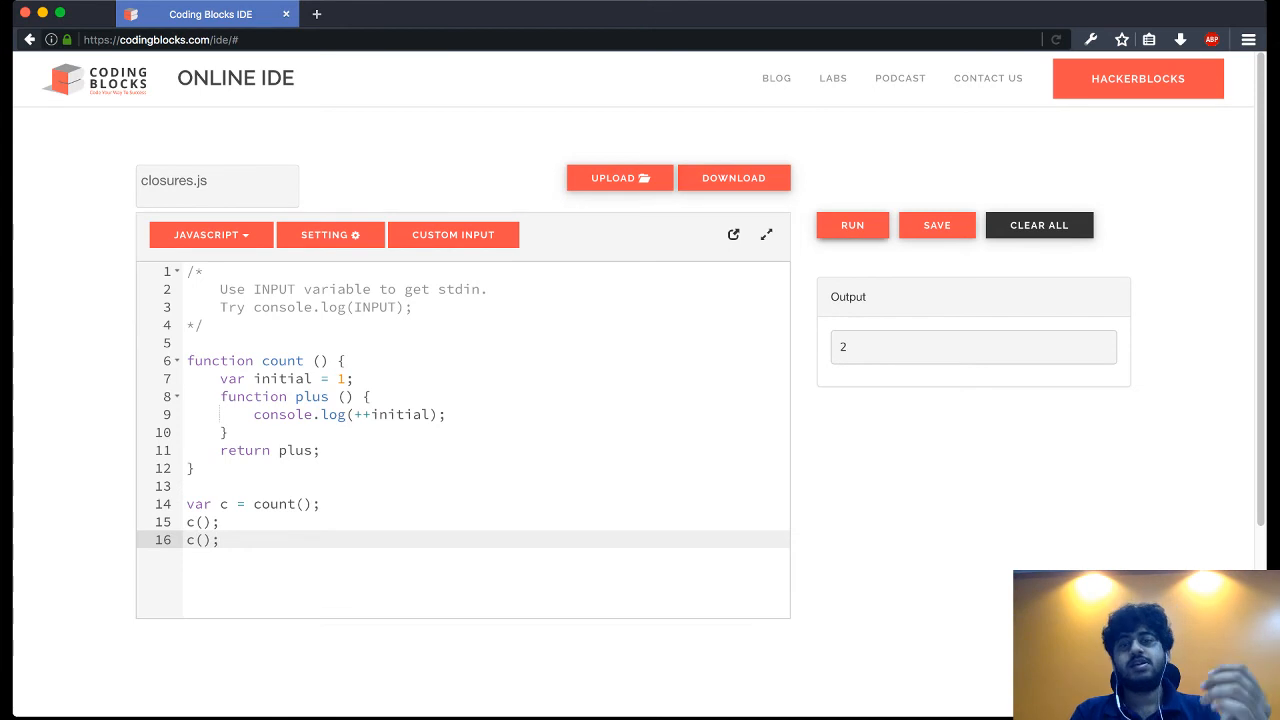
left_click(852, 224)
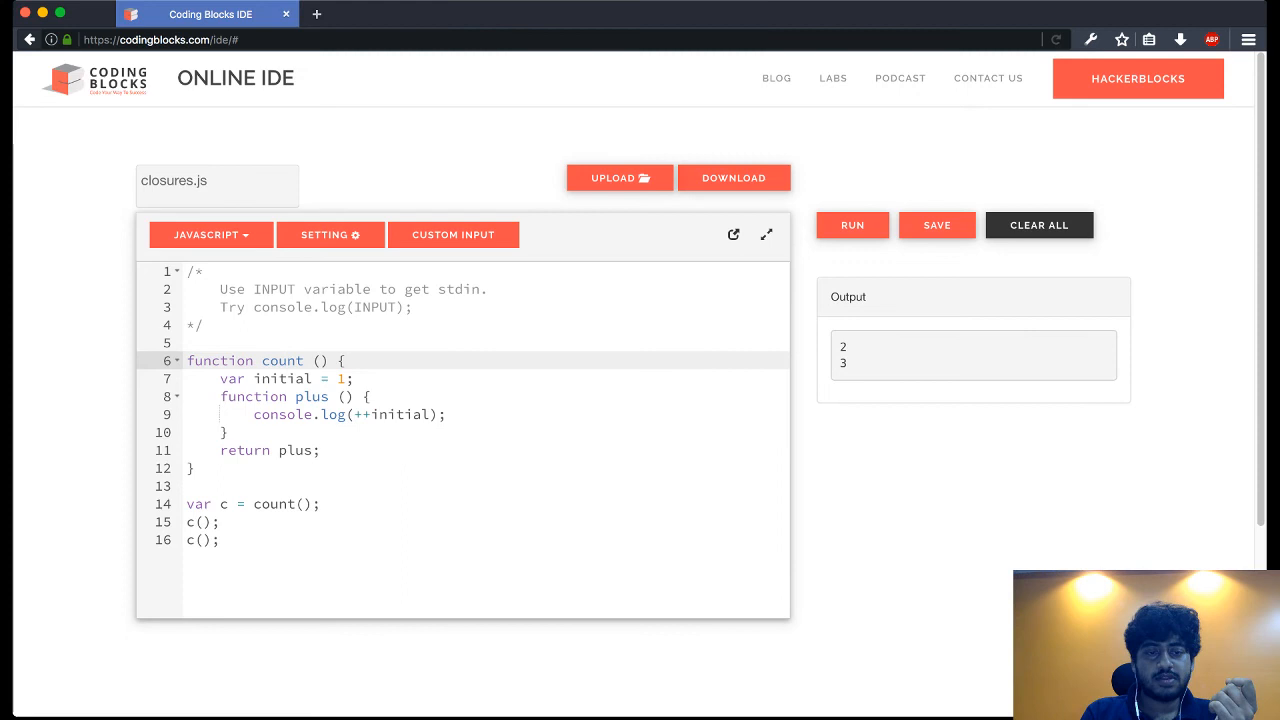
left_click(200, 503)
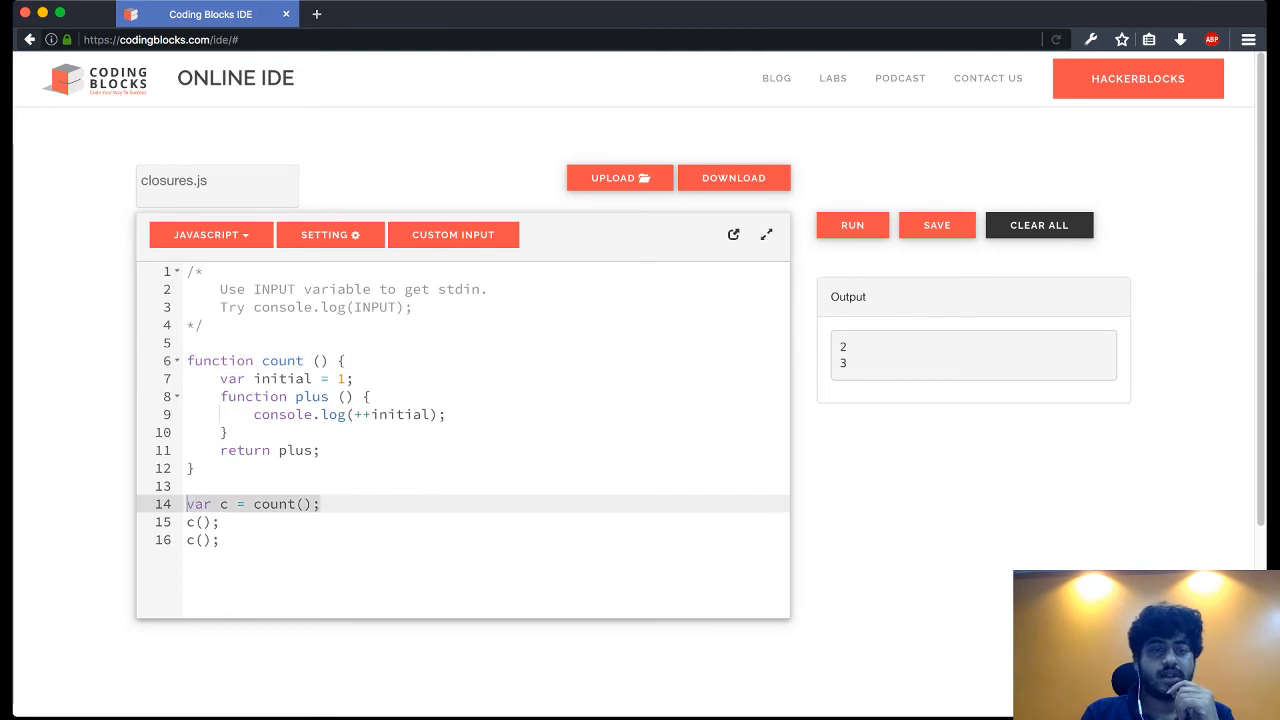
left_click(205, 522)
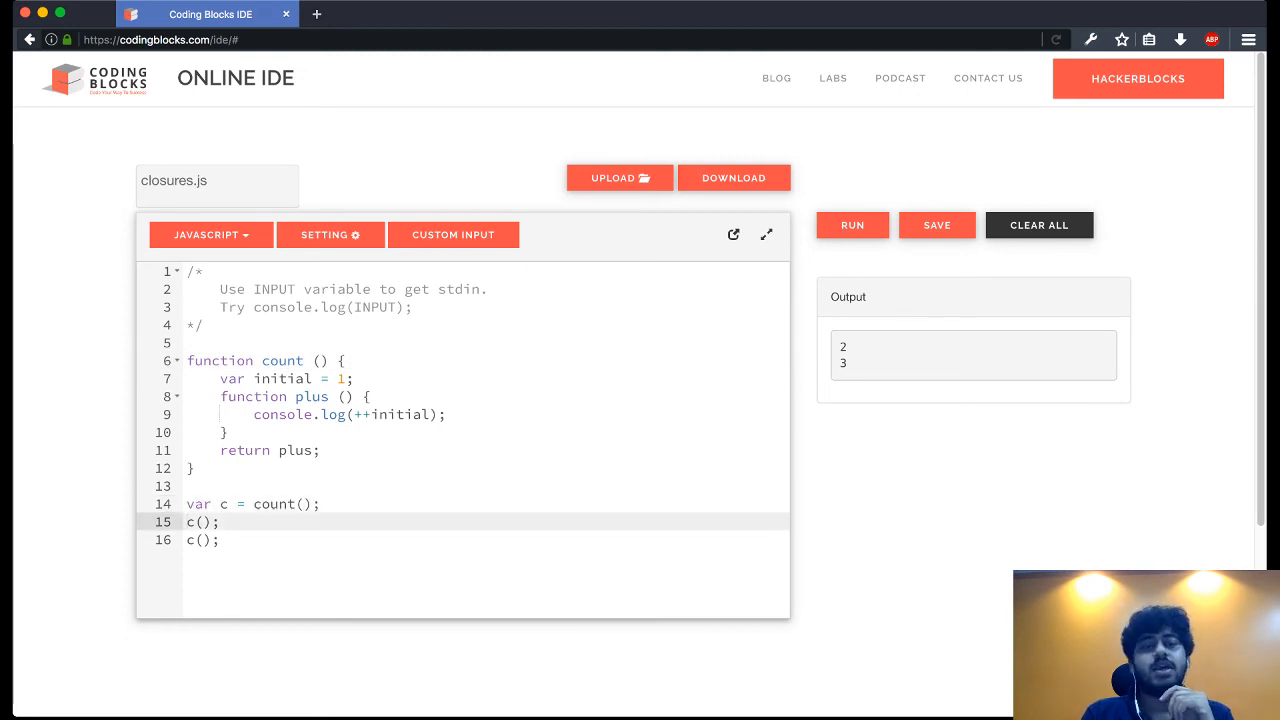
left_click(205, 540)
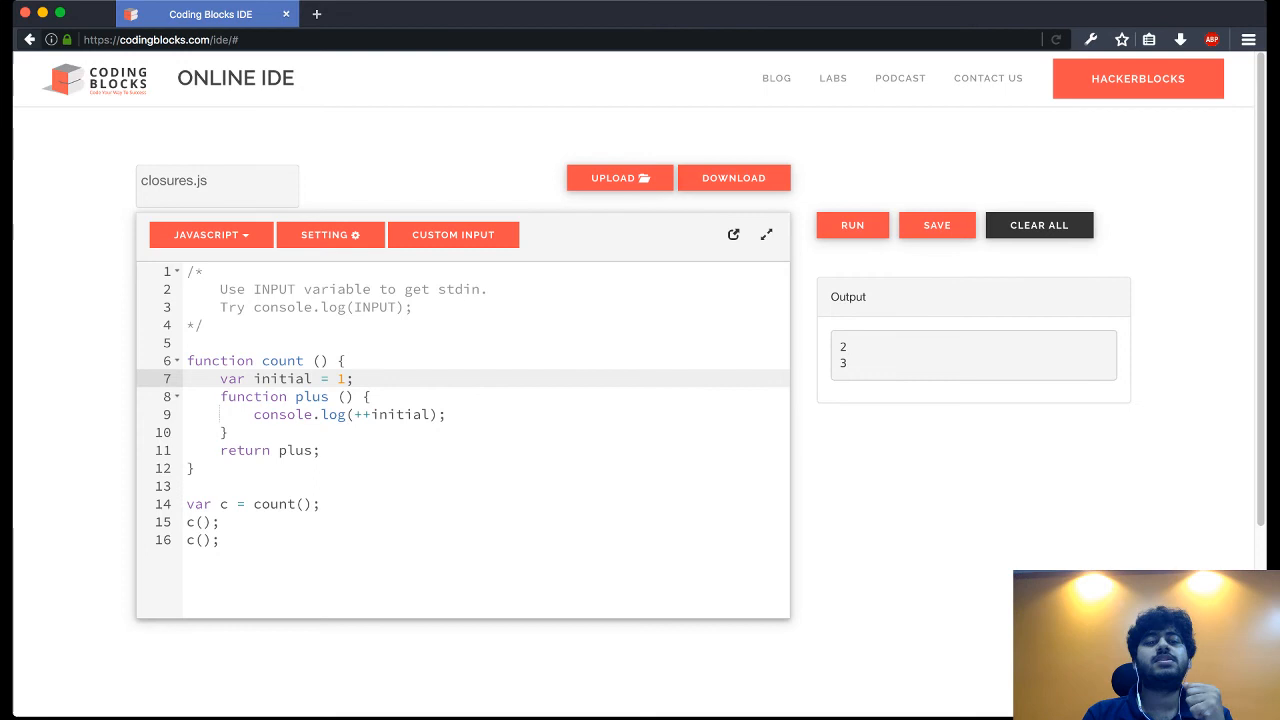
left_click(313, 378)
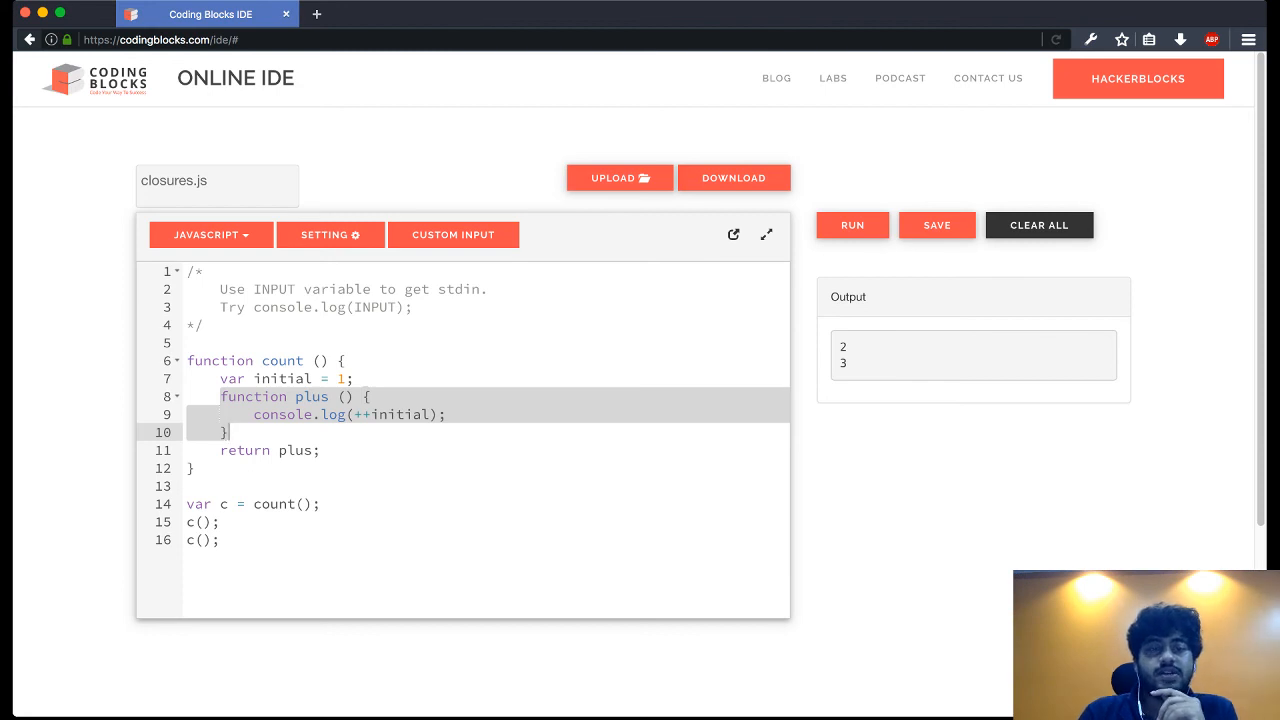
left_click(355, 378)
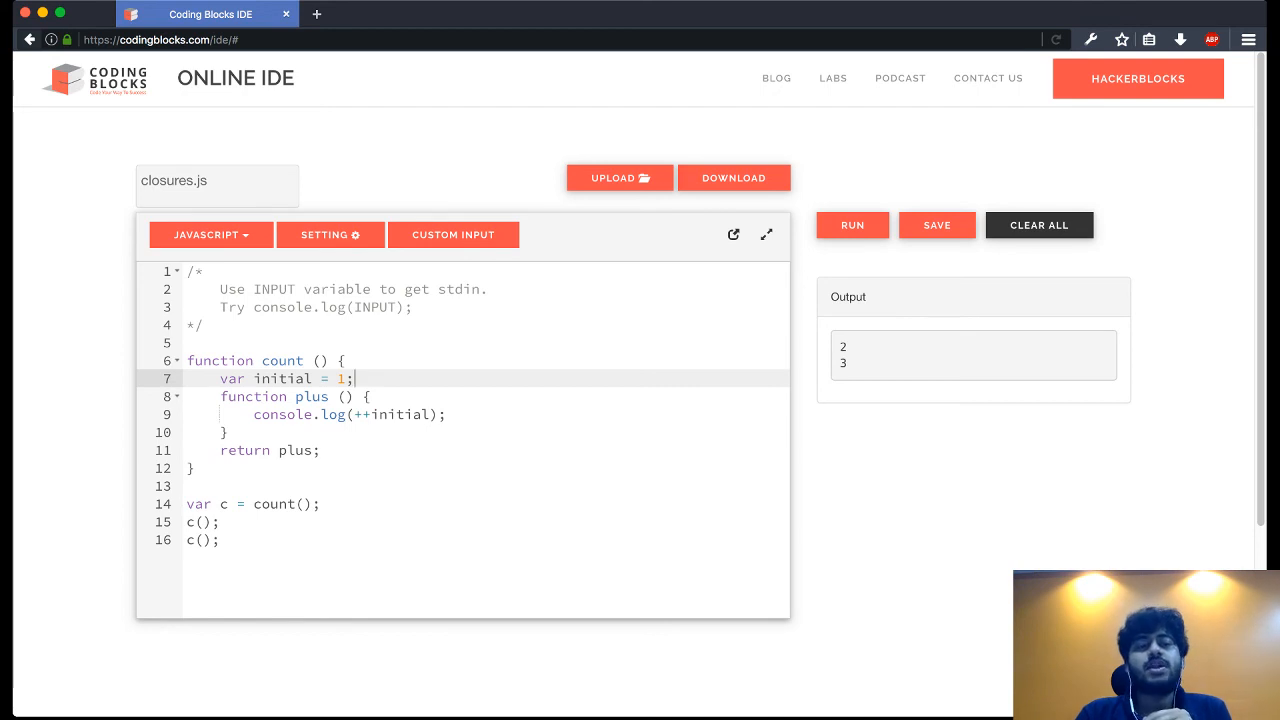
Step: Rename count to counter(intial), log ++val, and run, hitting ReferenceError: count is not defined
double_click(282, 360)
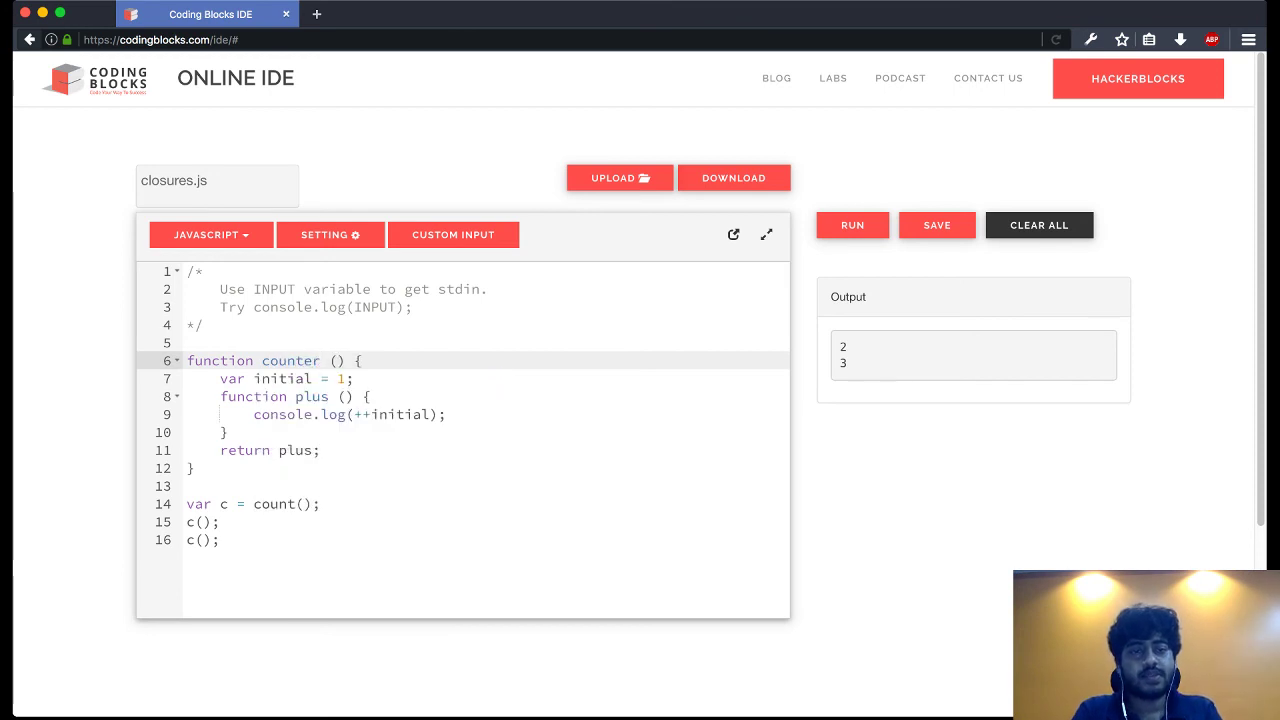
left_click(338, 360)
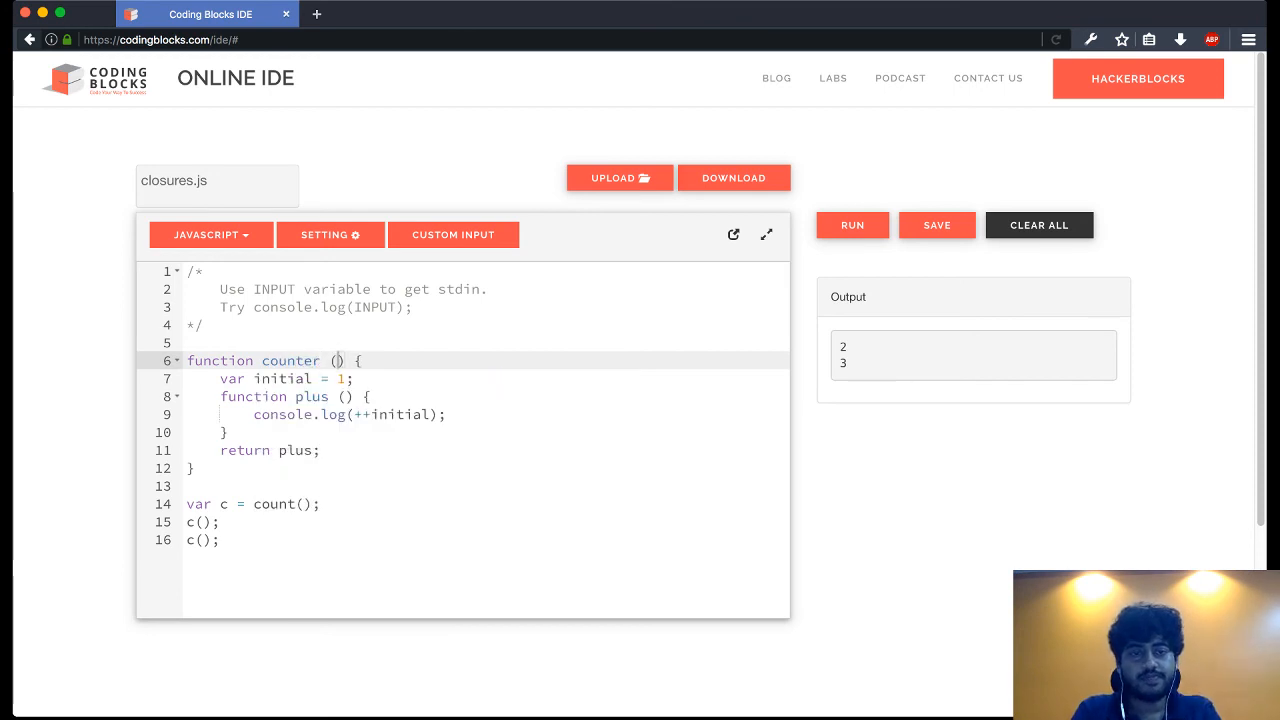
type("intial")
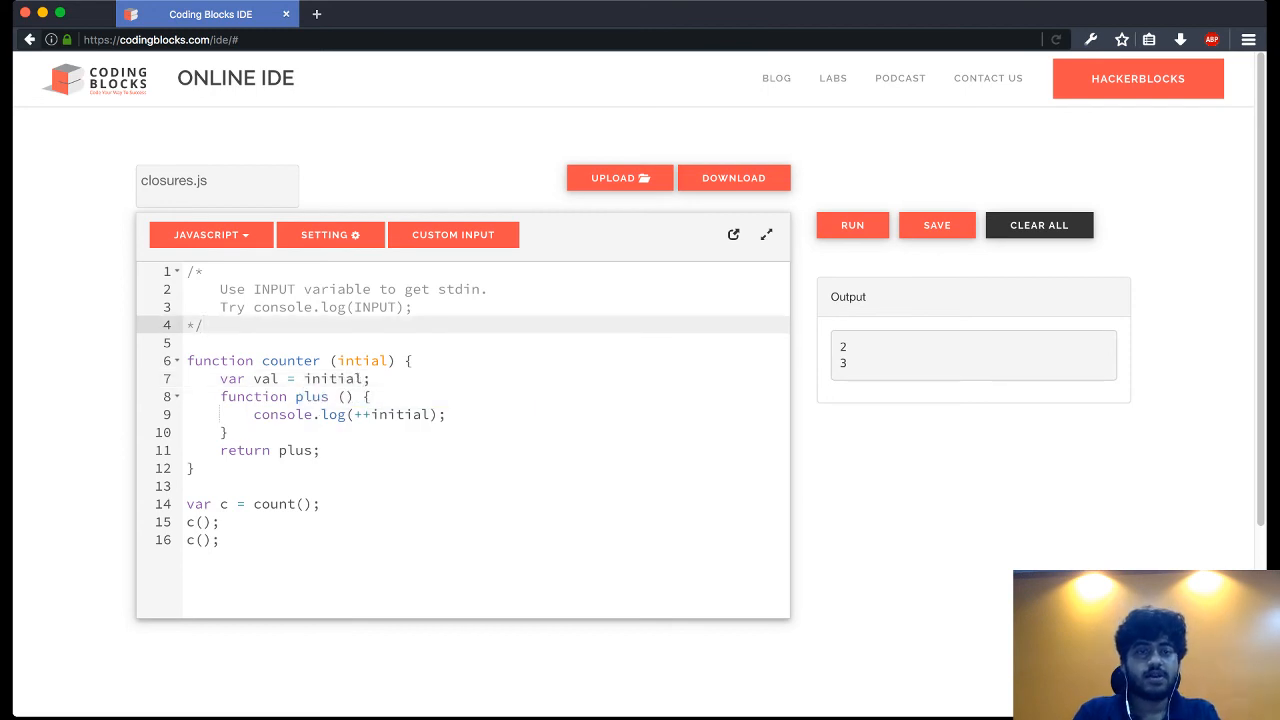
double_click(312, 396)
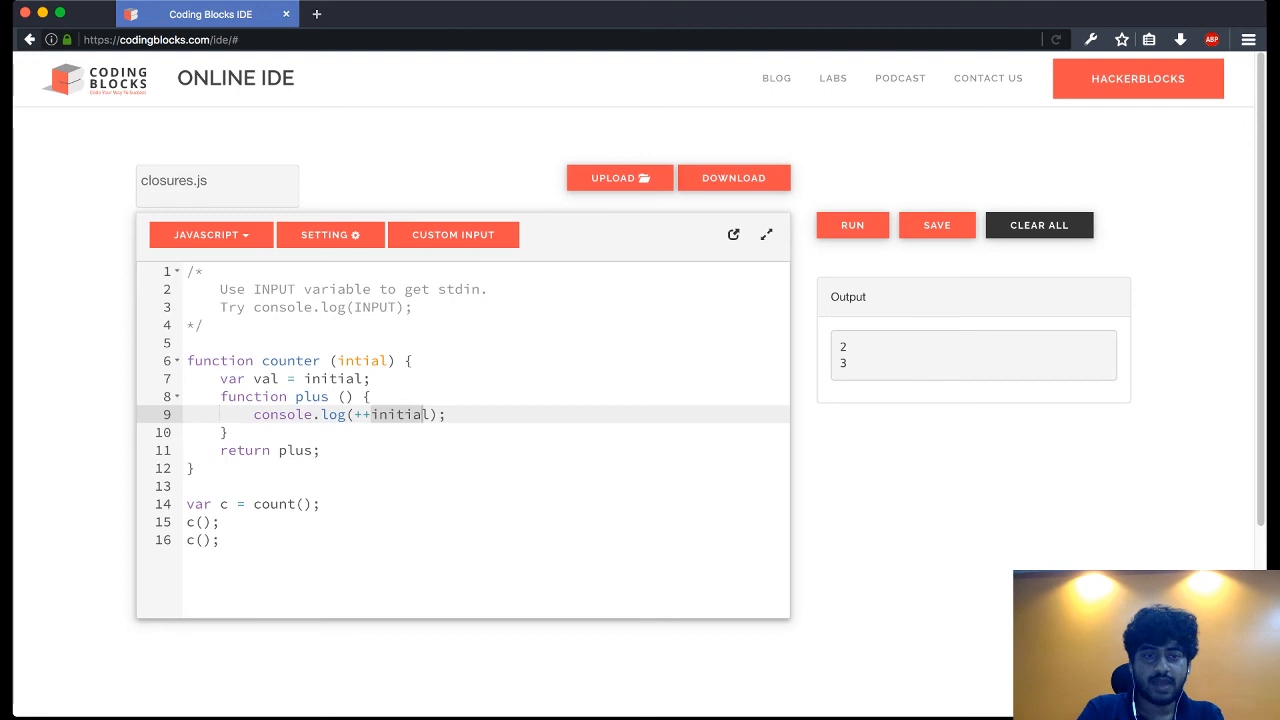
type("val")
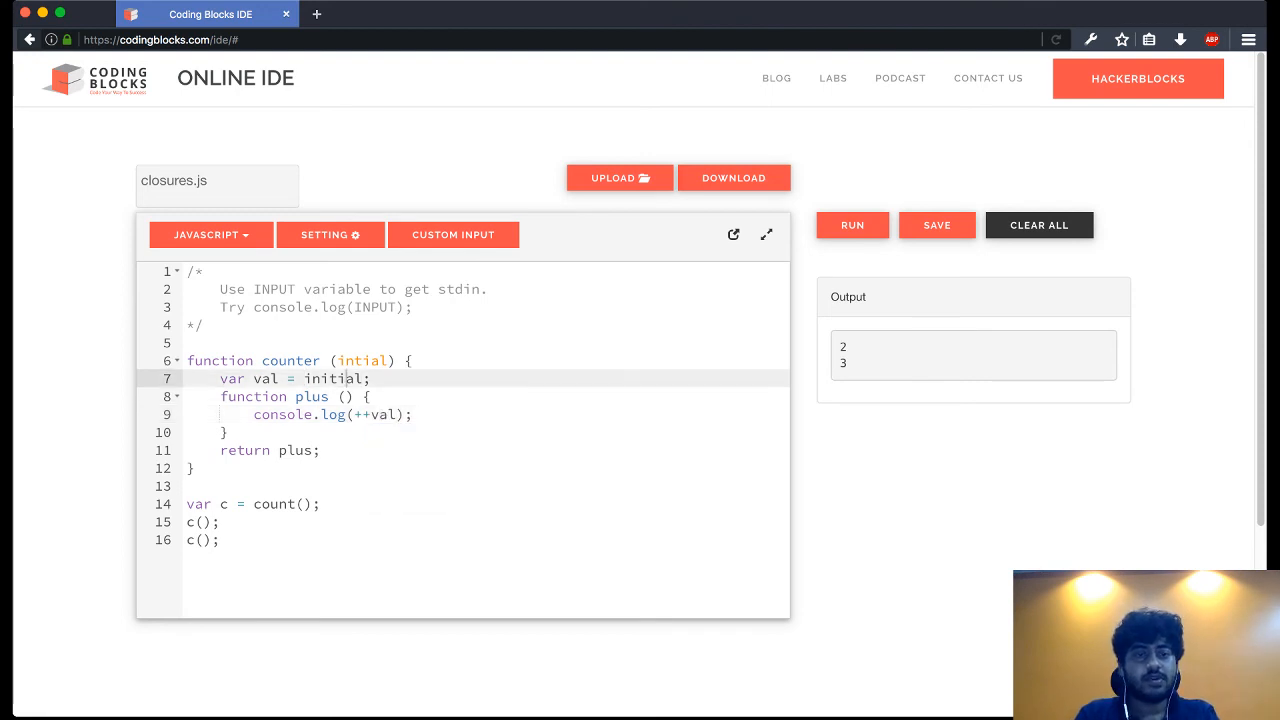
left_click(280, 450)
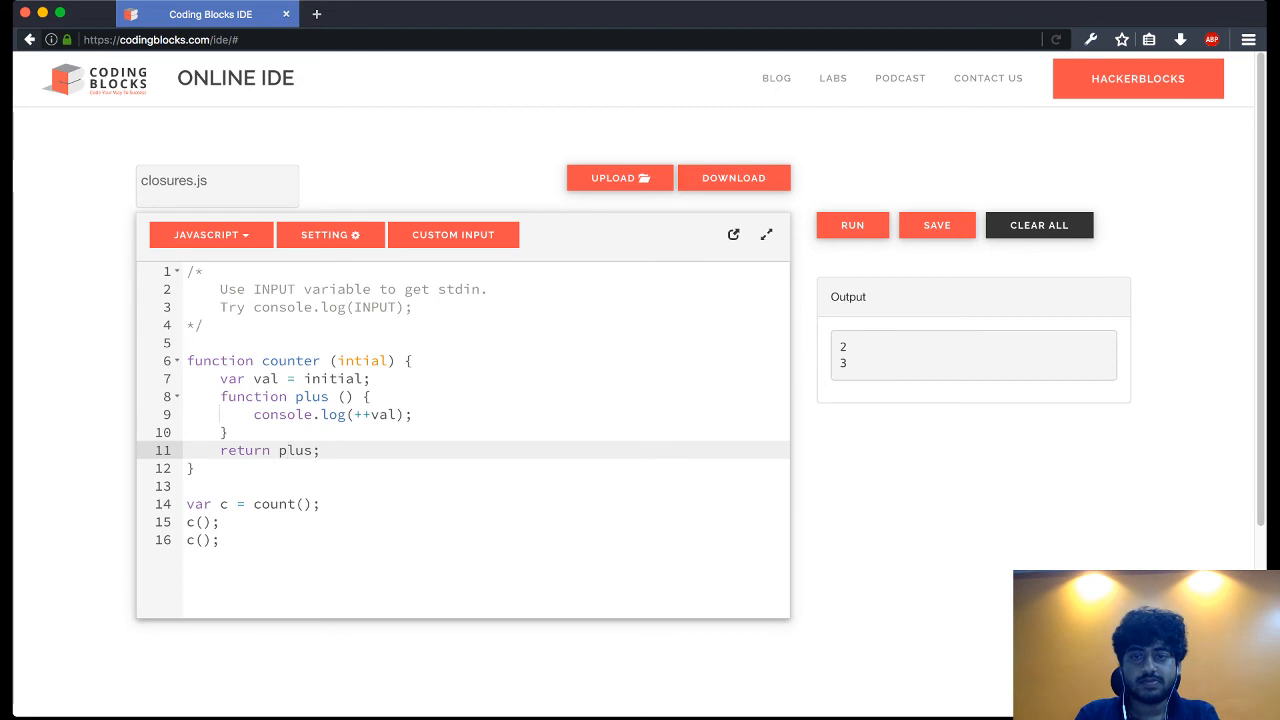
left_click(851, 224)
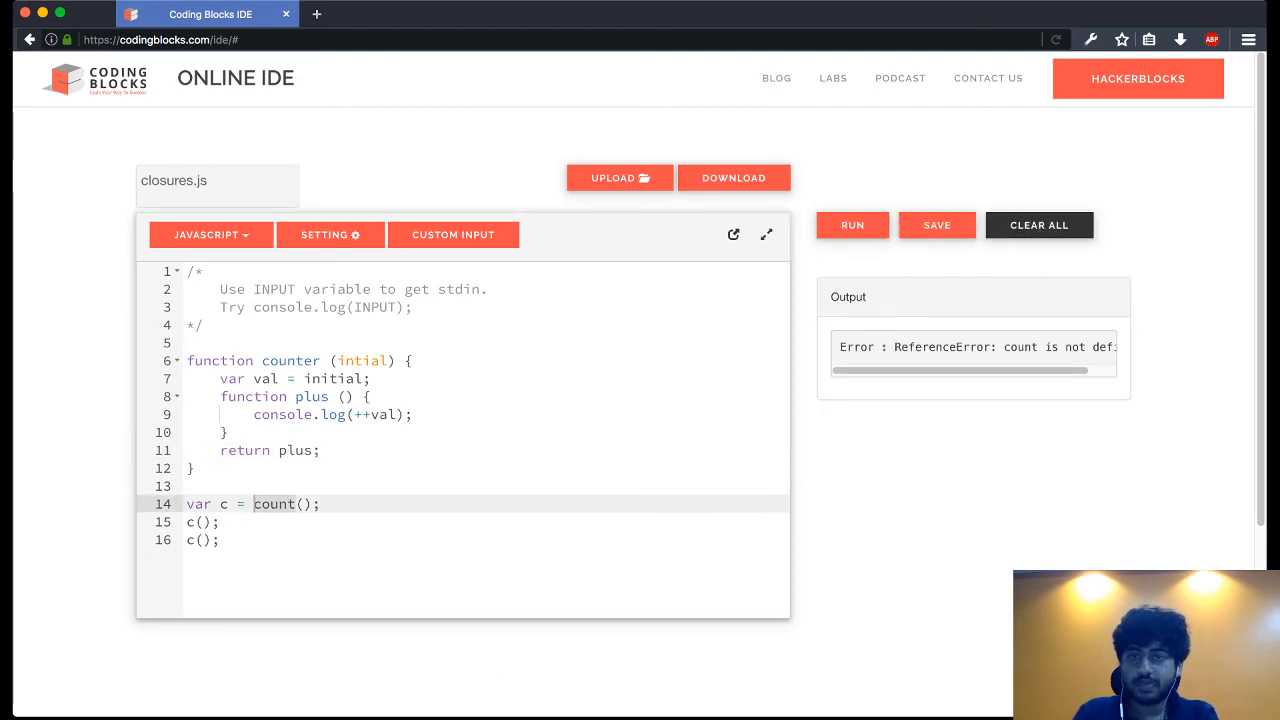
Step: Fix the parameter spelling to initial, call counter(10), and run to print 11 and 12
left_click(852, 224)
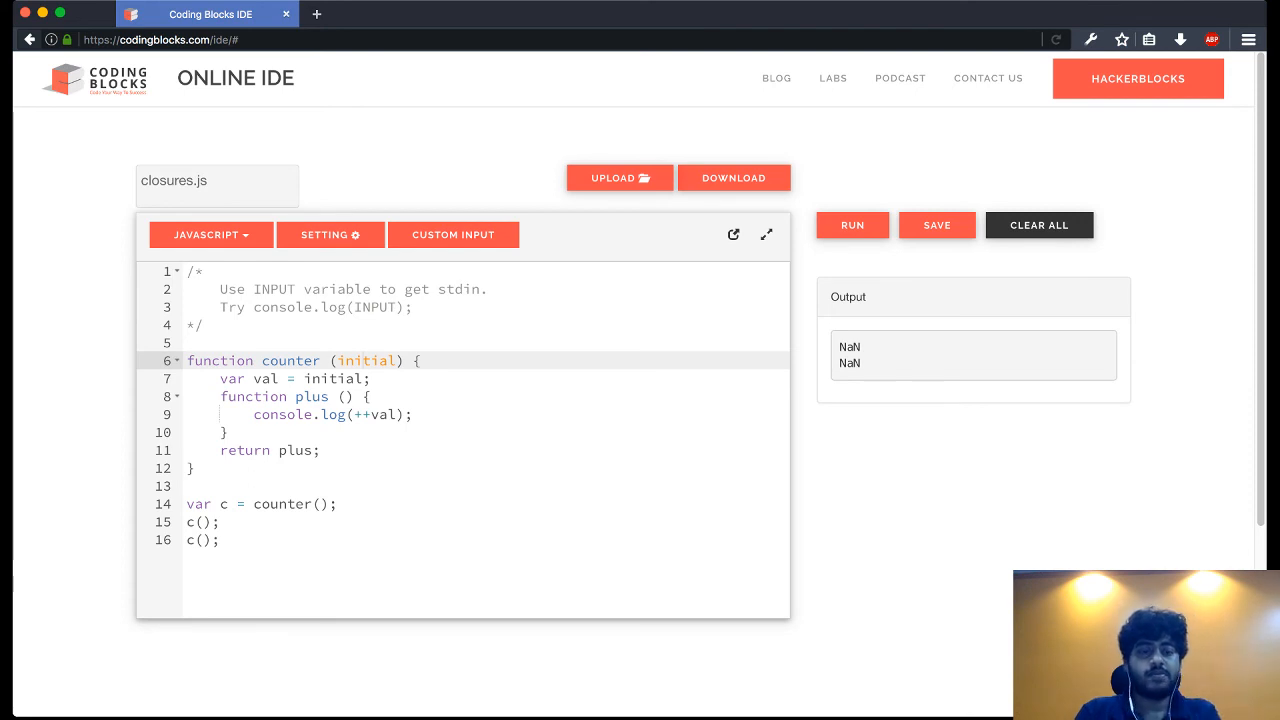
left_click(320, 503)
type("10")
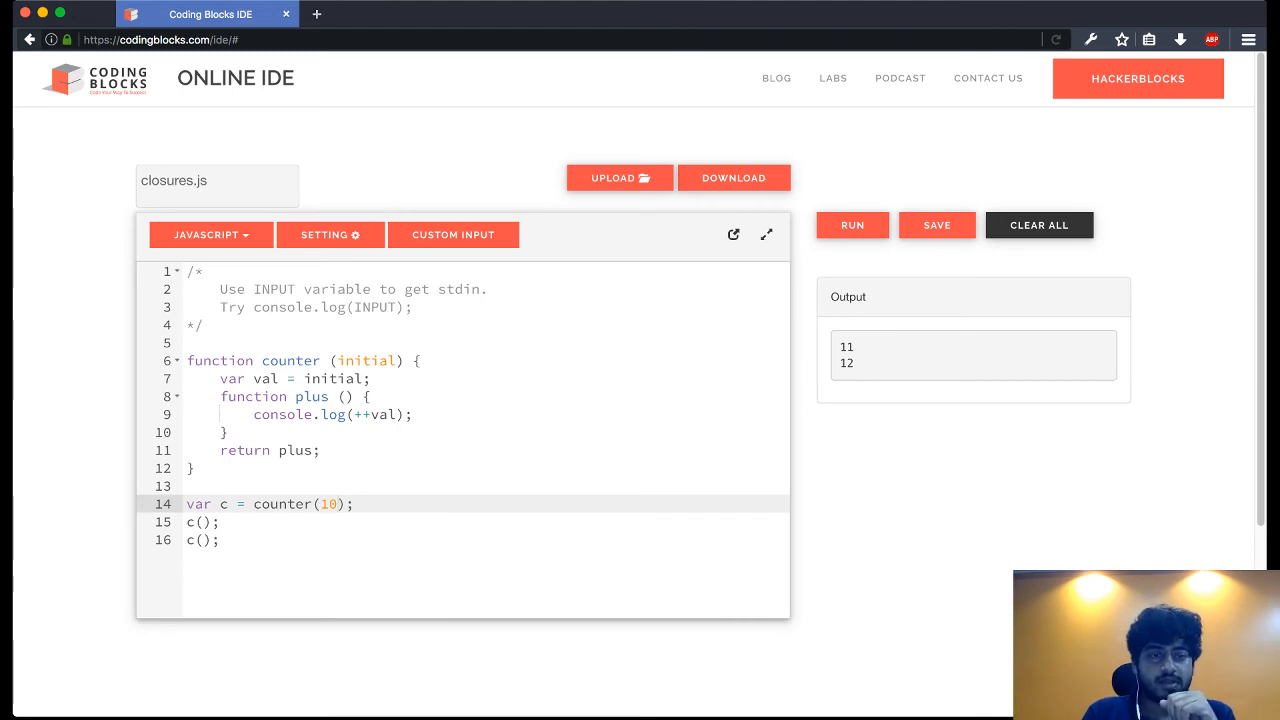
left_click(330, 378)
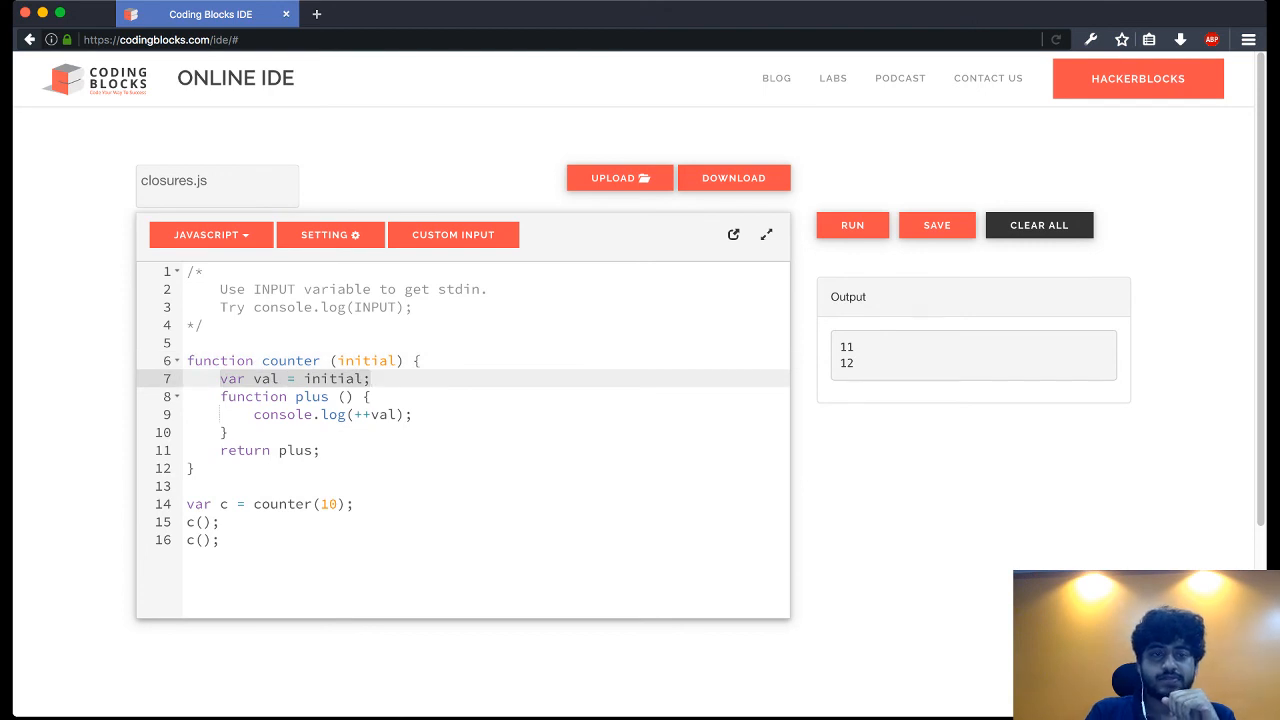
Step: Delete the val declaration, rename the parameter to val, then clear all counter code
key("Backspace")
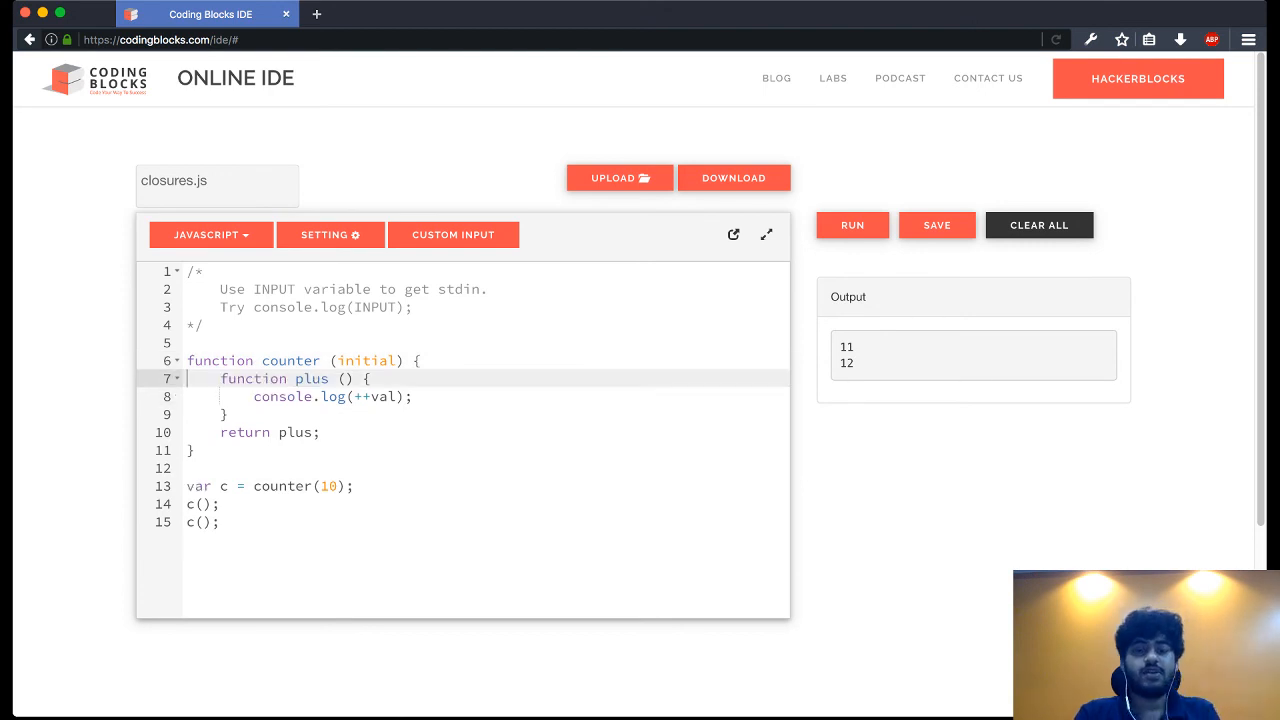
type("val")
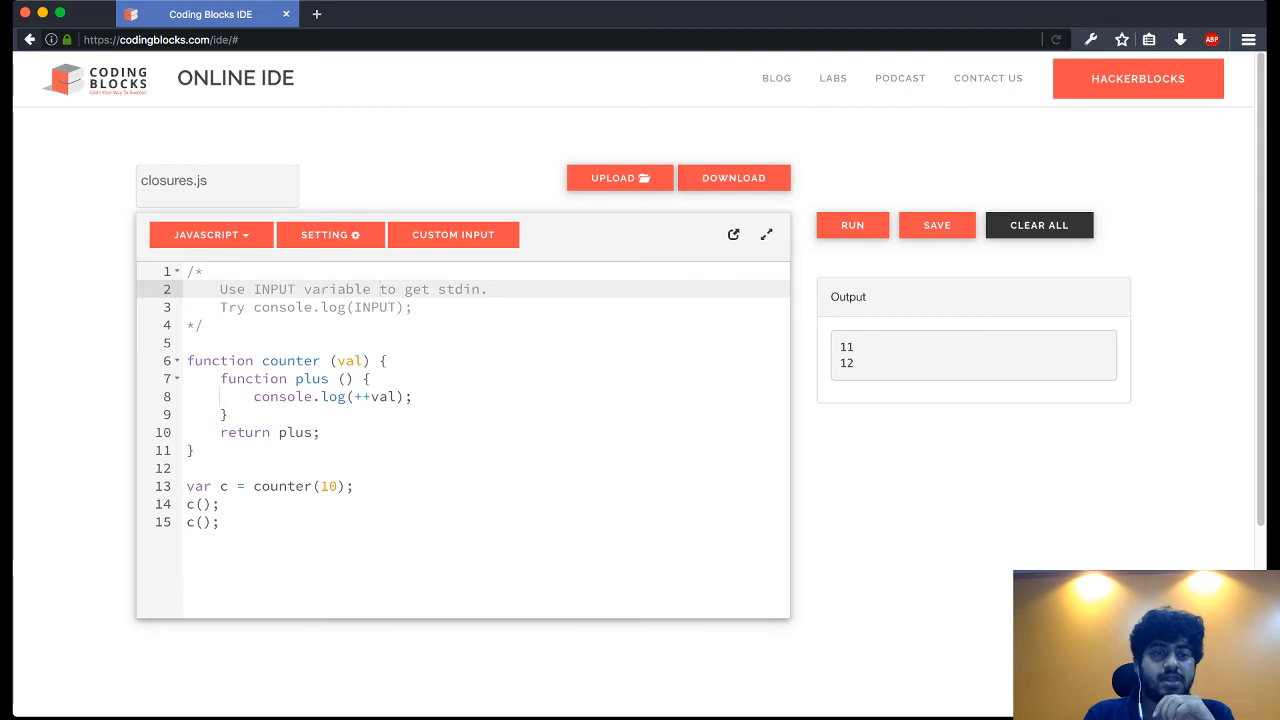
left_click(300, 360)
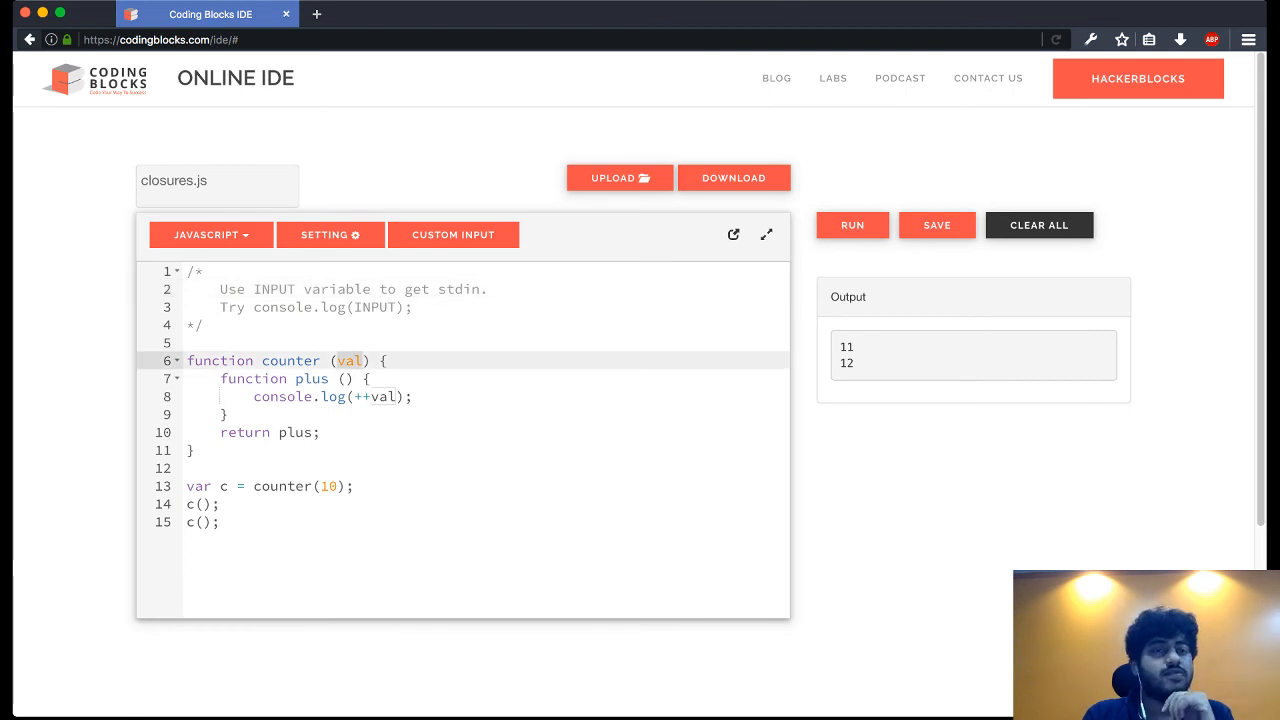
left_click(260, 378)
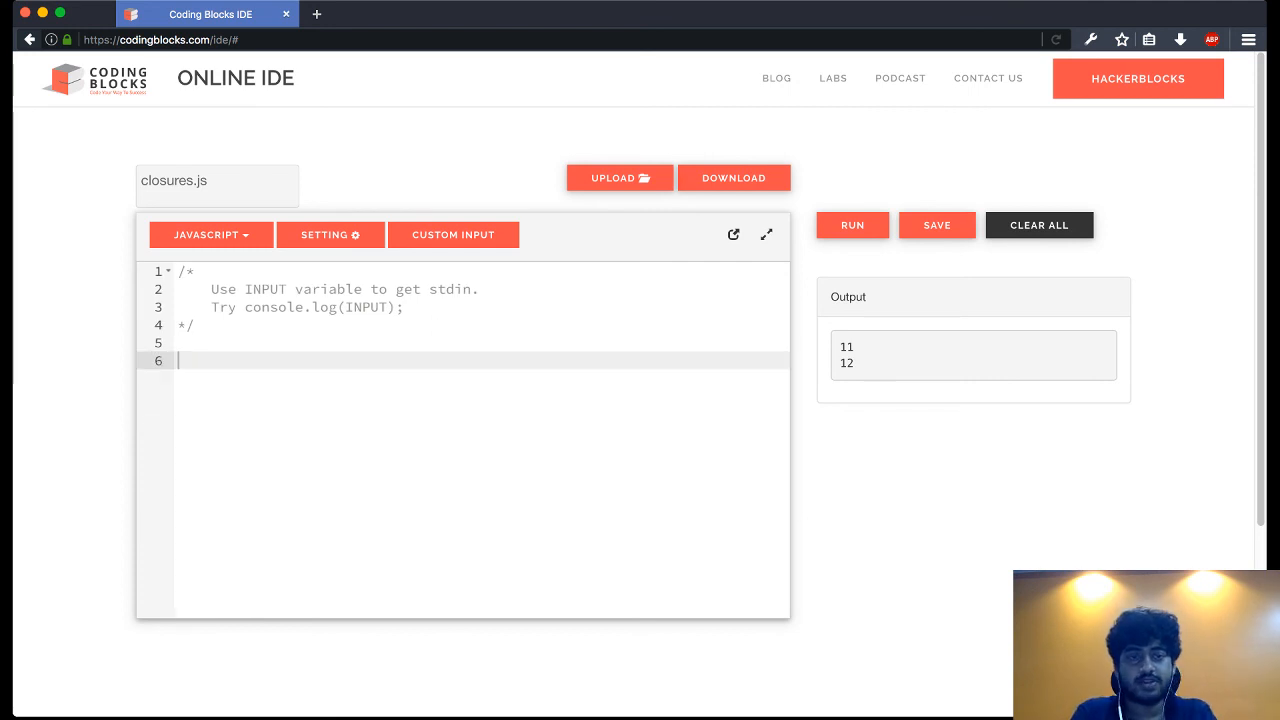
Step: Write function createCounter(initVal, deltaVal) returning an empty object, with a new line inside it
type("function")
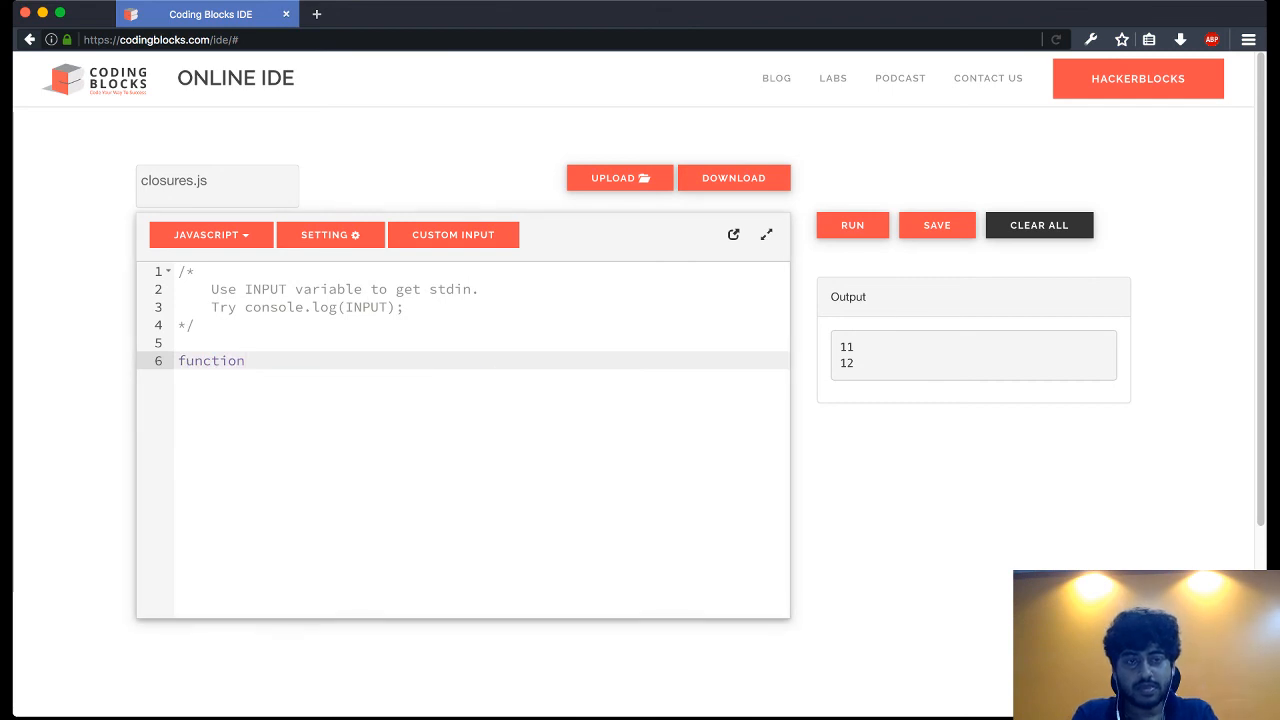
type("create")
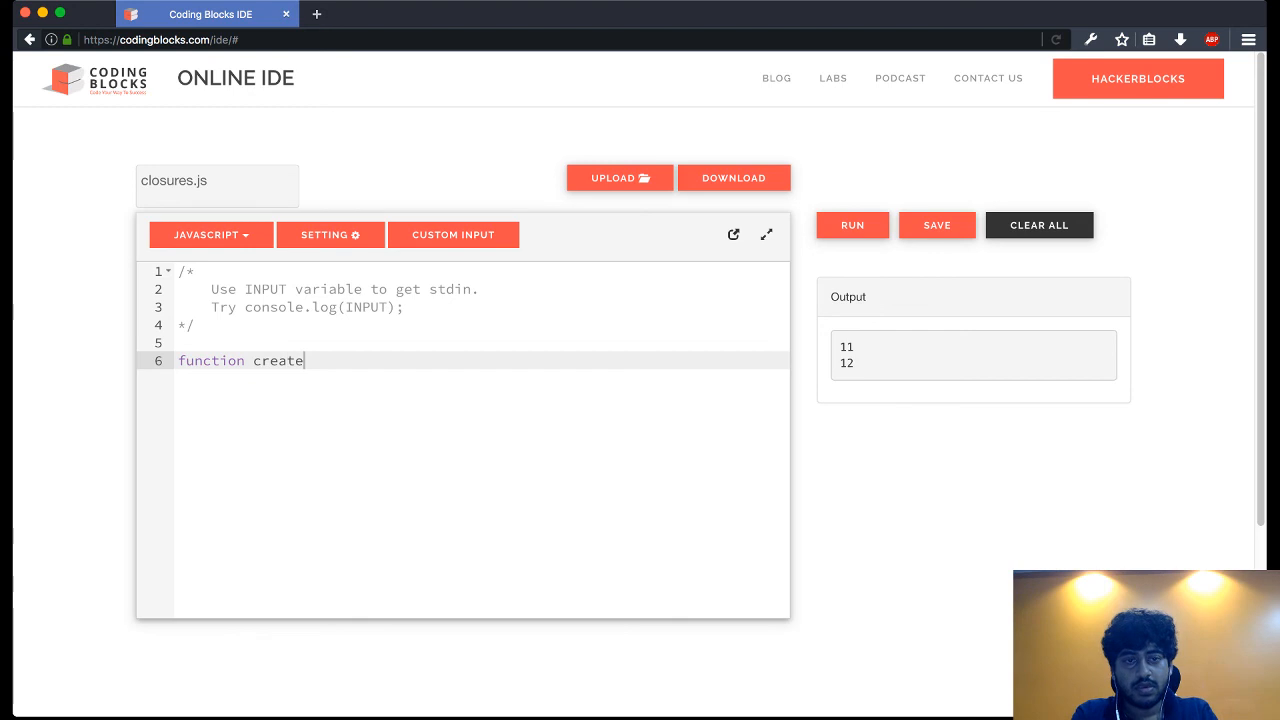
type("Counter()")
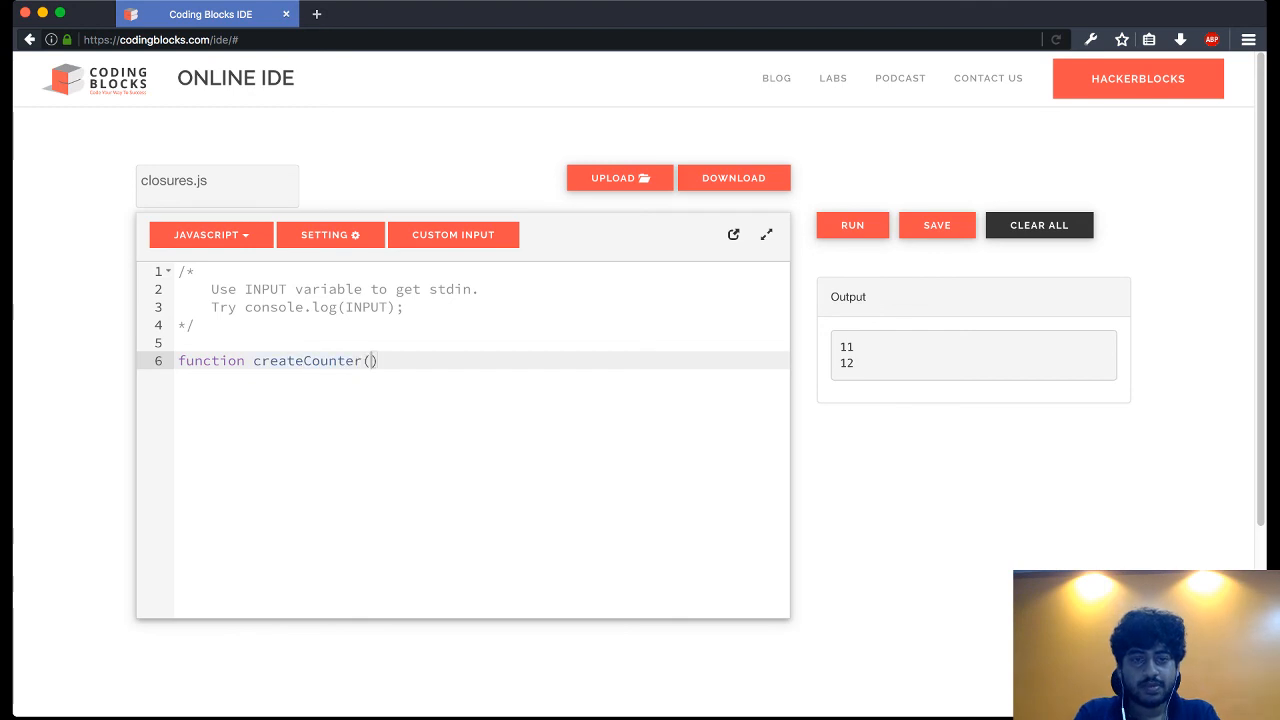
type("initVal")
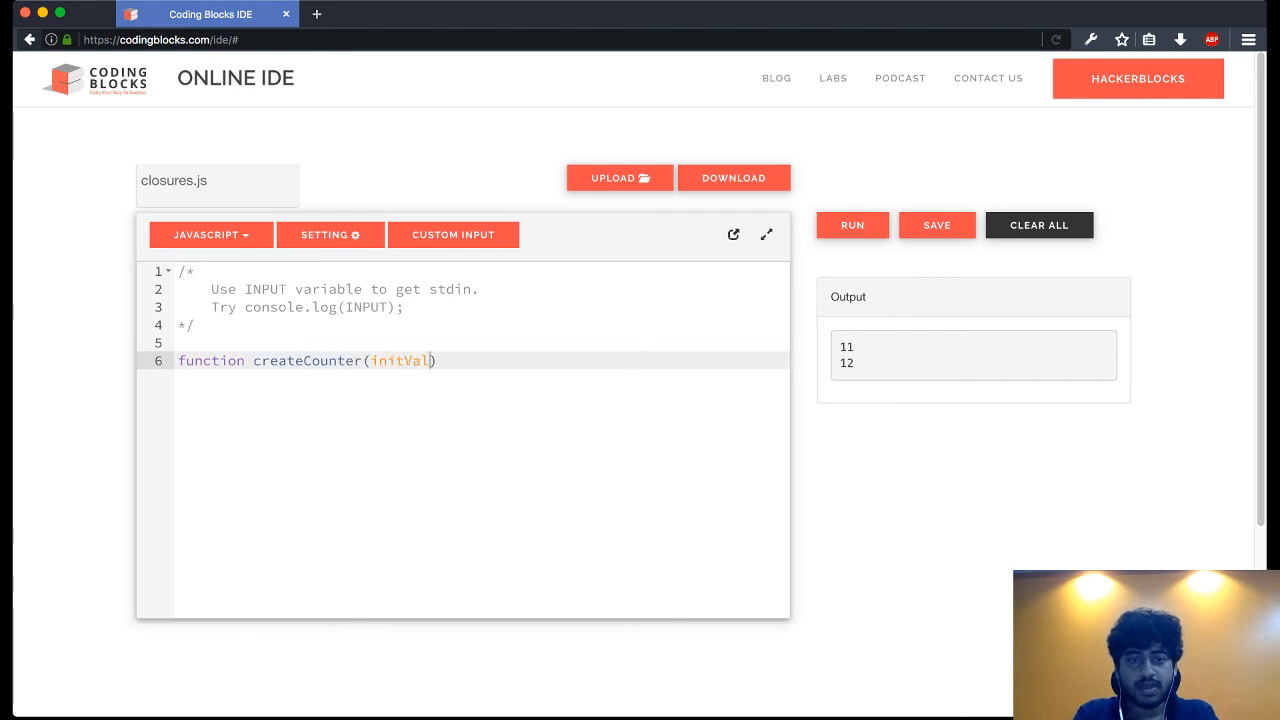
type(",")
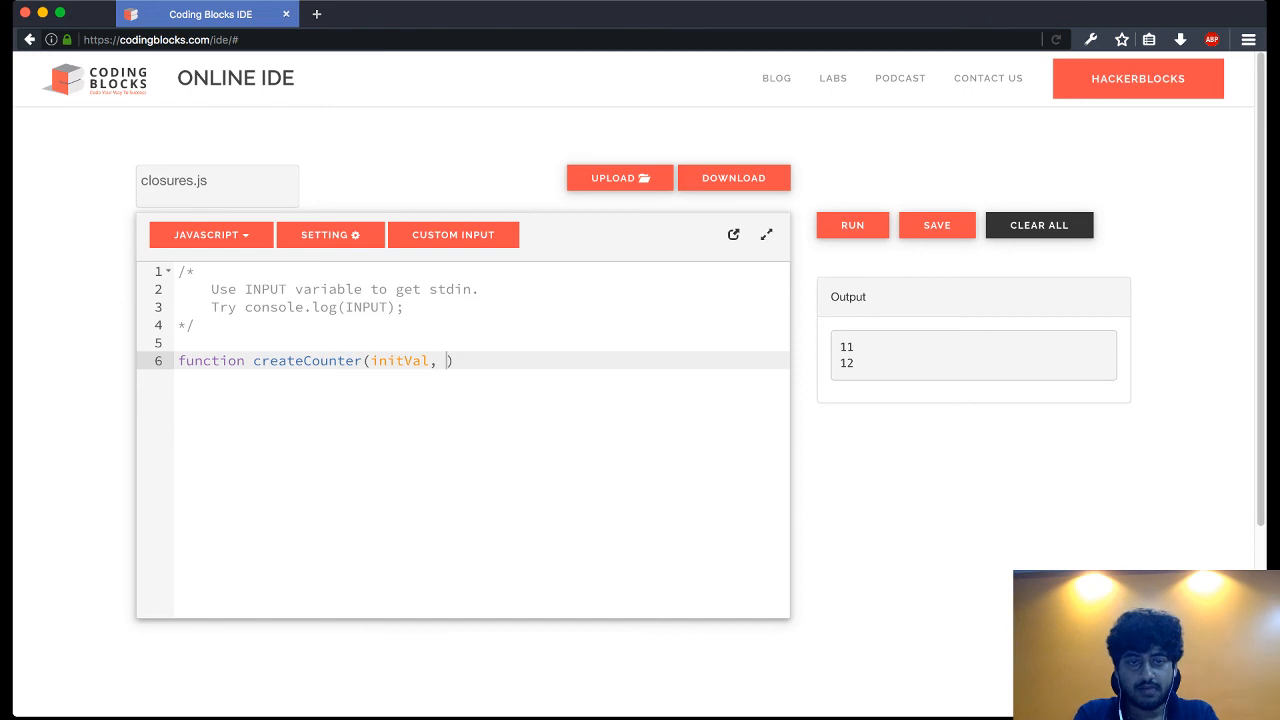
type("deltaVal)")
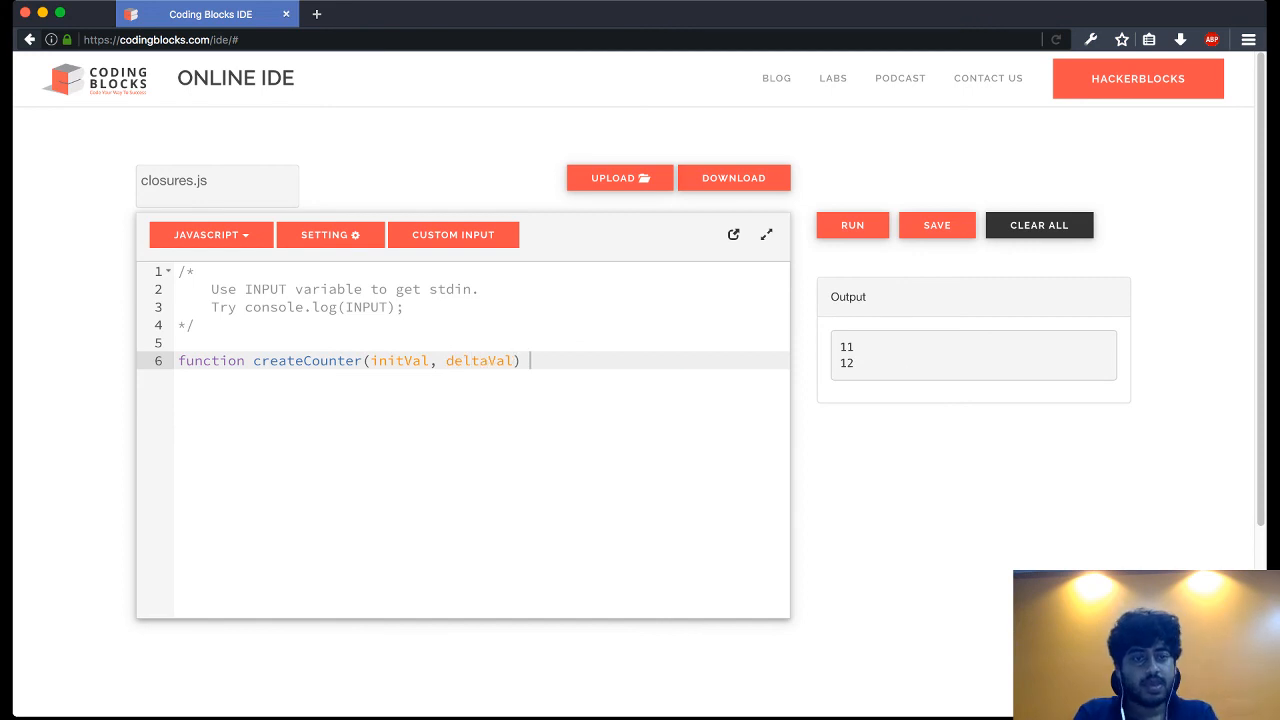
type("{")
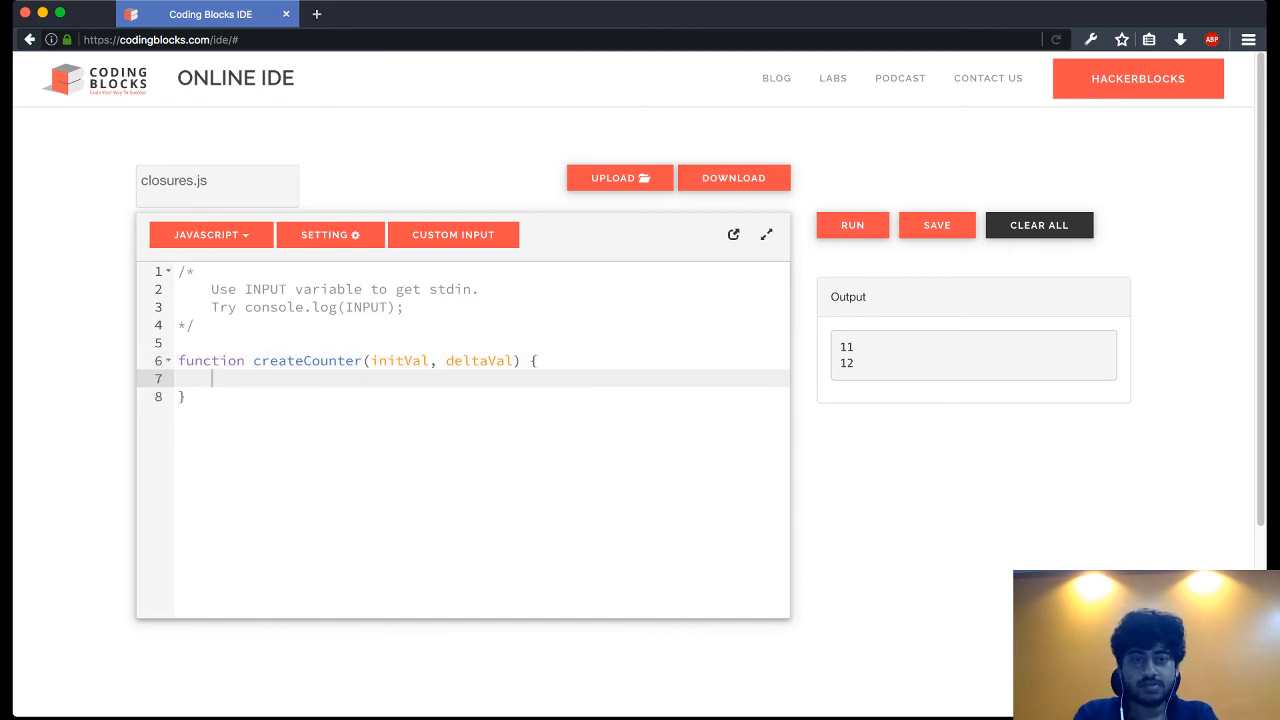
type("return")
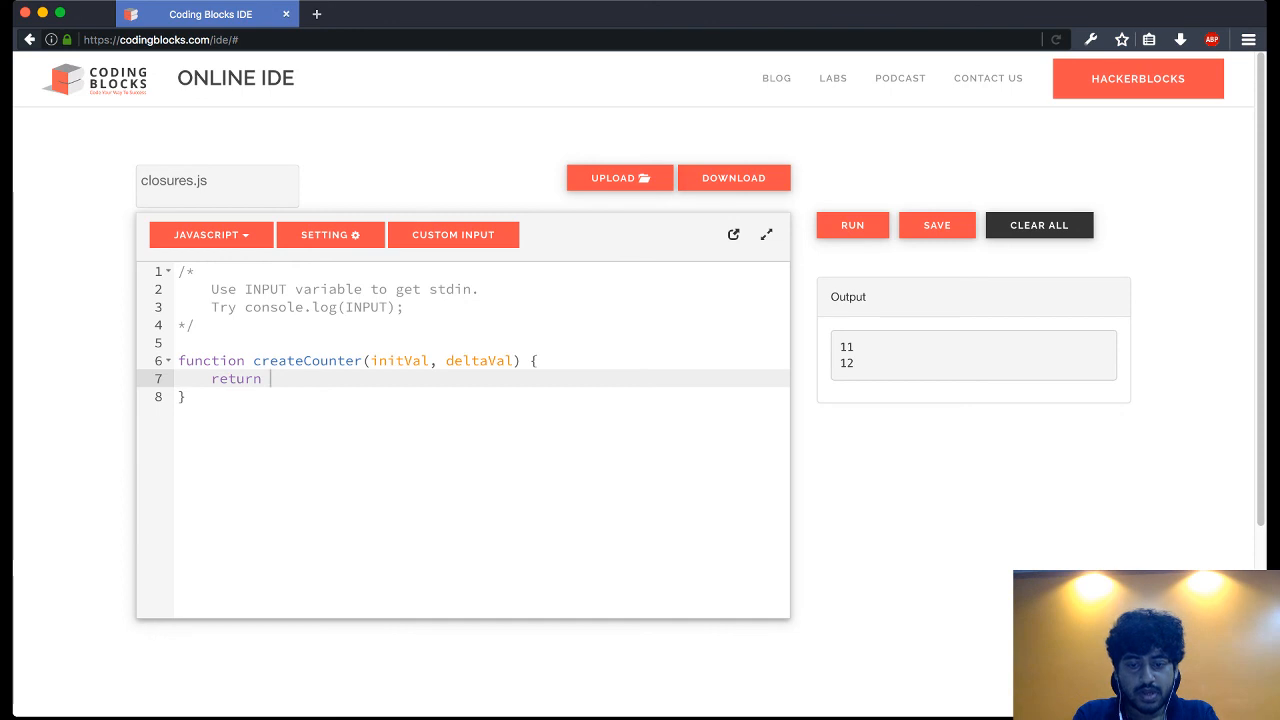
type("{")
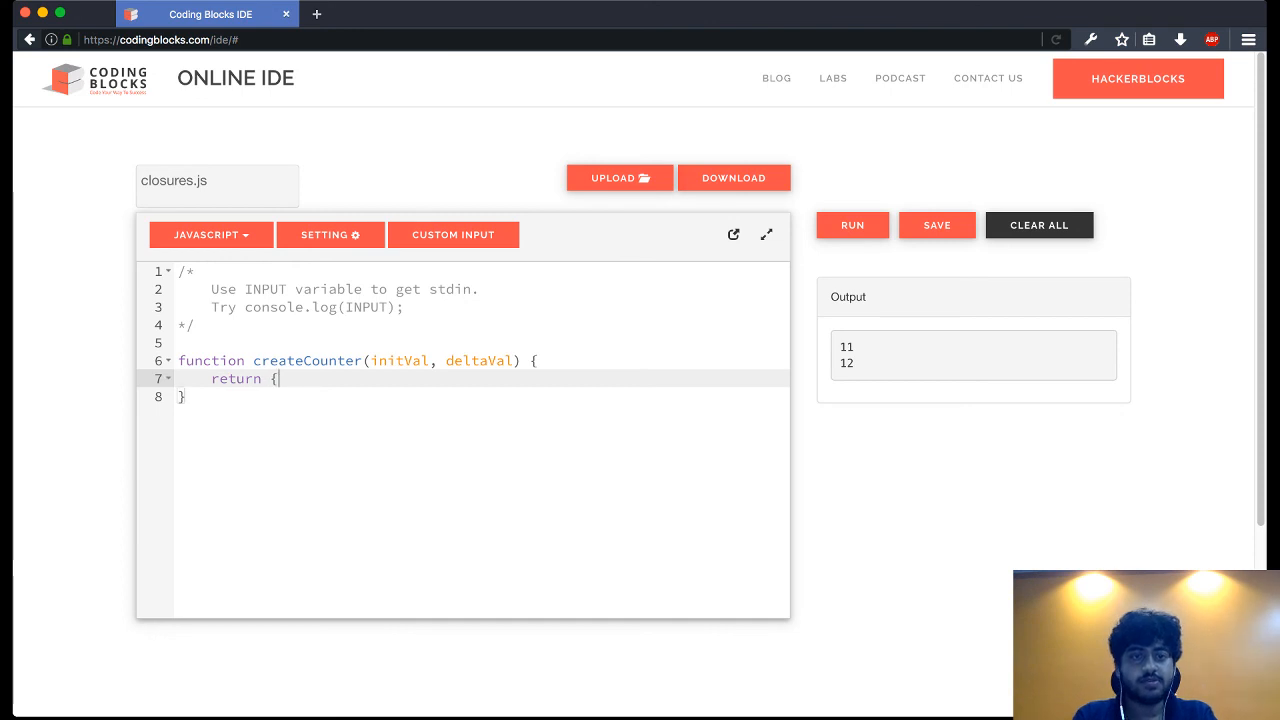
key("enter")
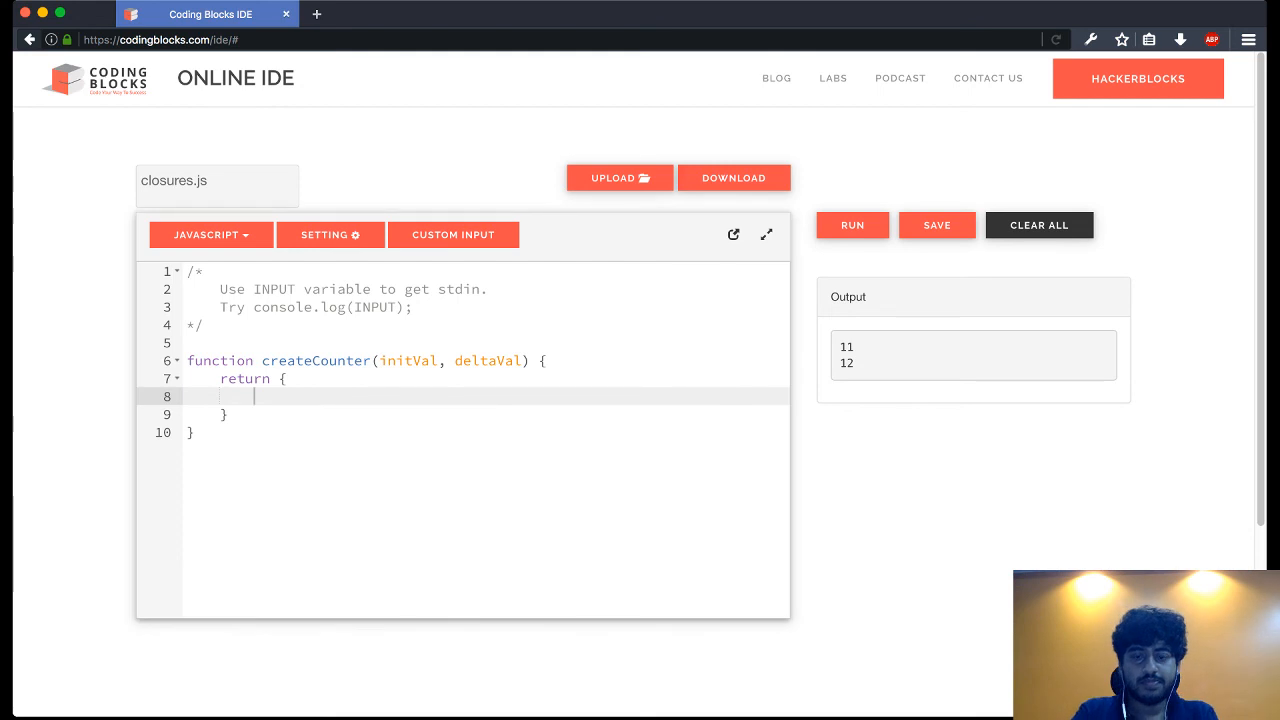
Step: Add an up() method containing console.log and initVal += deltaVal;
type("up() {")
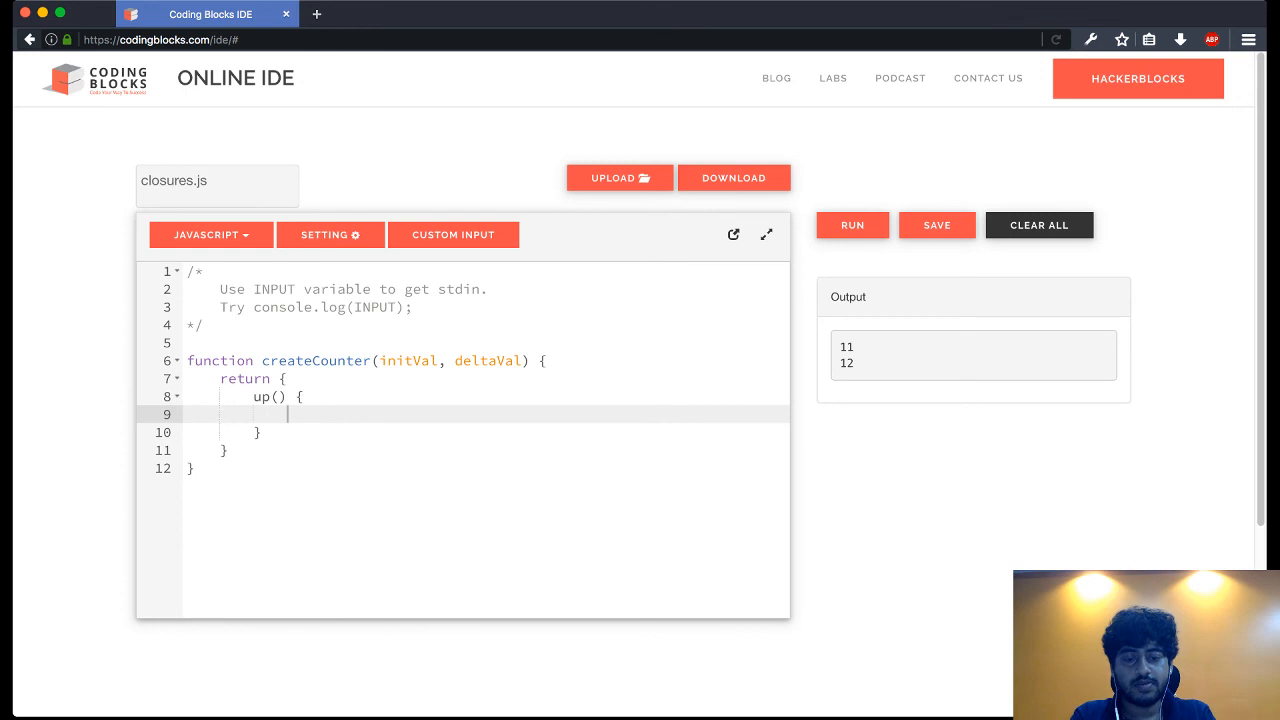
type("console.log")
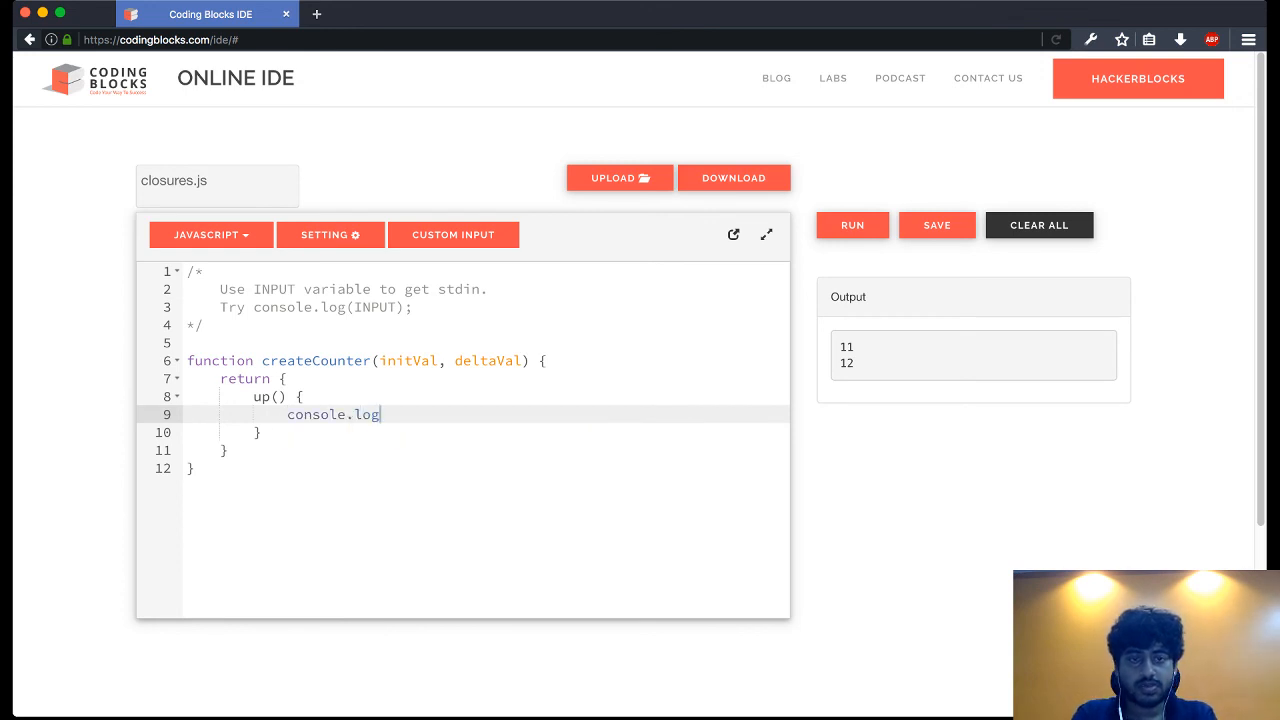
type("()")
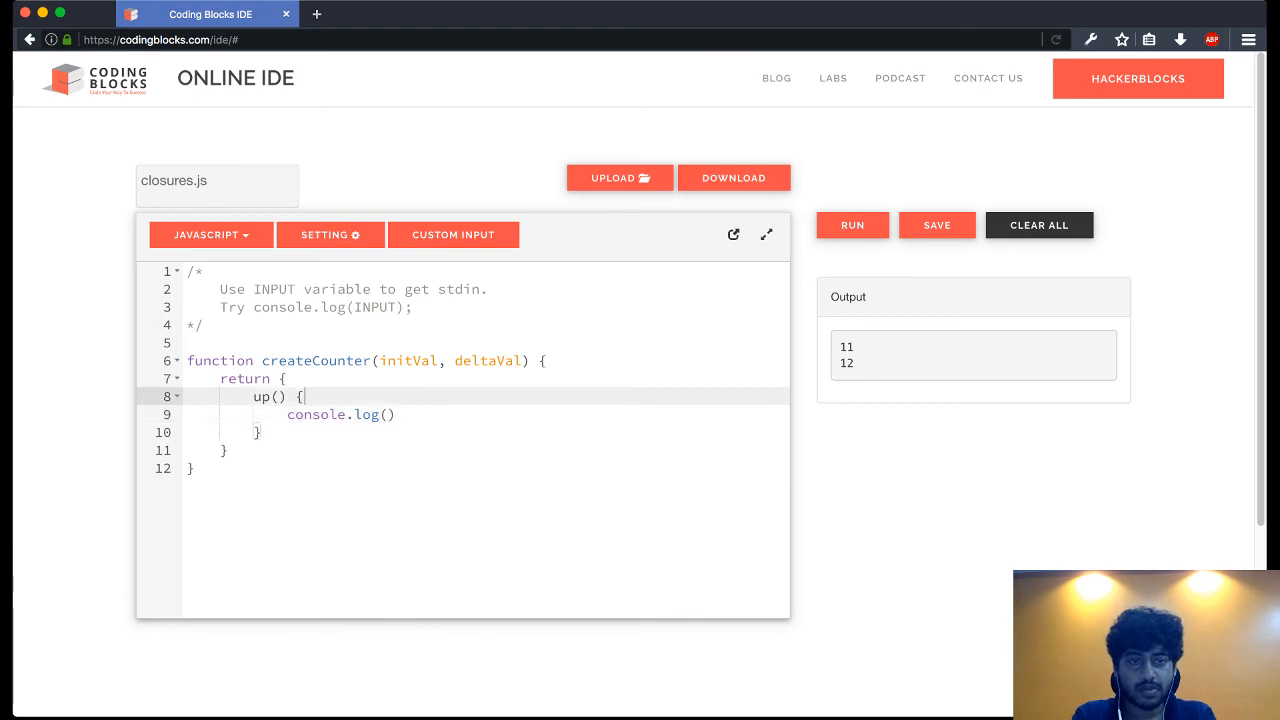
type("initVal")
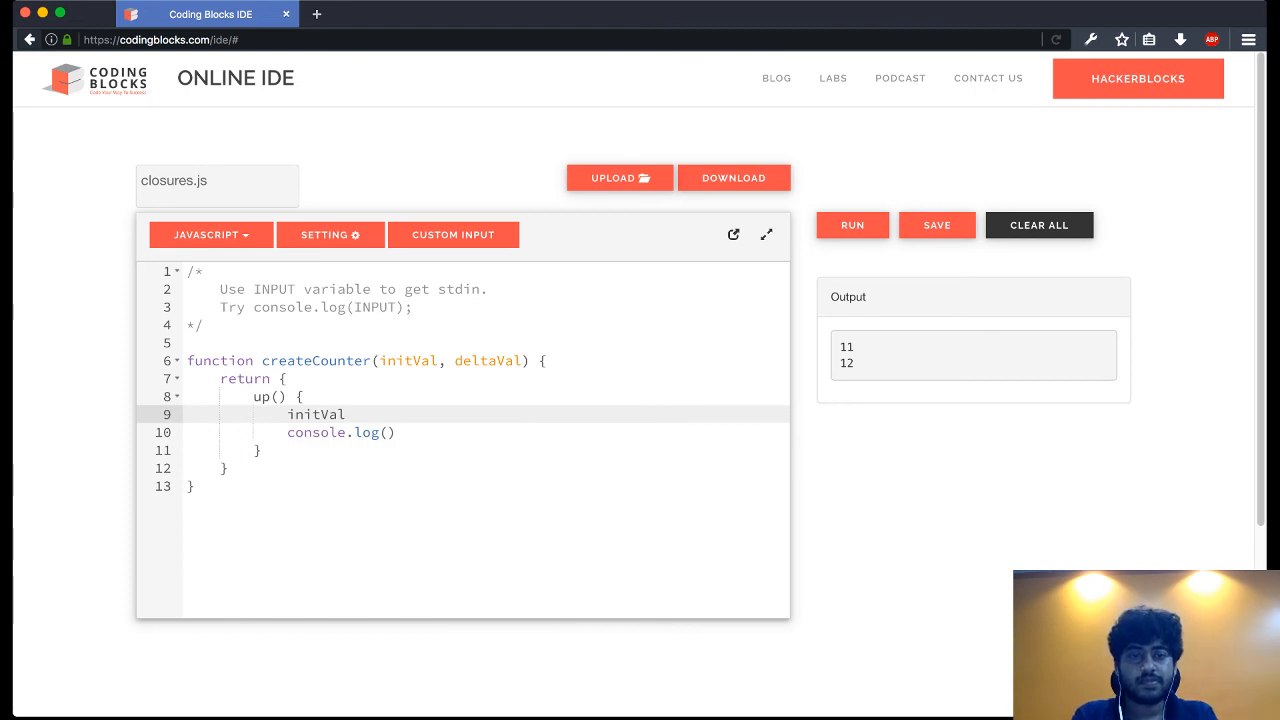
left_click(350, 414)
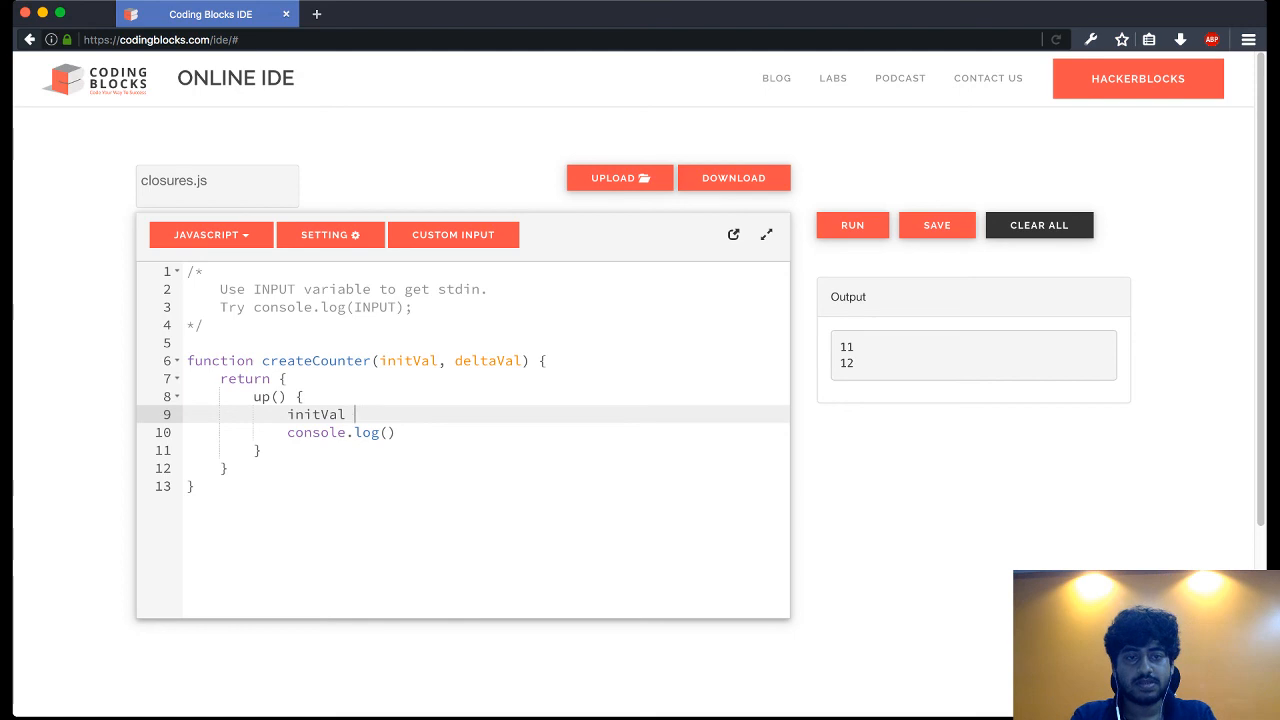
type("+ de")
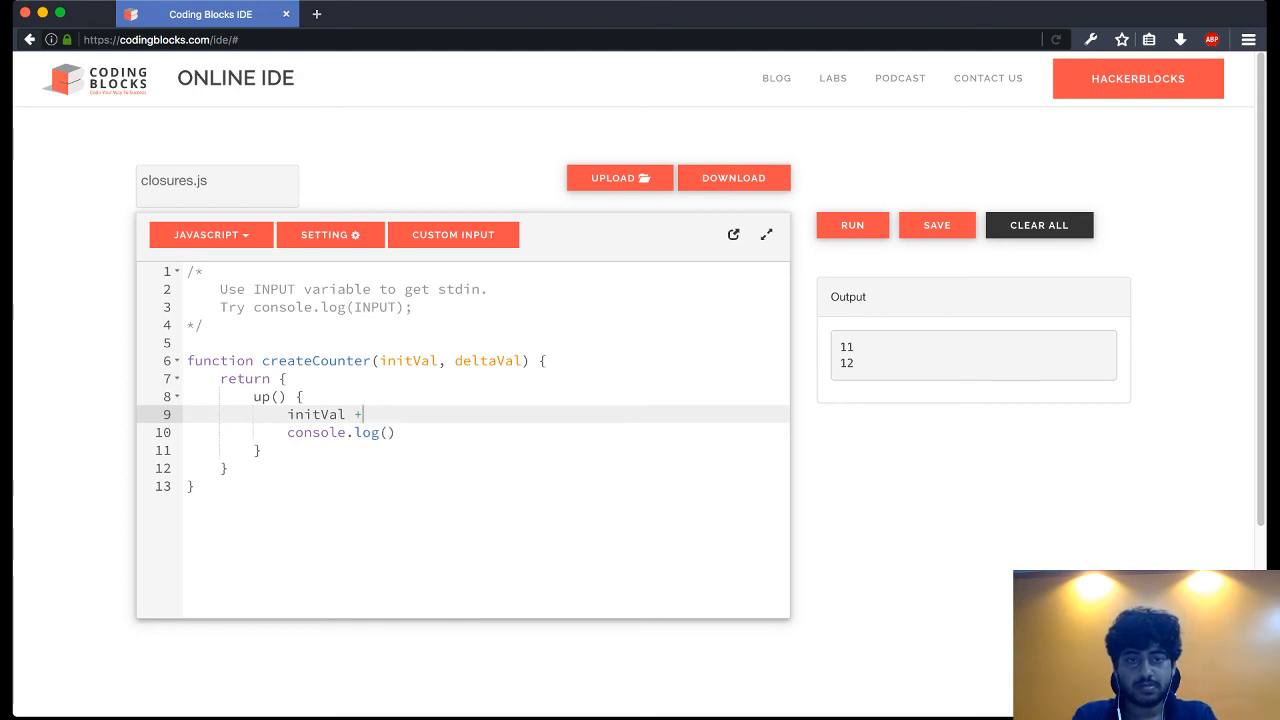
type("= deltaVal")
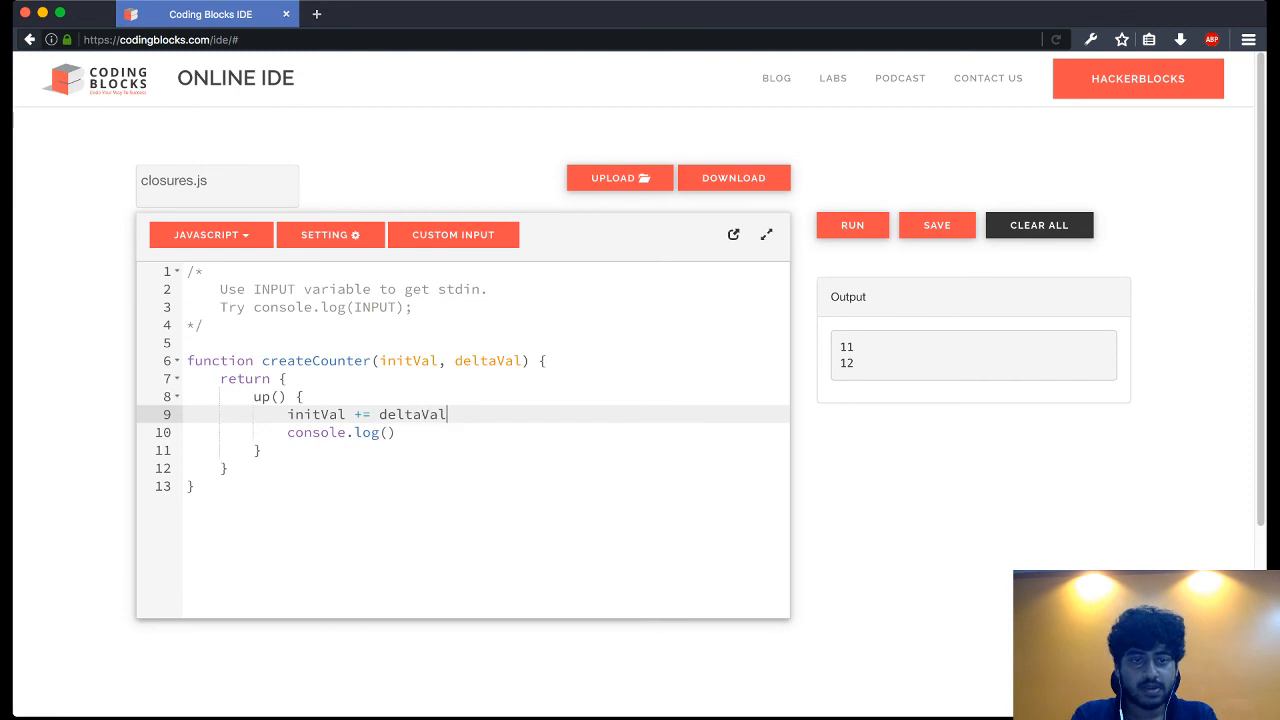
type(";")
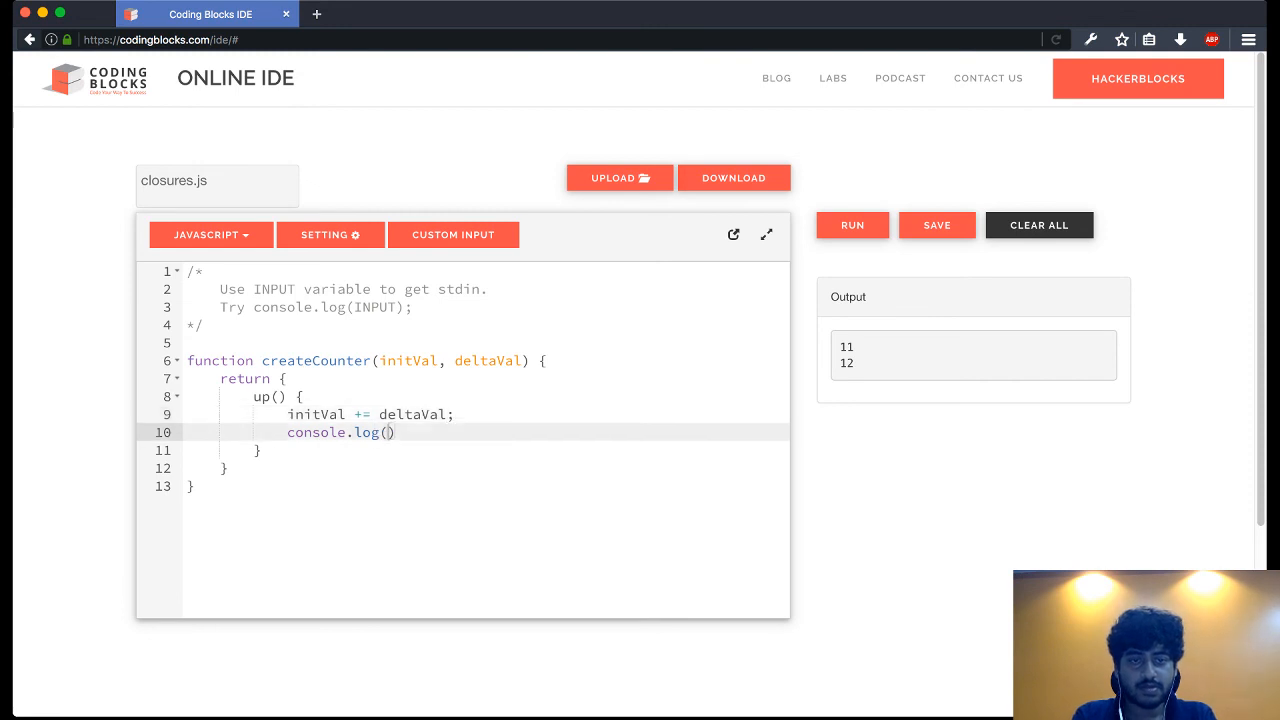
Step: Duplicate the up method below and rename the copy to down
type("initVal")
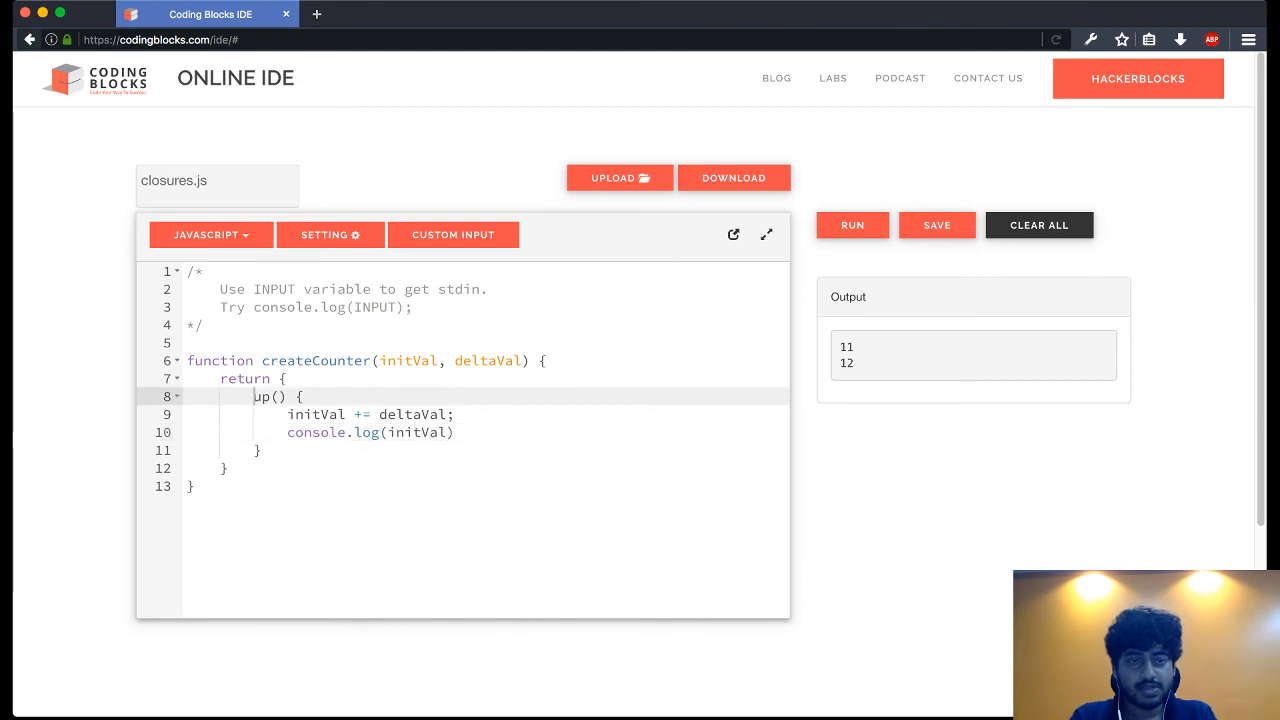
left_click(260, 450)
type(",")
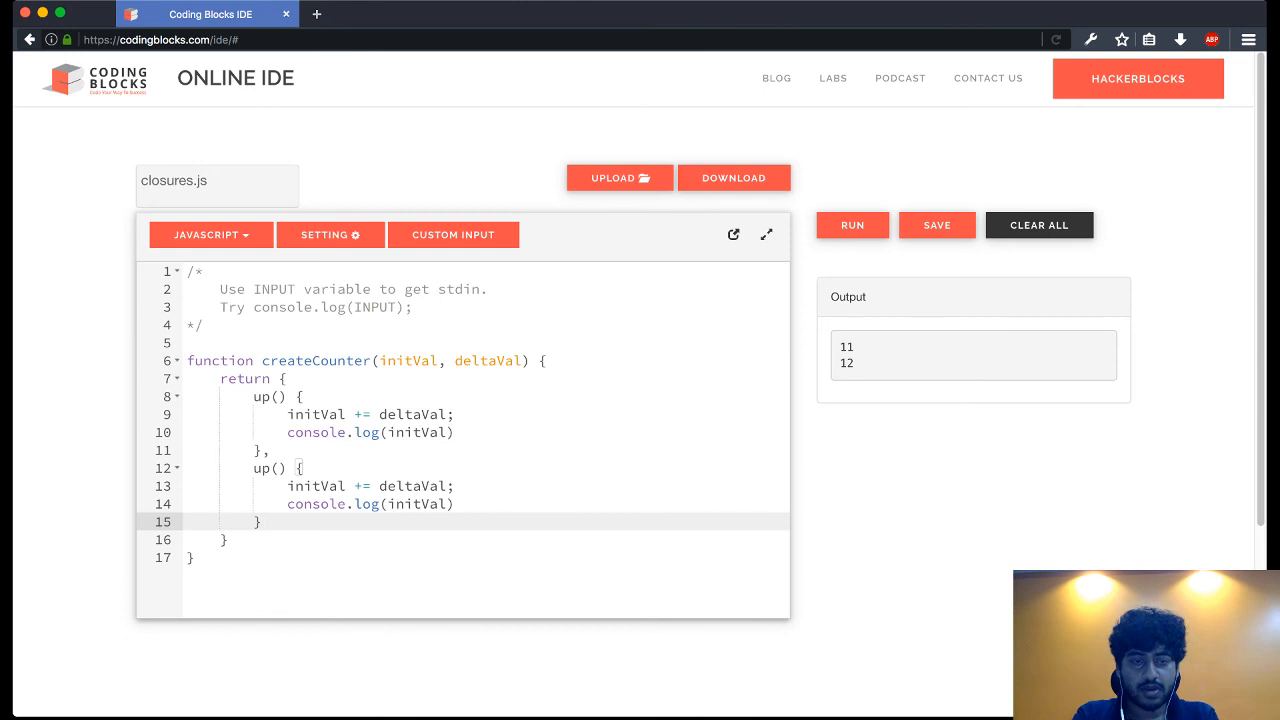
type("down")
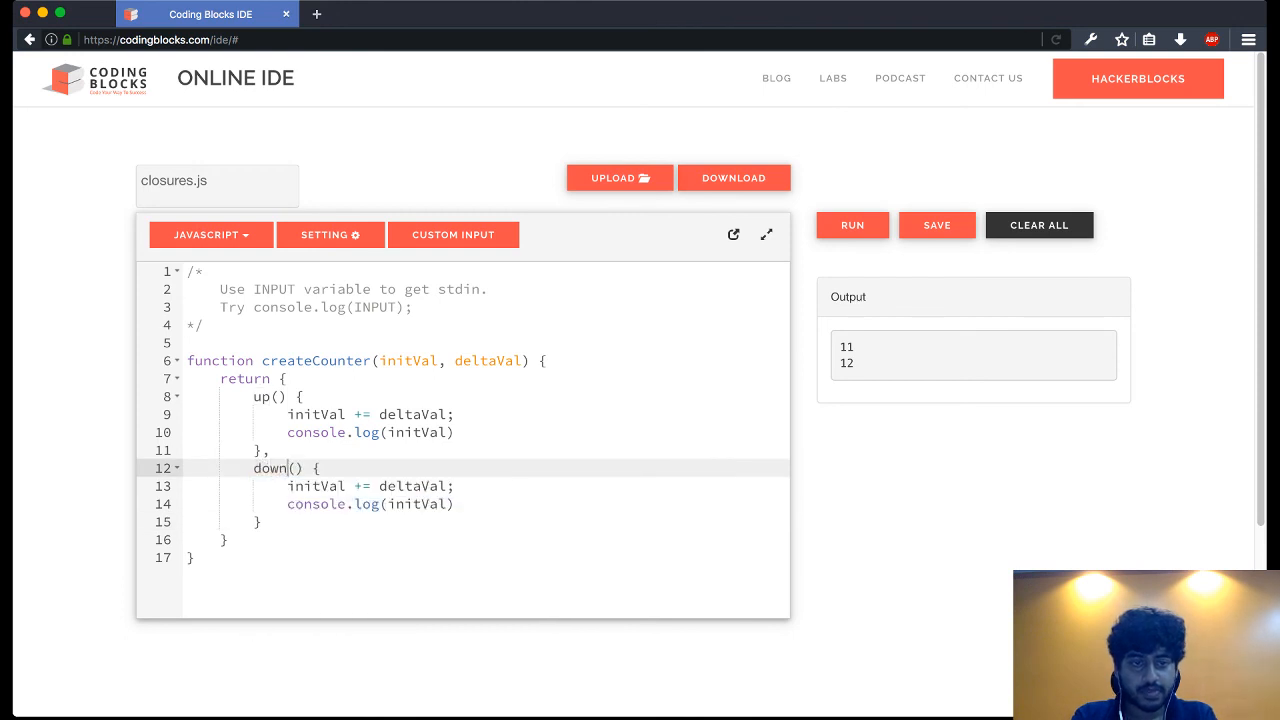
Step: Make down() use -= deltaVal and end both console.log calls with semicolons
left_click(362, 485)
type("-")
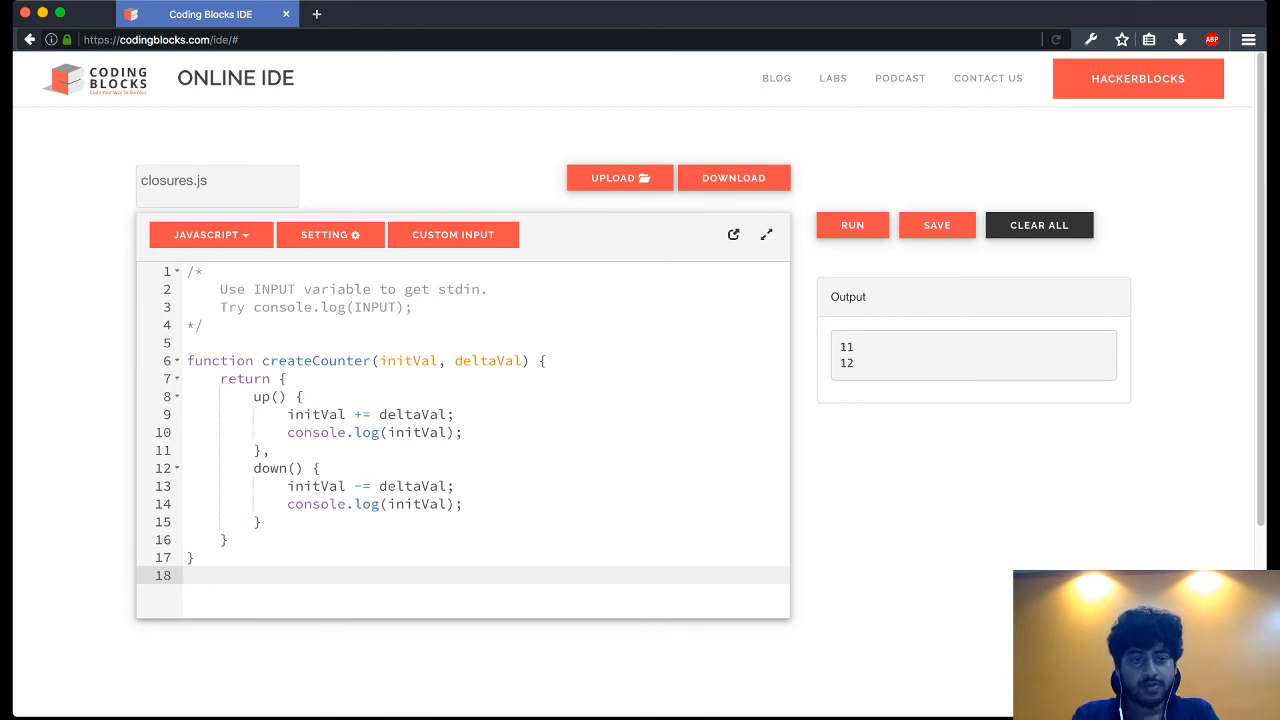
Step: Add var c = createCounter(10, 2); followed by c.up(); c.up(); c.down();
type("var")
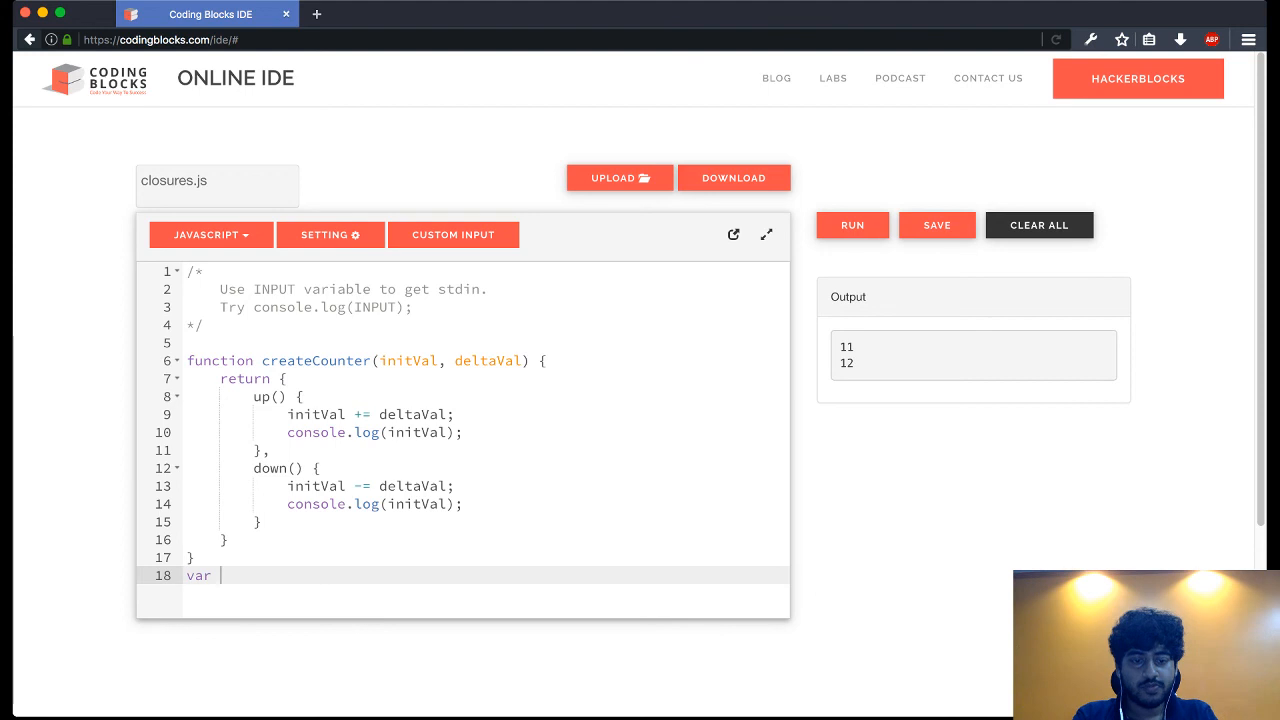
type("c = createCounter(")
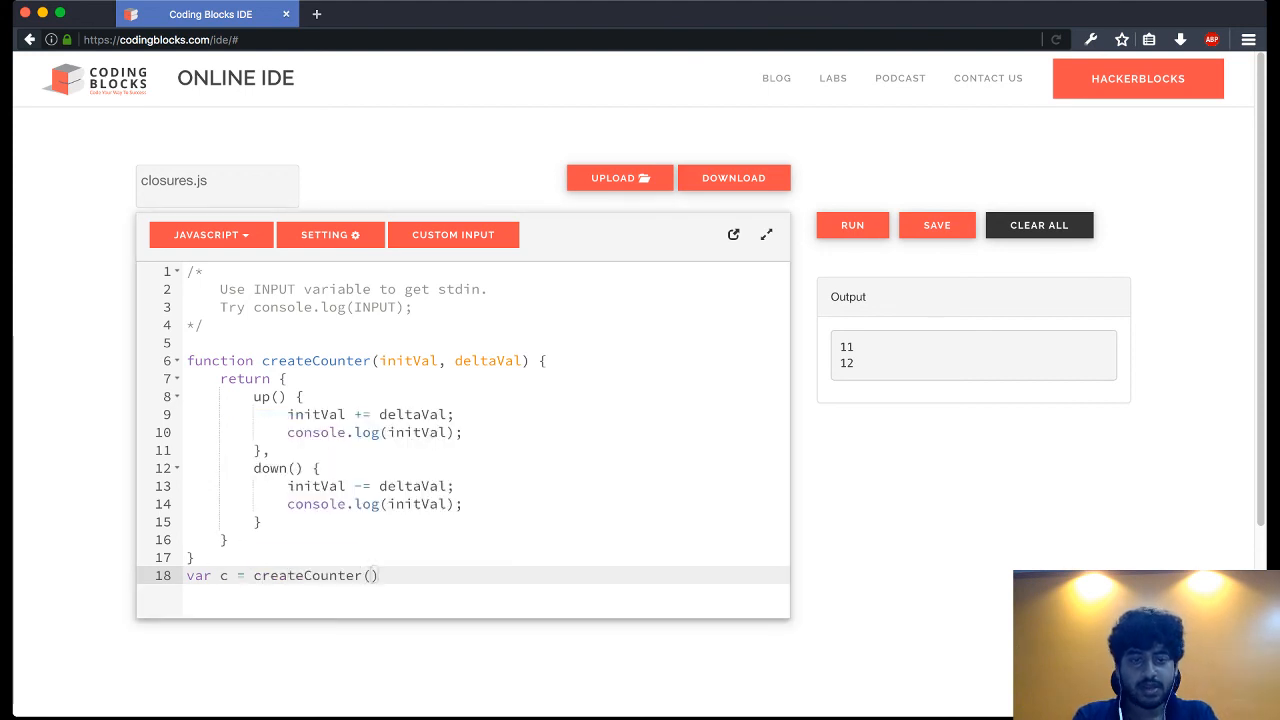
type("10, 2")
type("c.")
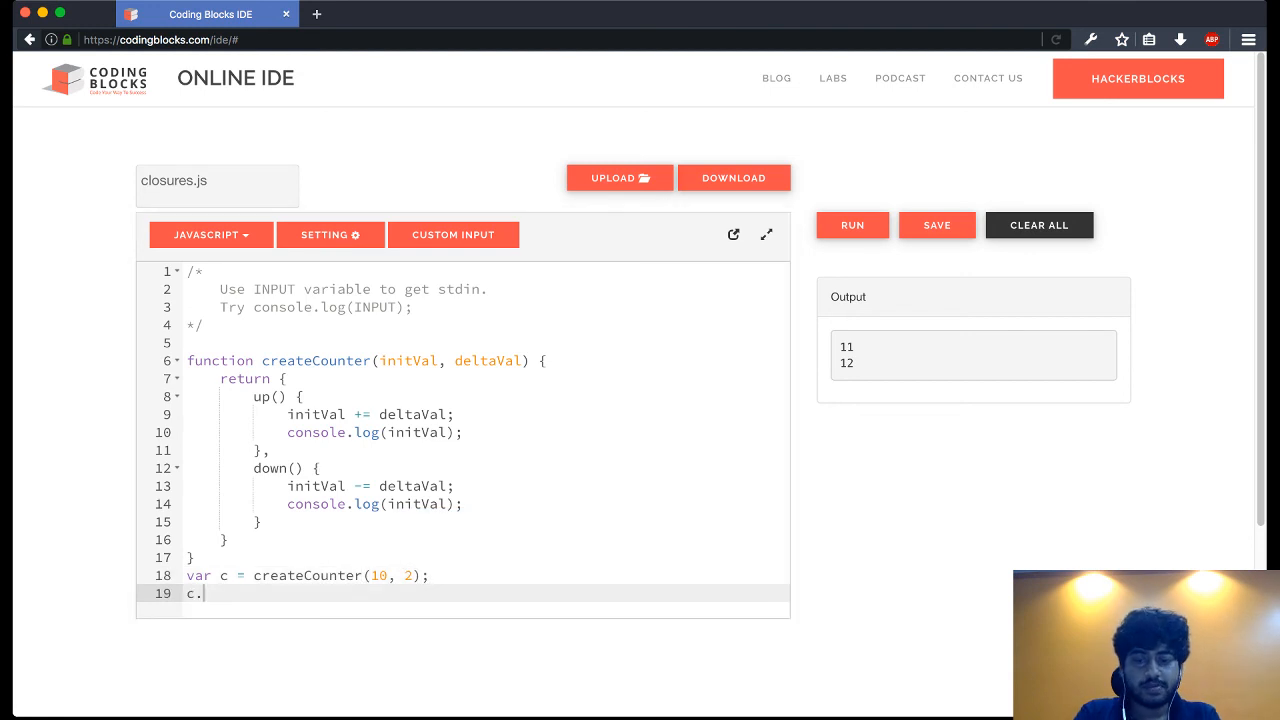
type("up();")
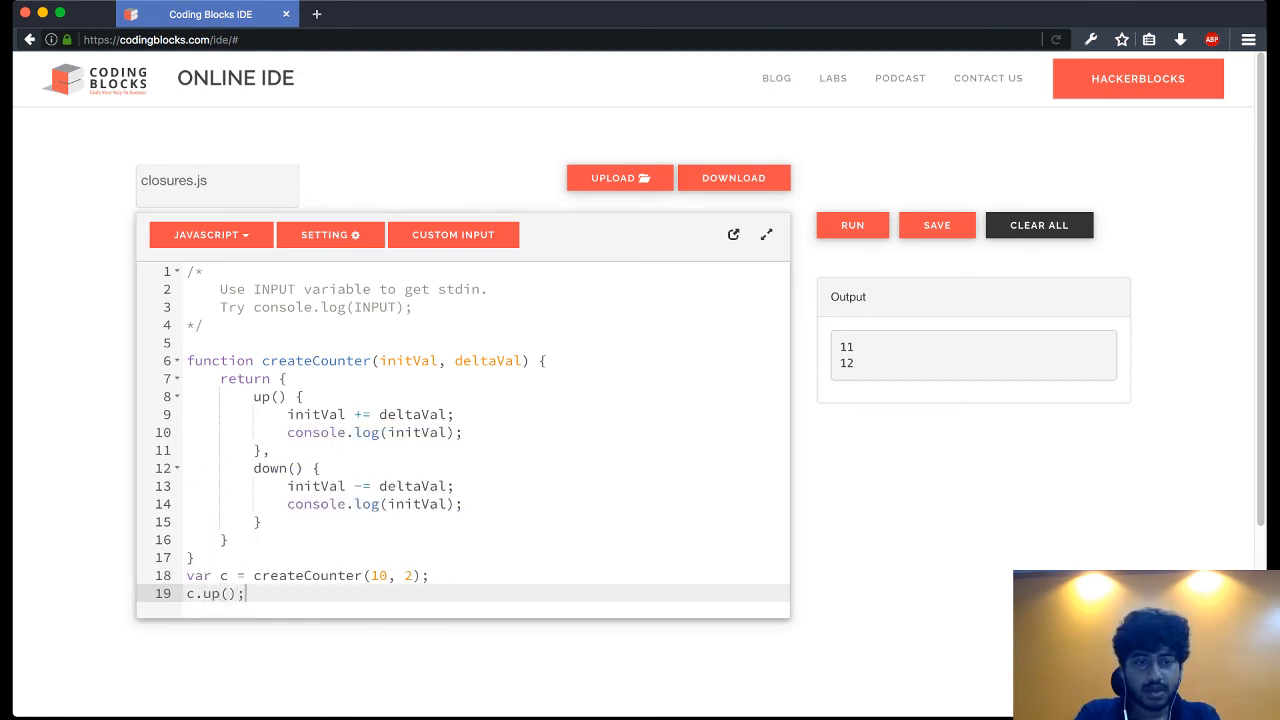
type("c.up")
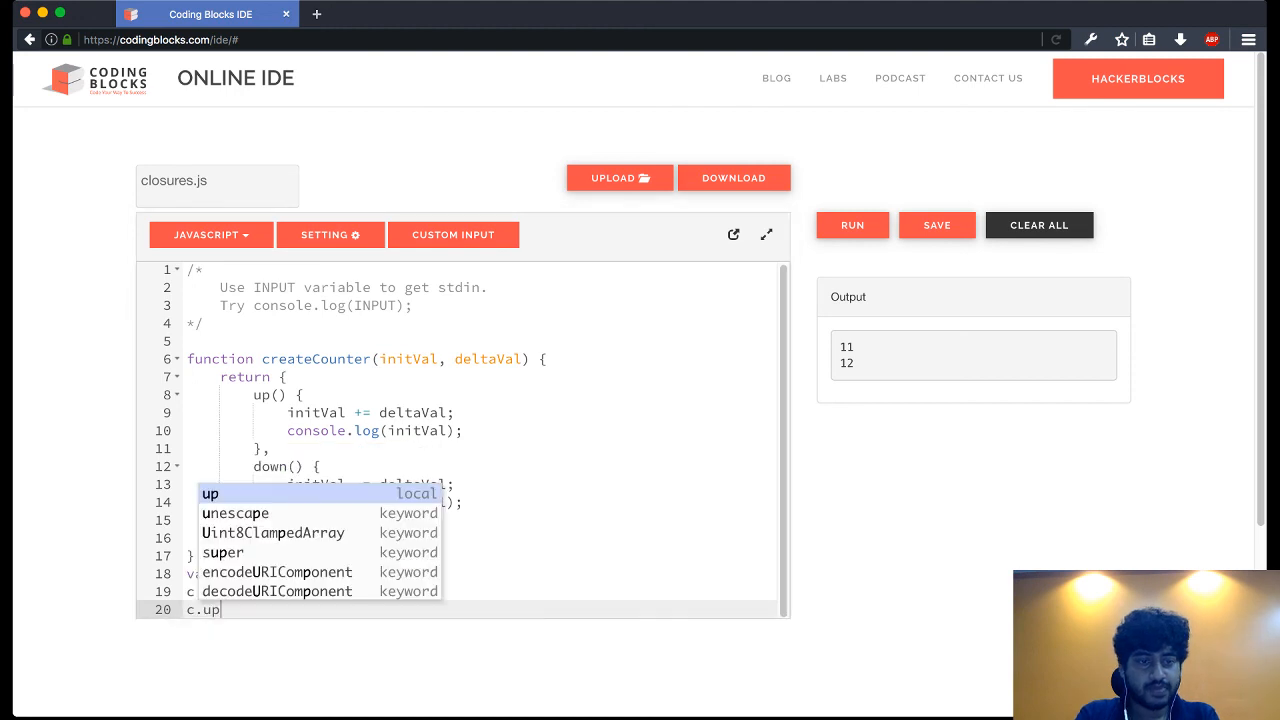
type("do")
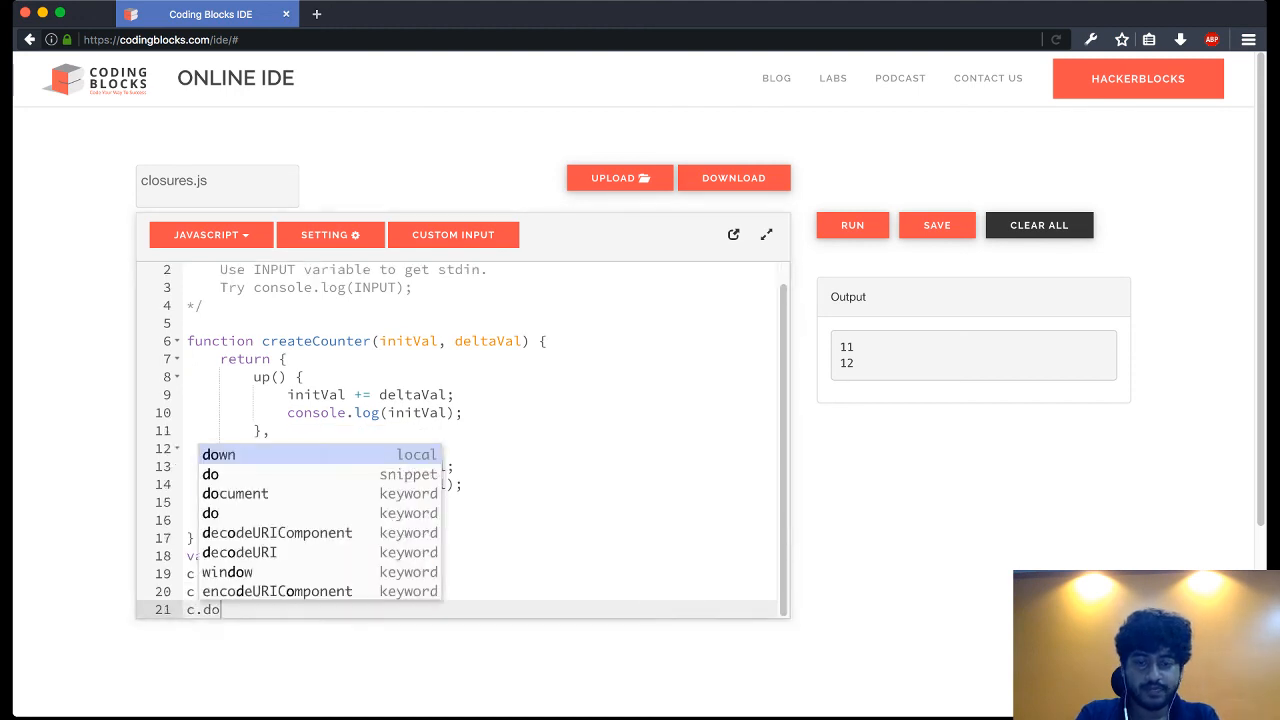
left_click(218, 454)
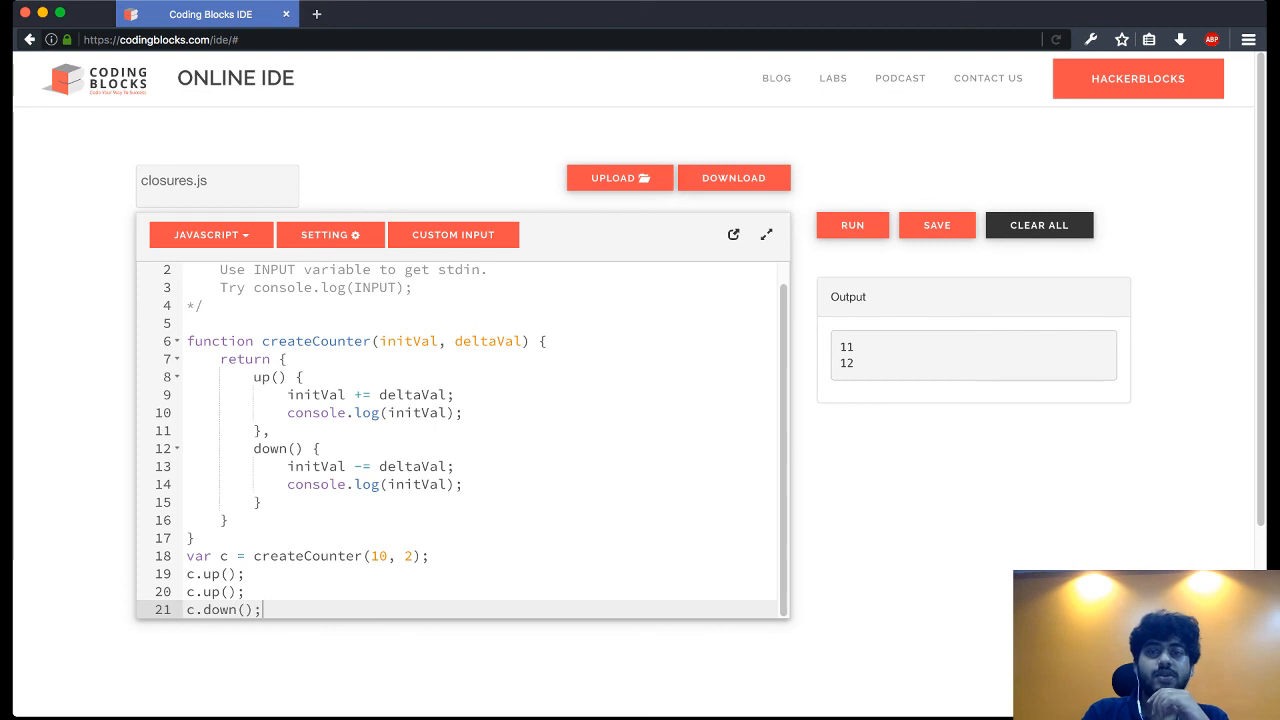
Step: Run closures.js, check output 12, 14, 12, and walk through variable c and the up calls
left_click(852, 224)
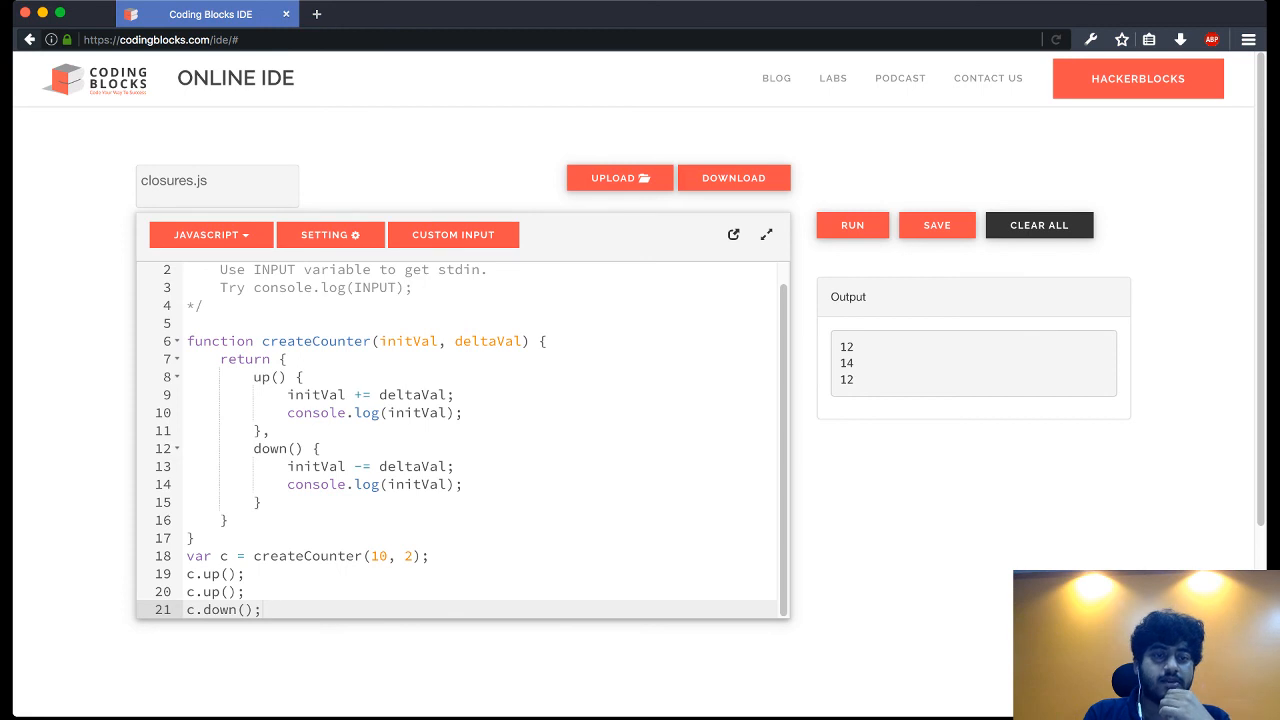
left_click(230, 556)
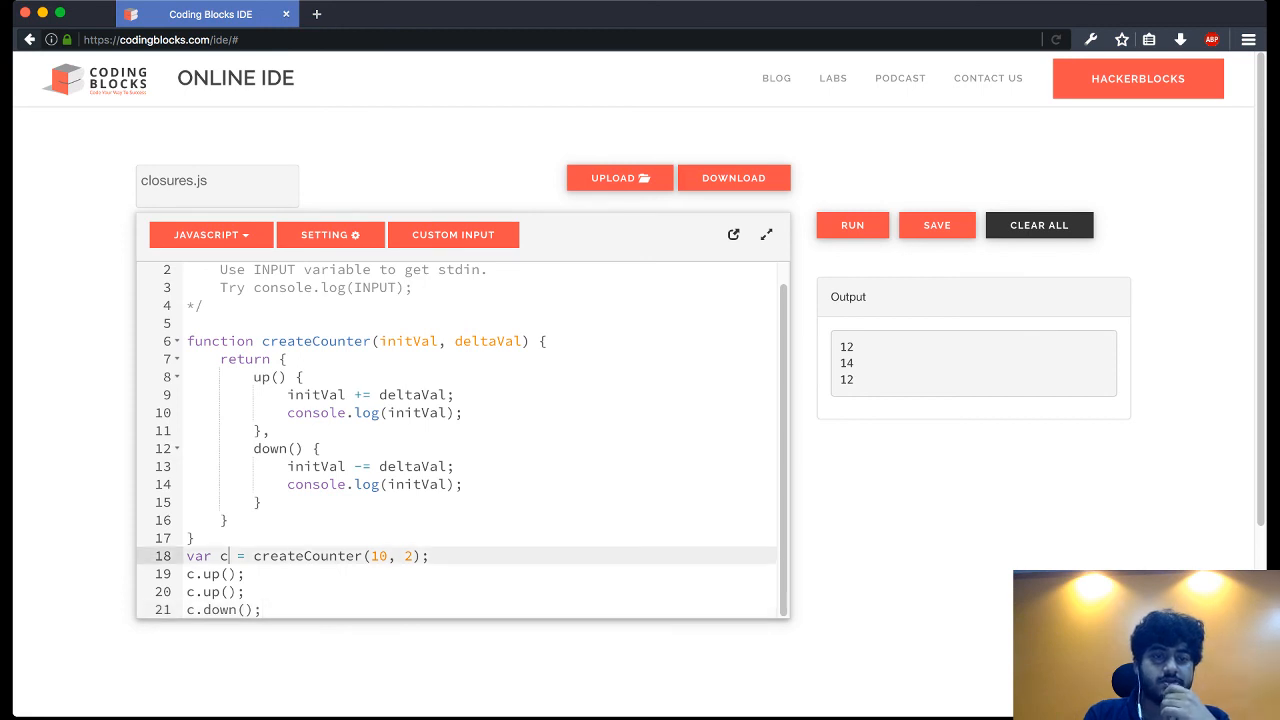
double_click(223, 556)
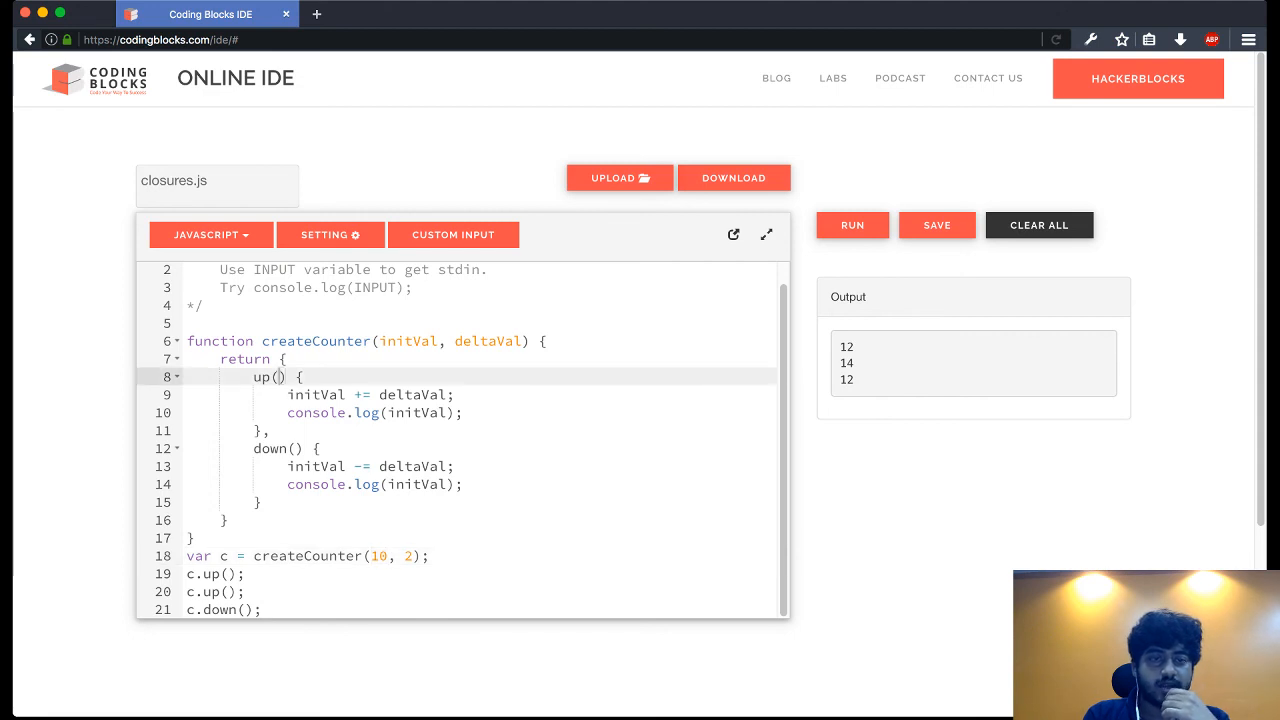
left_click(398, 412)
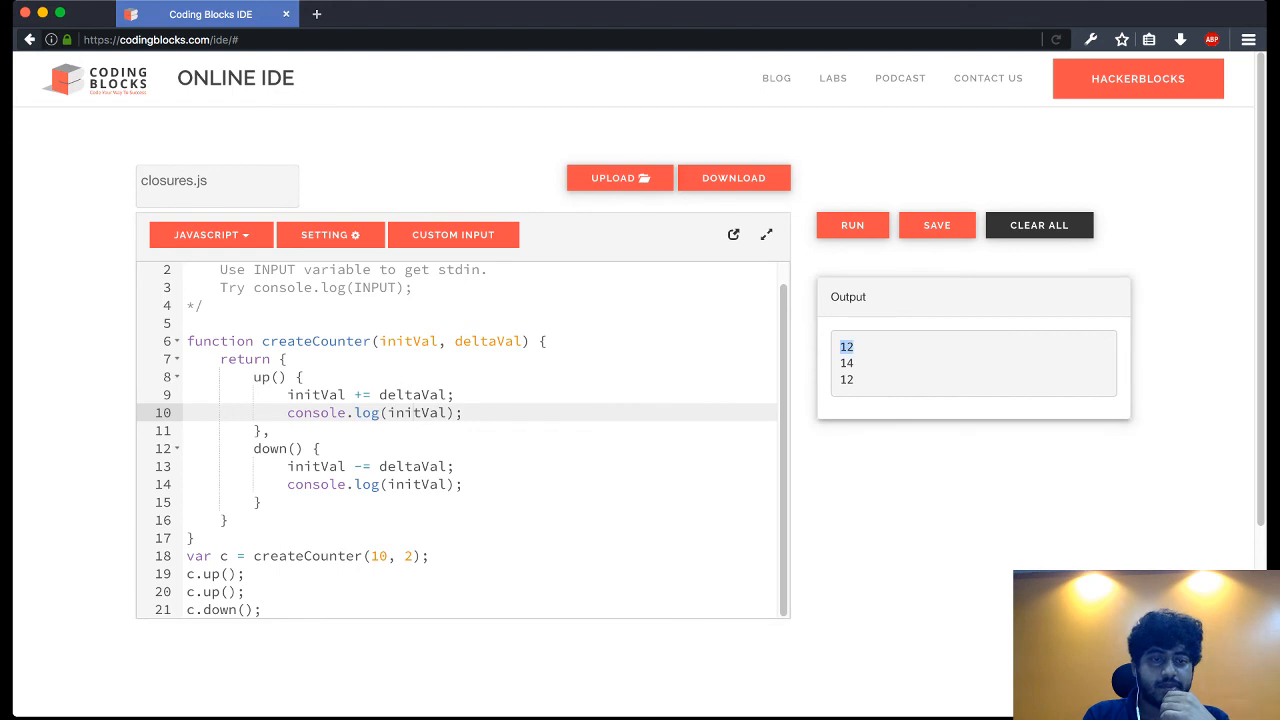
left_click(210, 591)
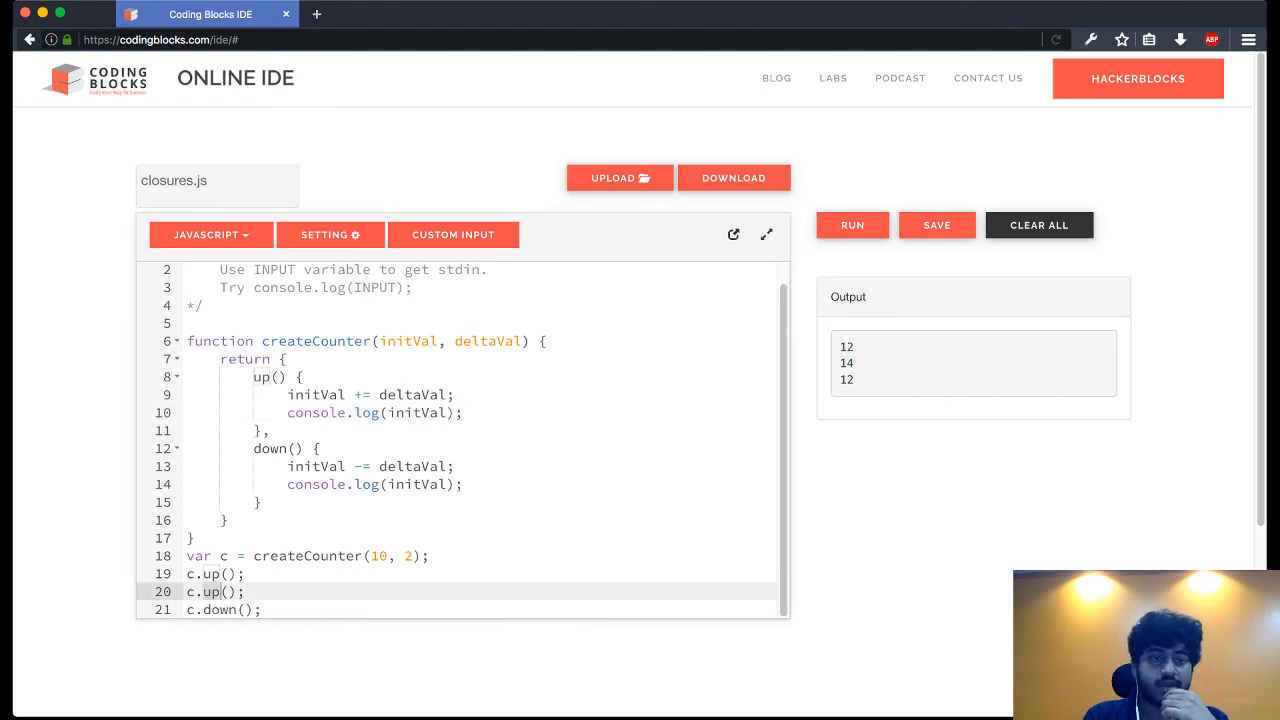
scroll("down", 3)
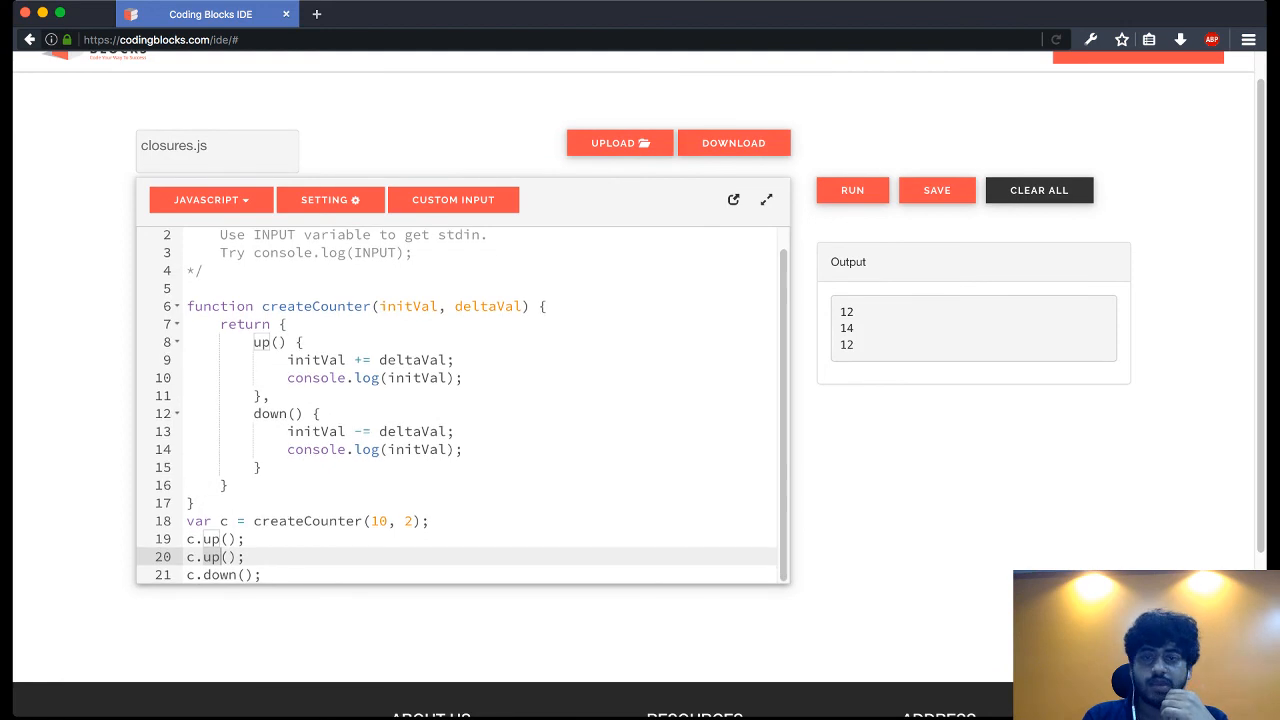